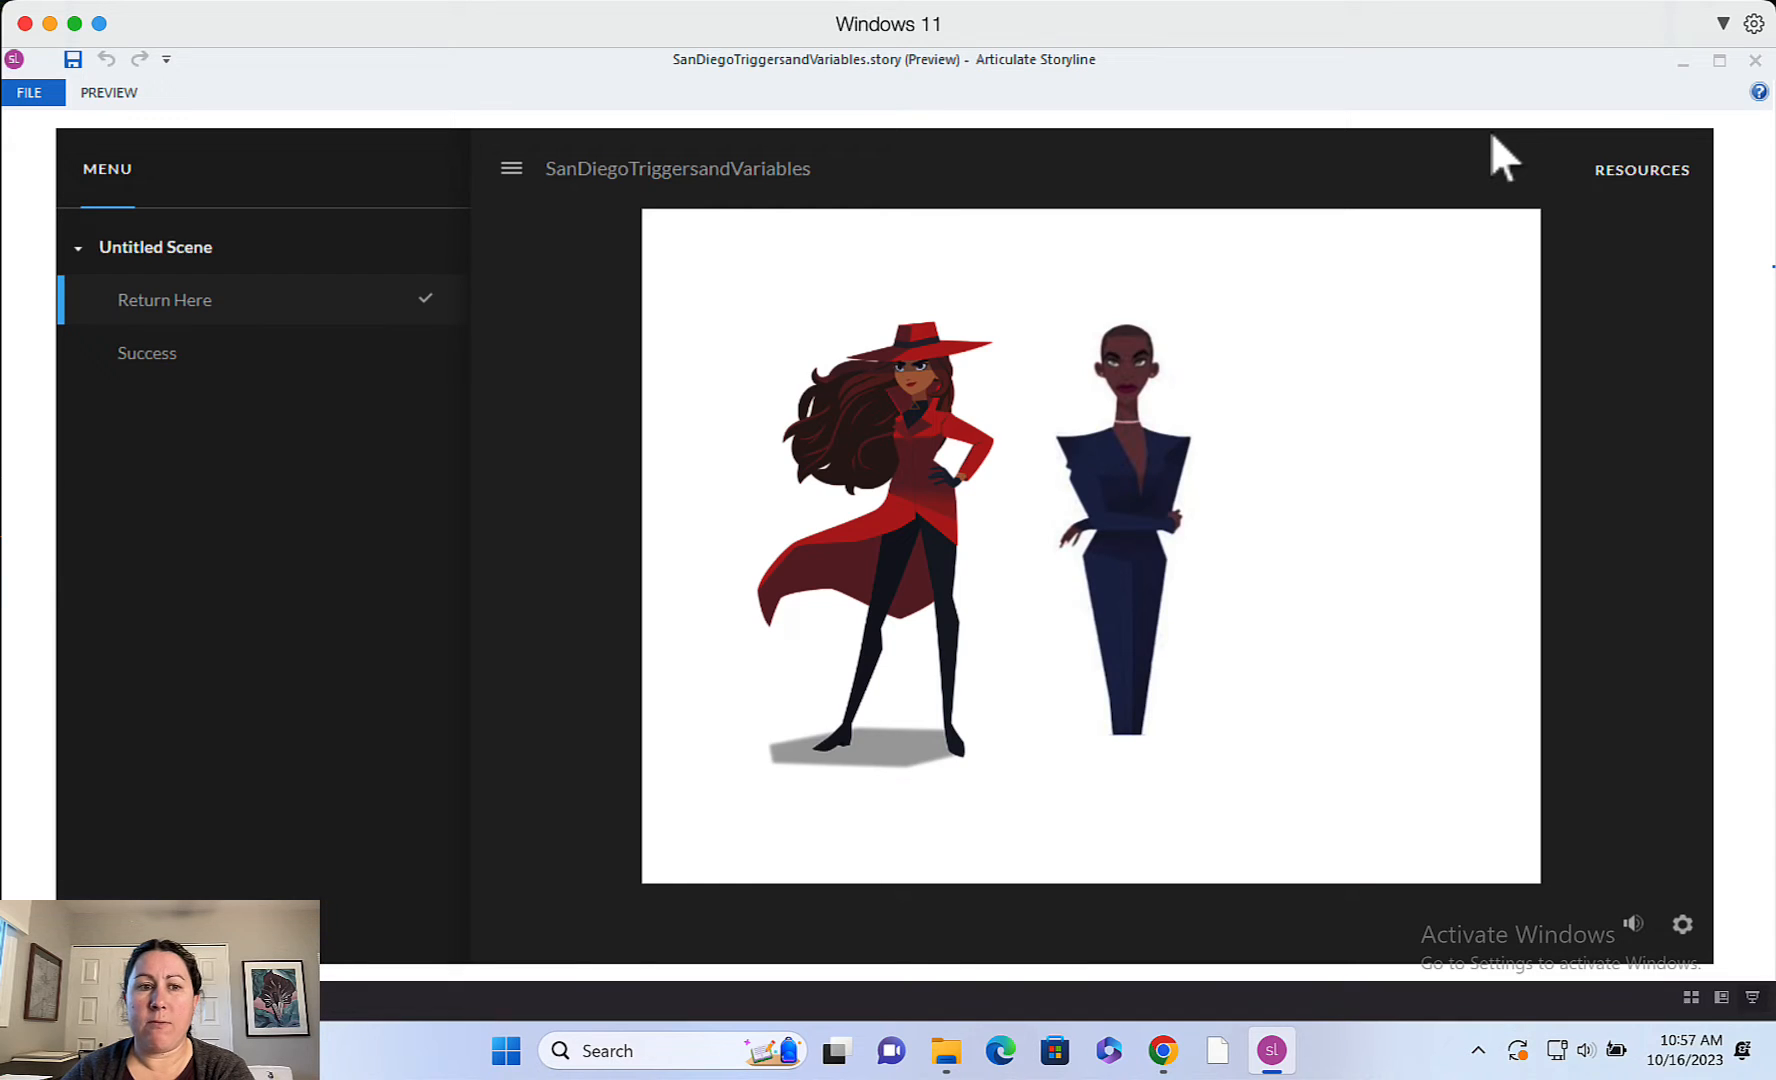
mouse_move(1031, 523)
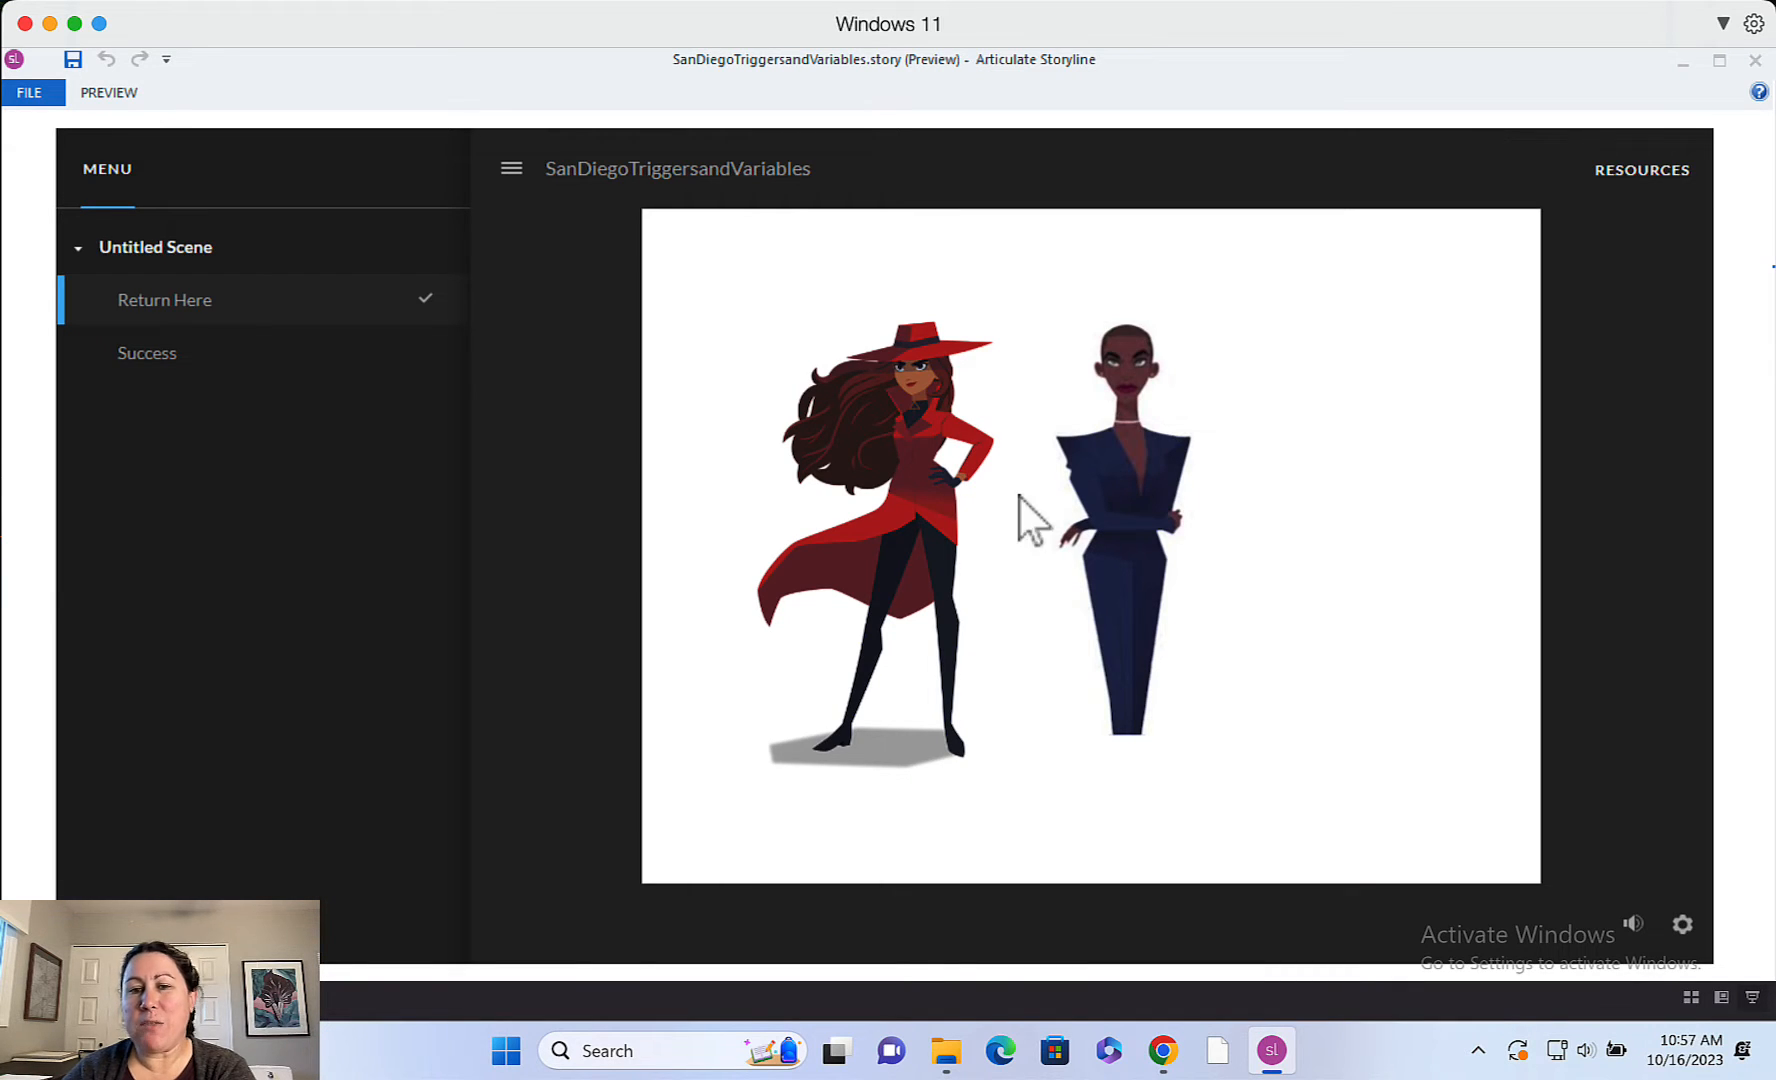
mouse_move(1427, 702)
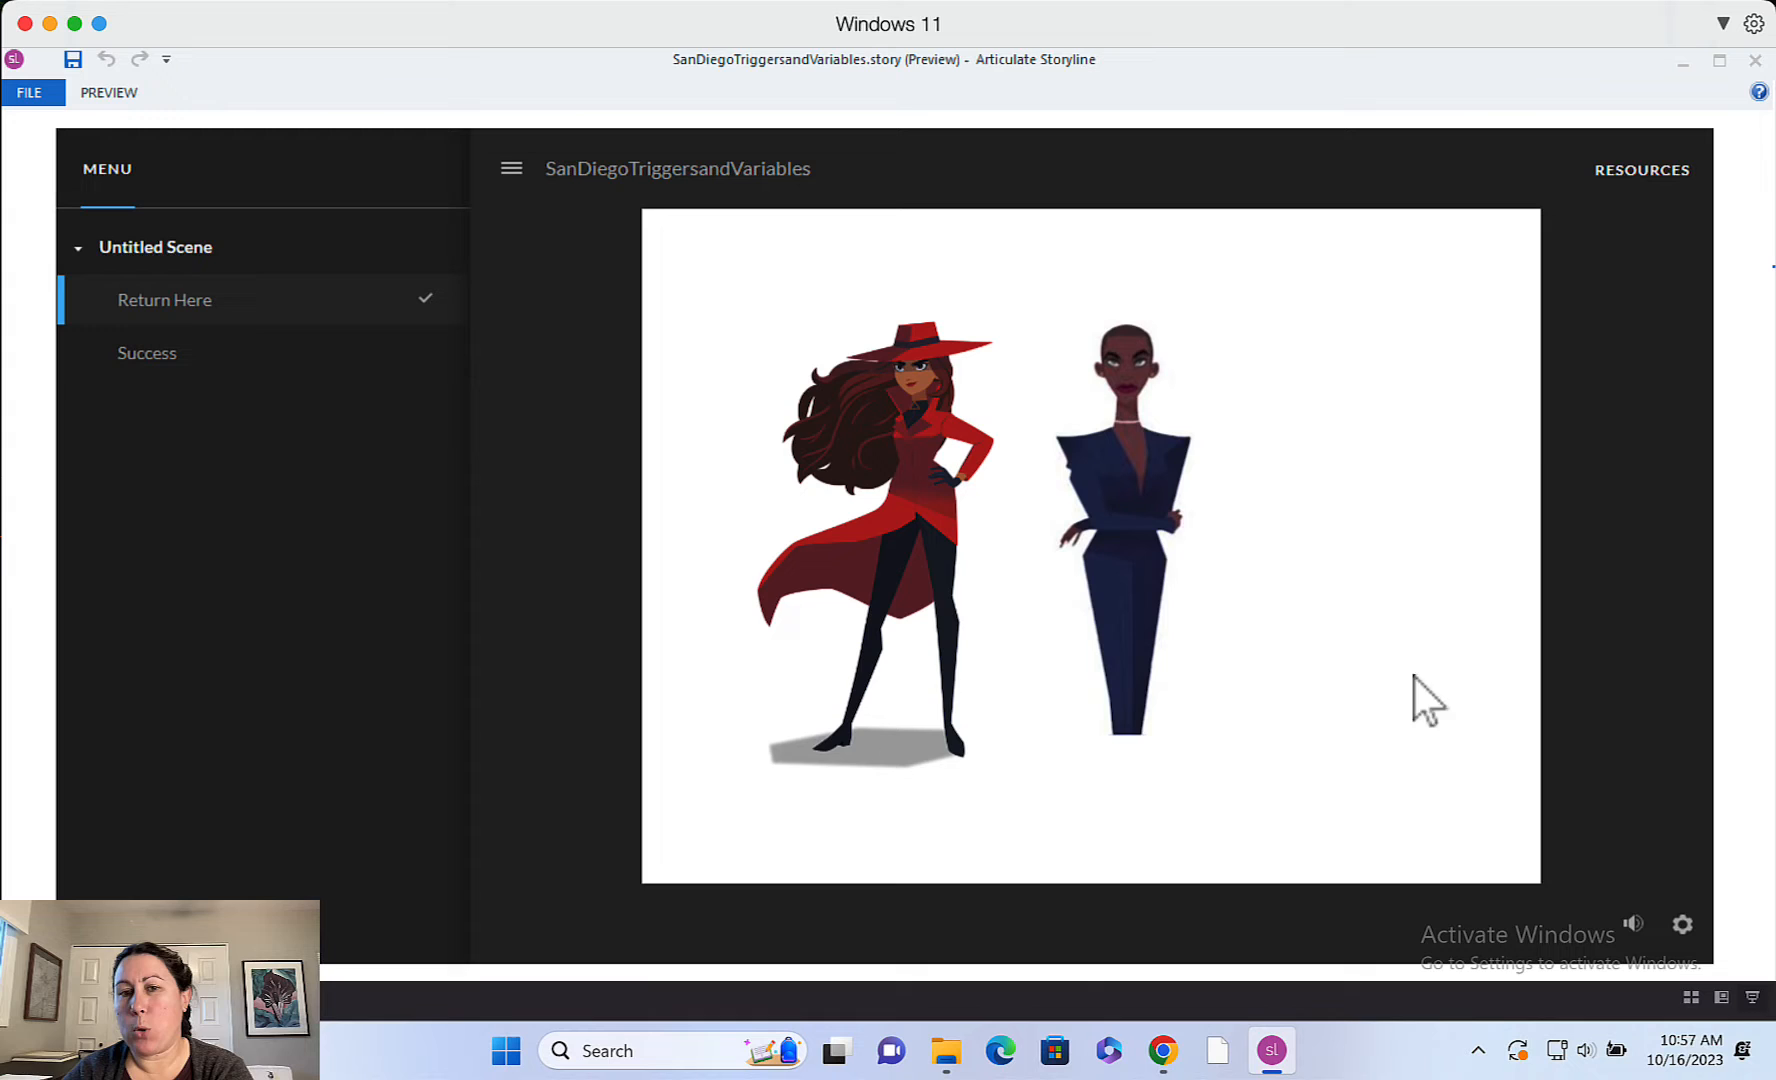
mouse_move(1591, 700)
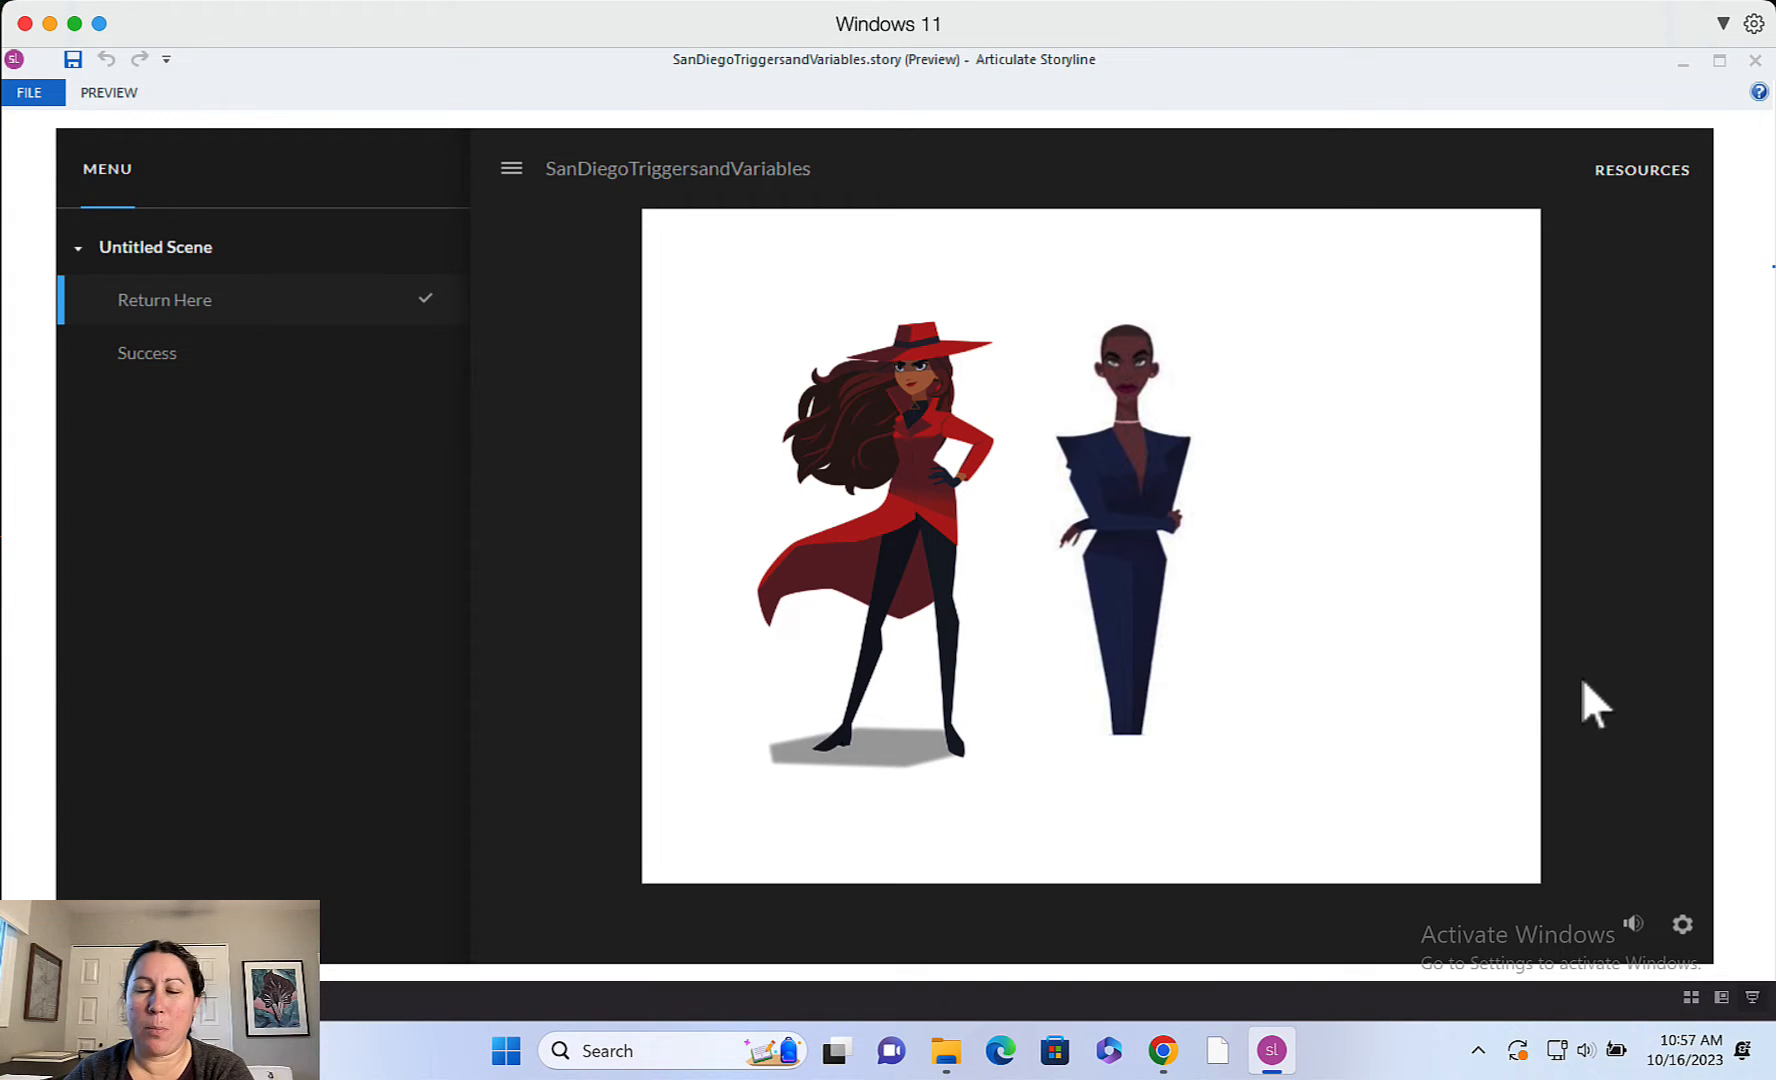
mouse_move(881, 554)
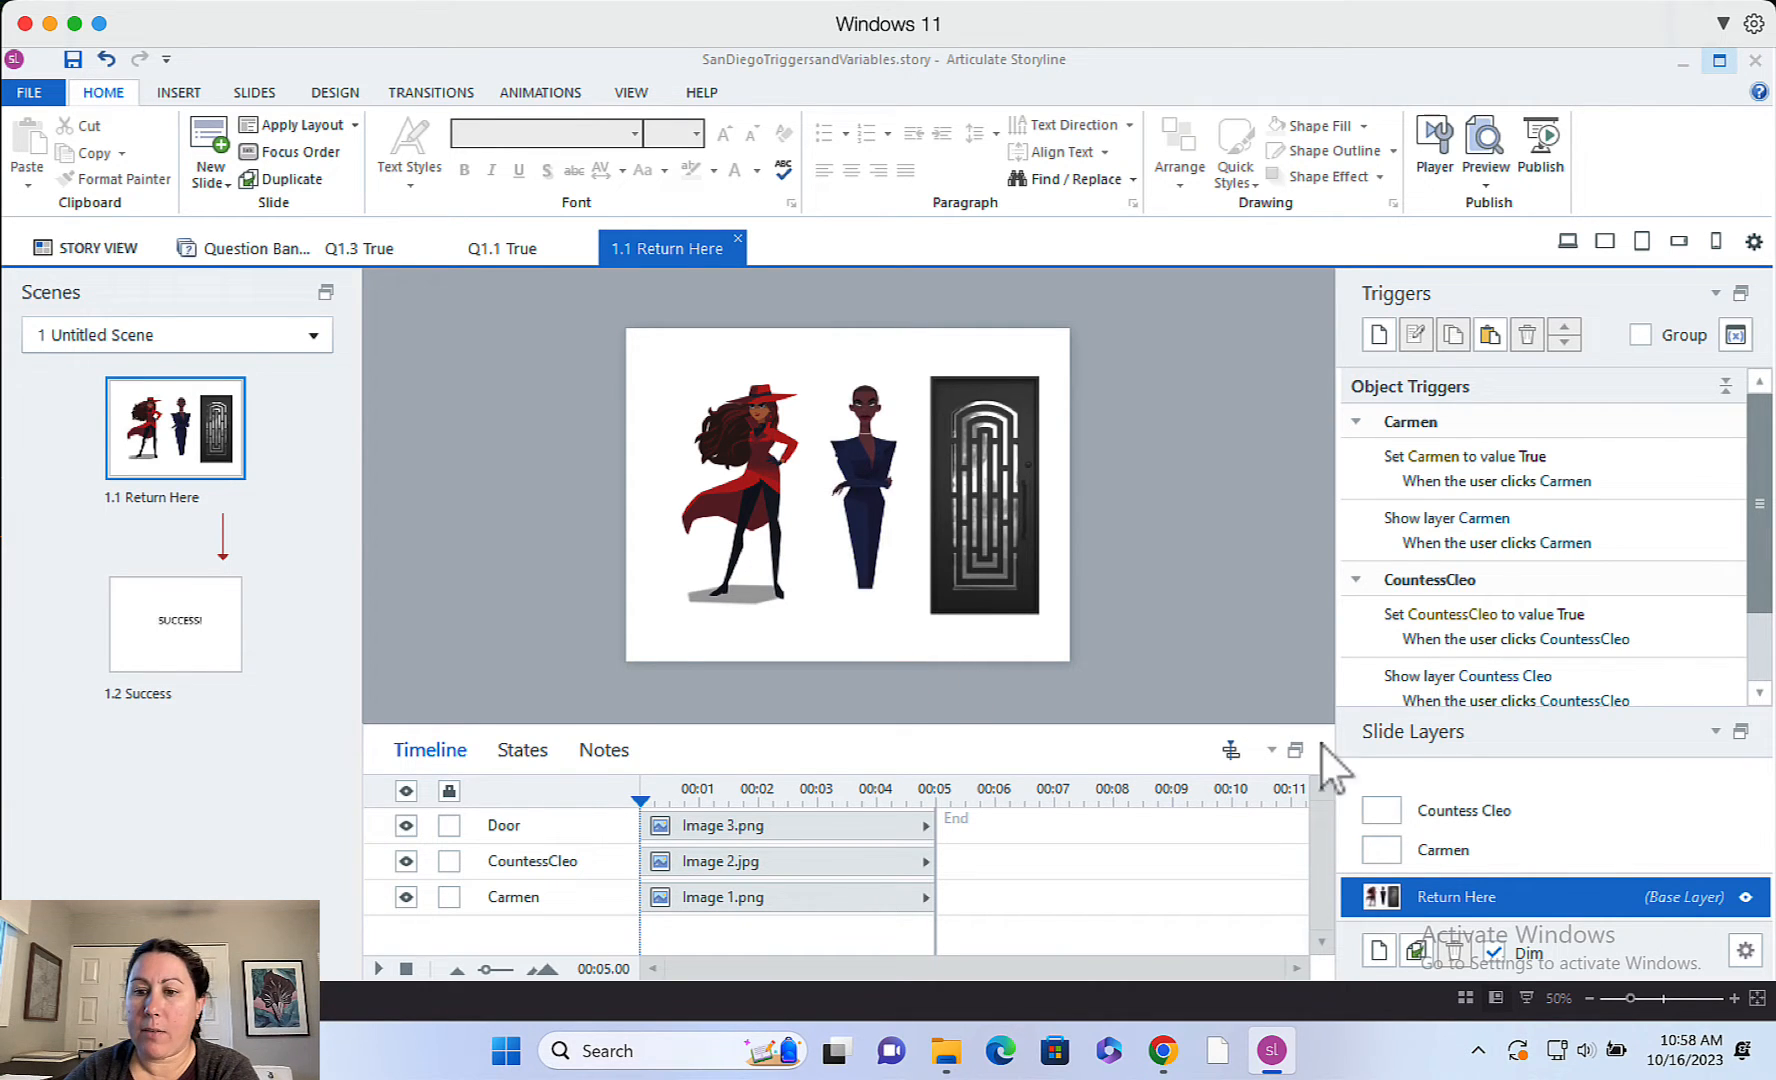
mouse_move(1495, 923)
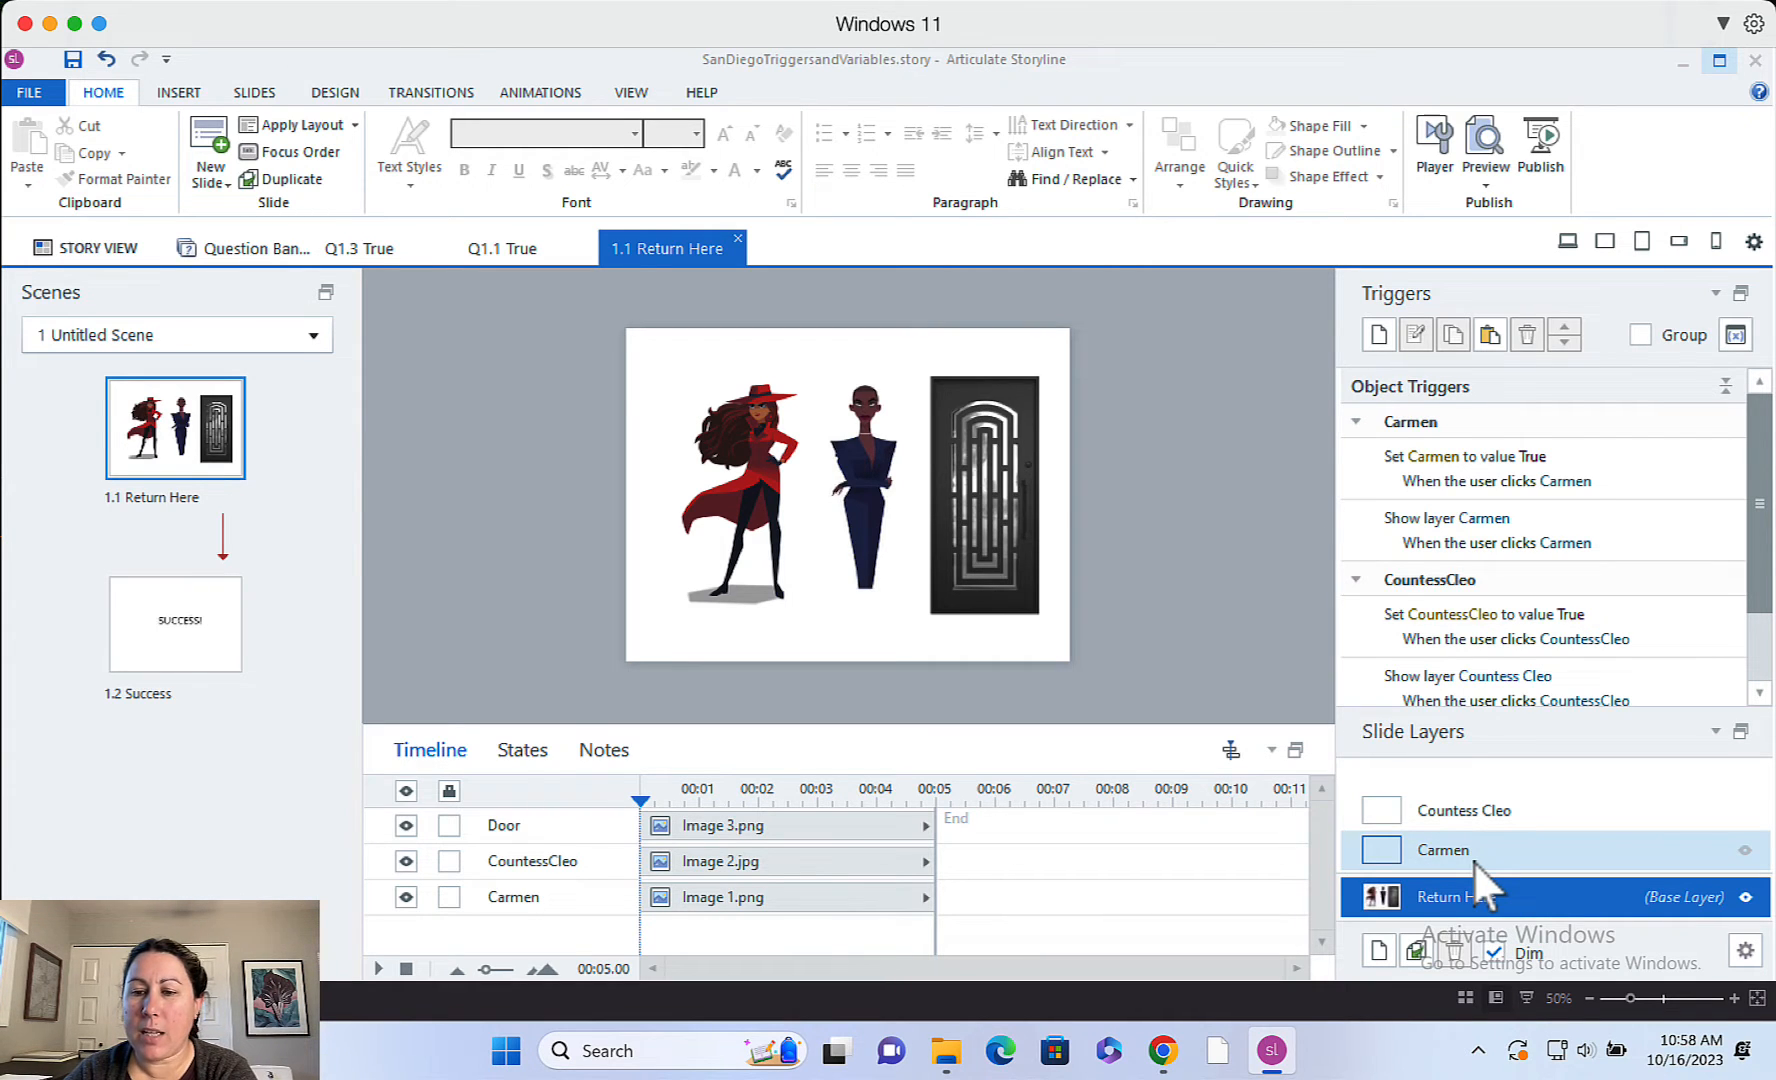
Select the Carmen slide layer to view its trigger
click(1465, 809)
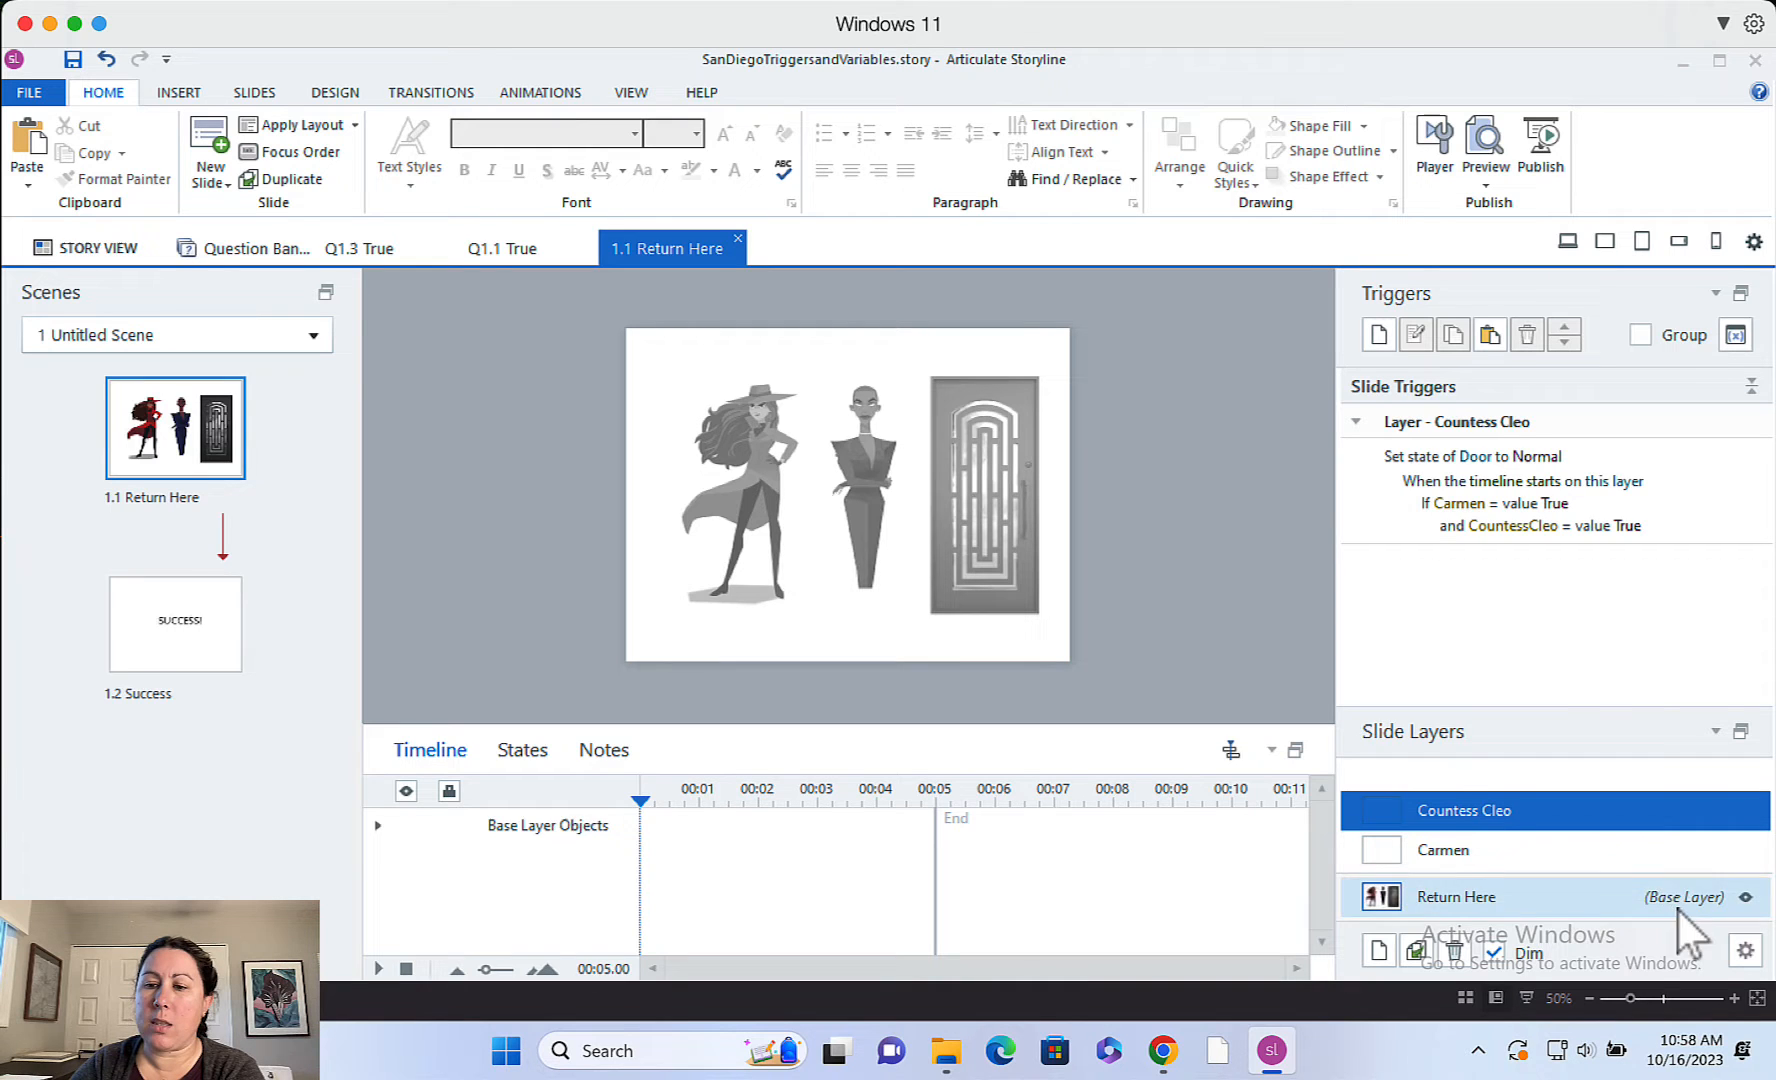
click(1745, 897)
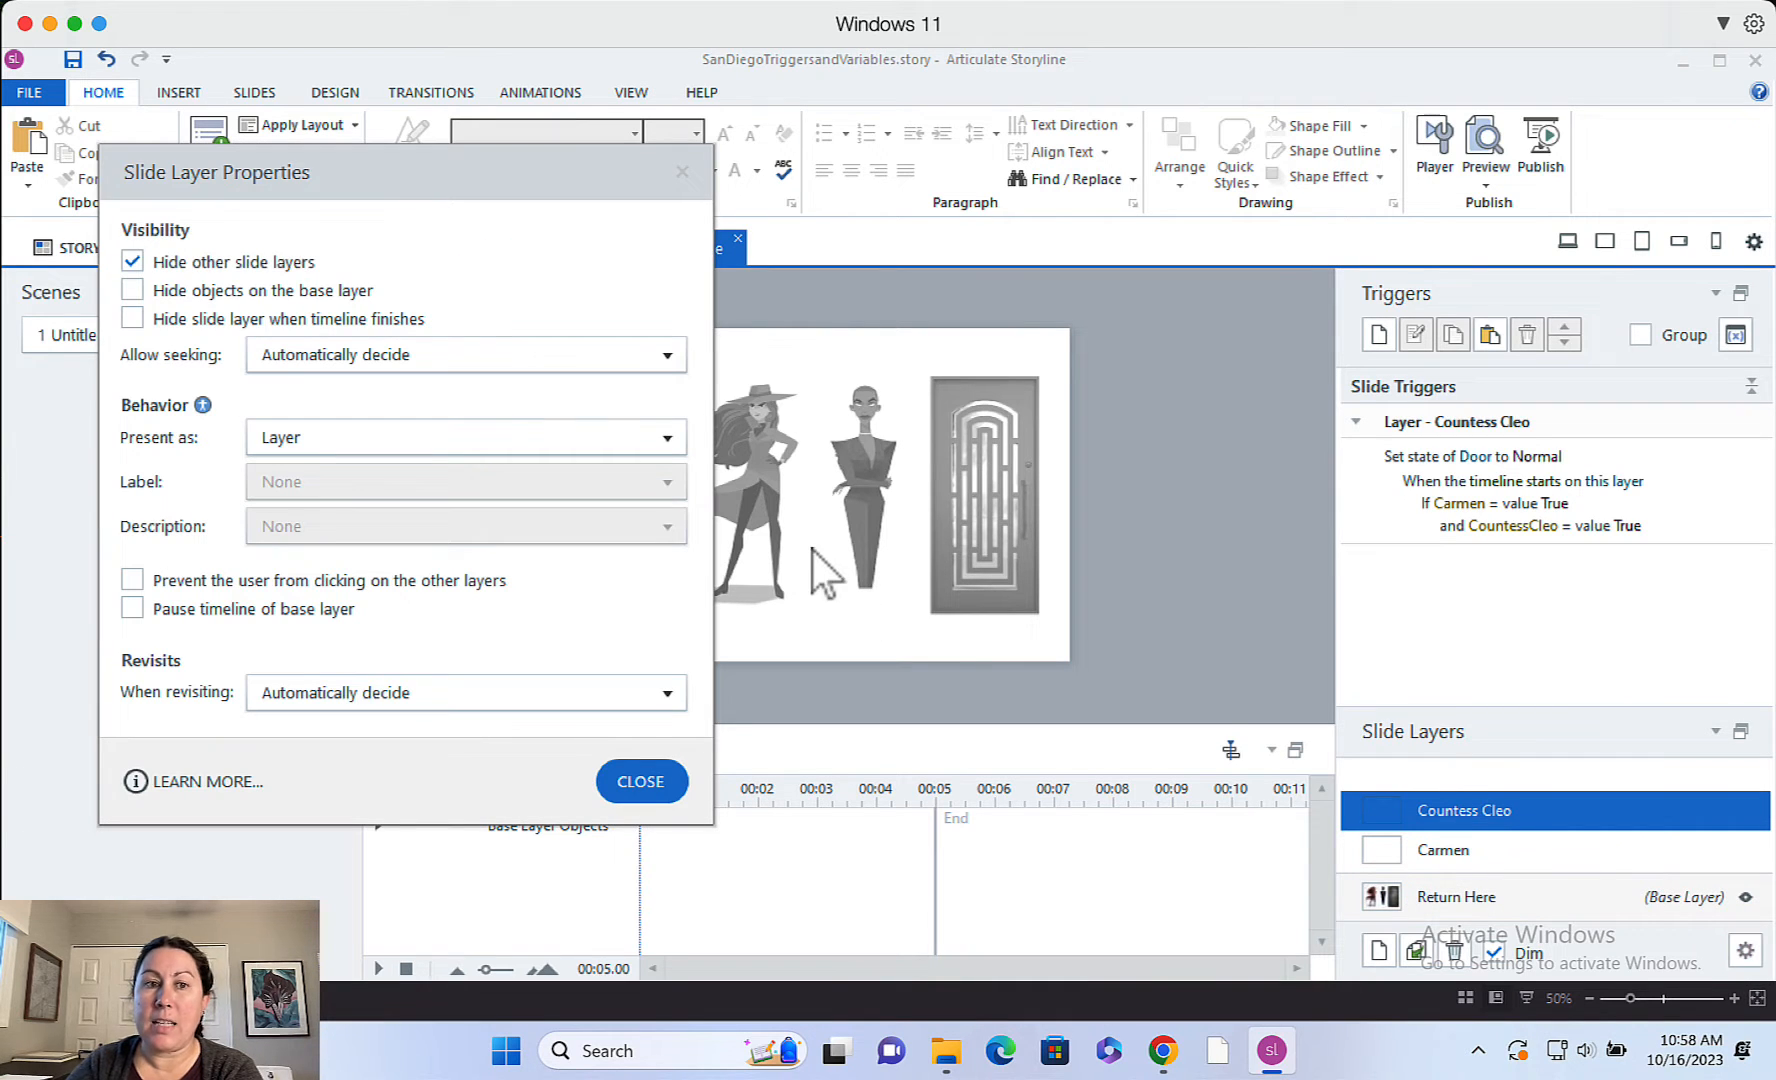
mouse_move(343, 291)
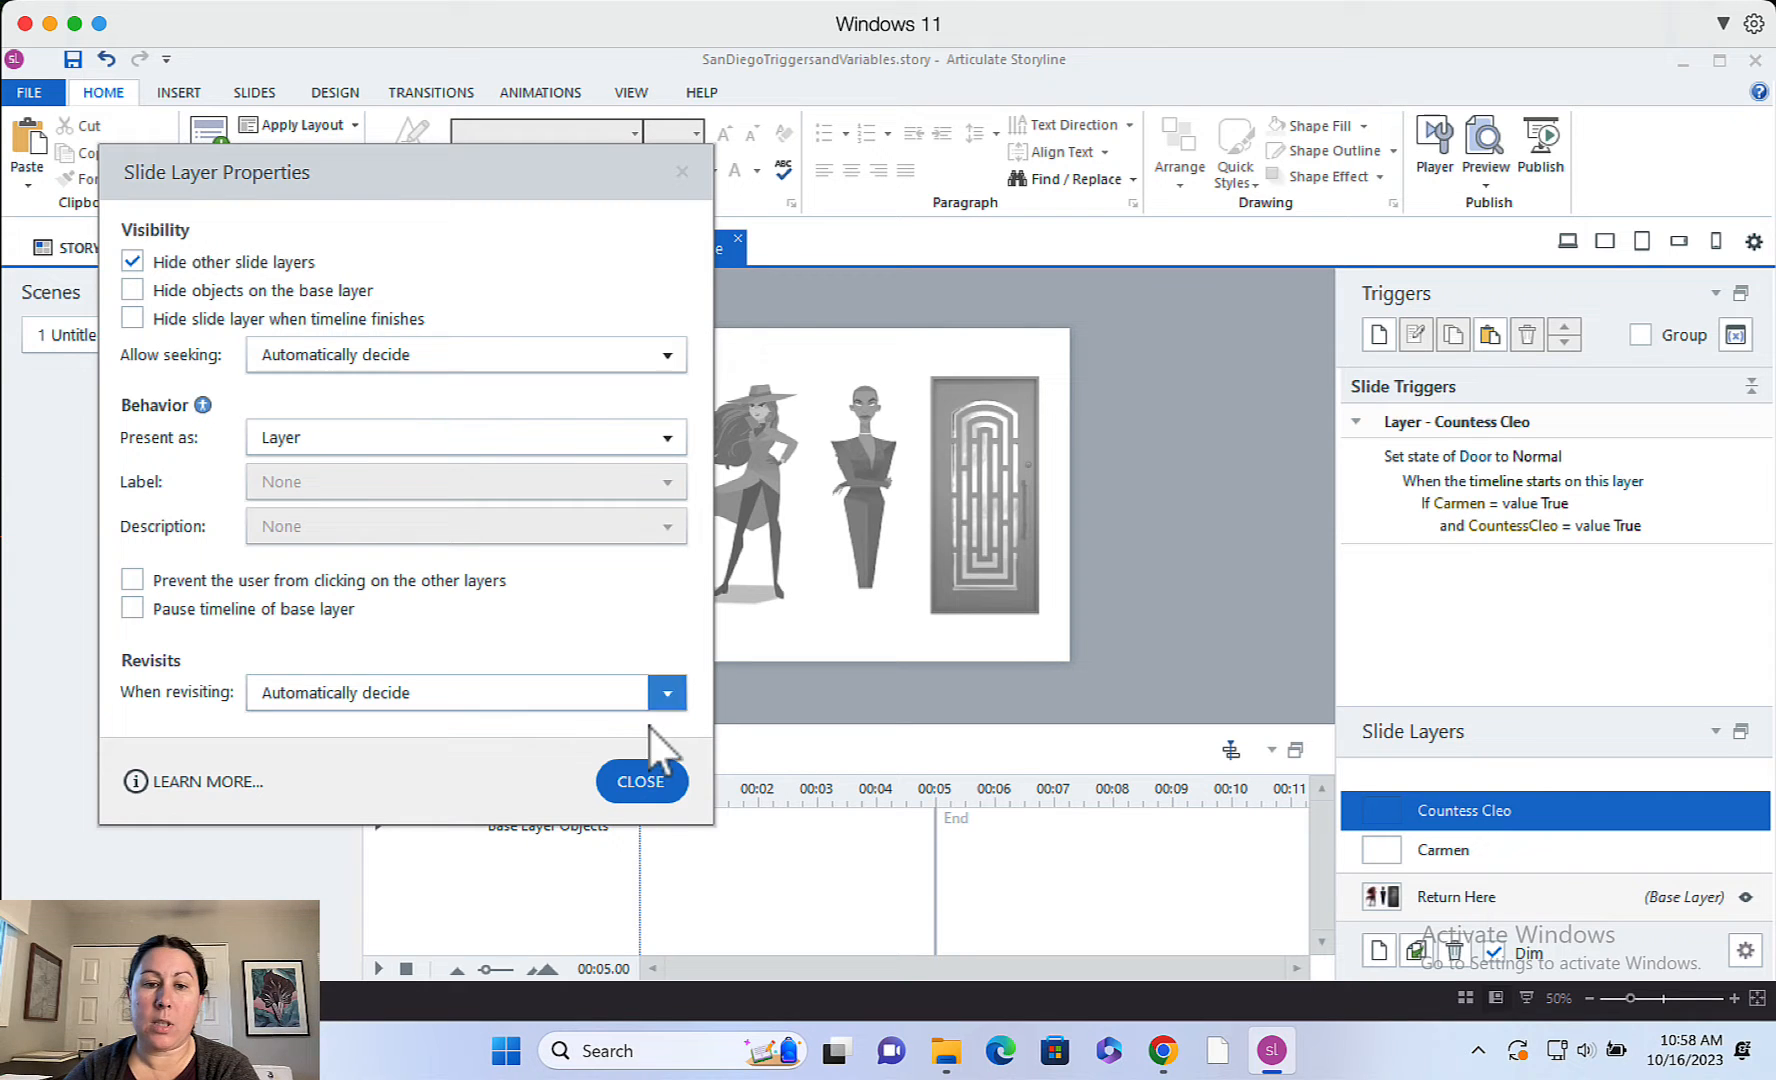
click(641, 781)
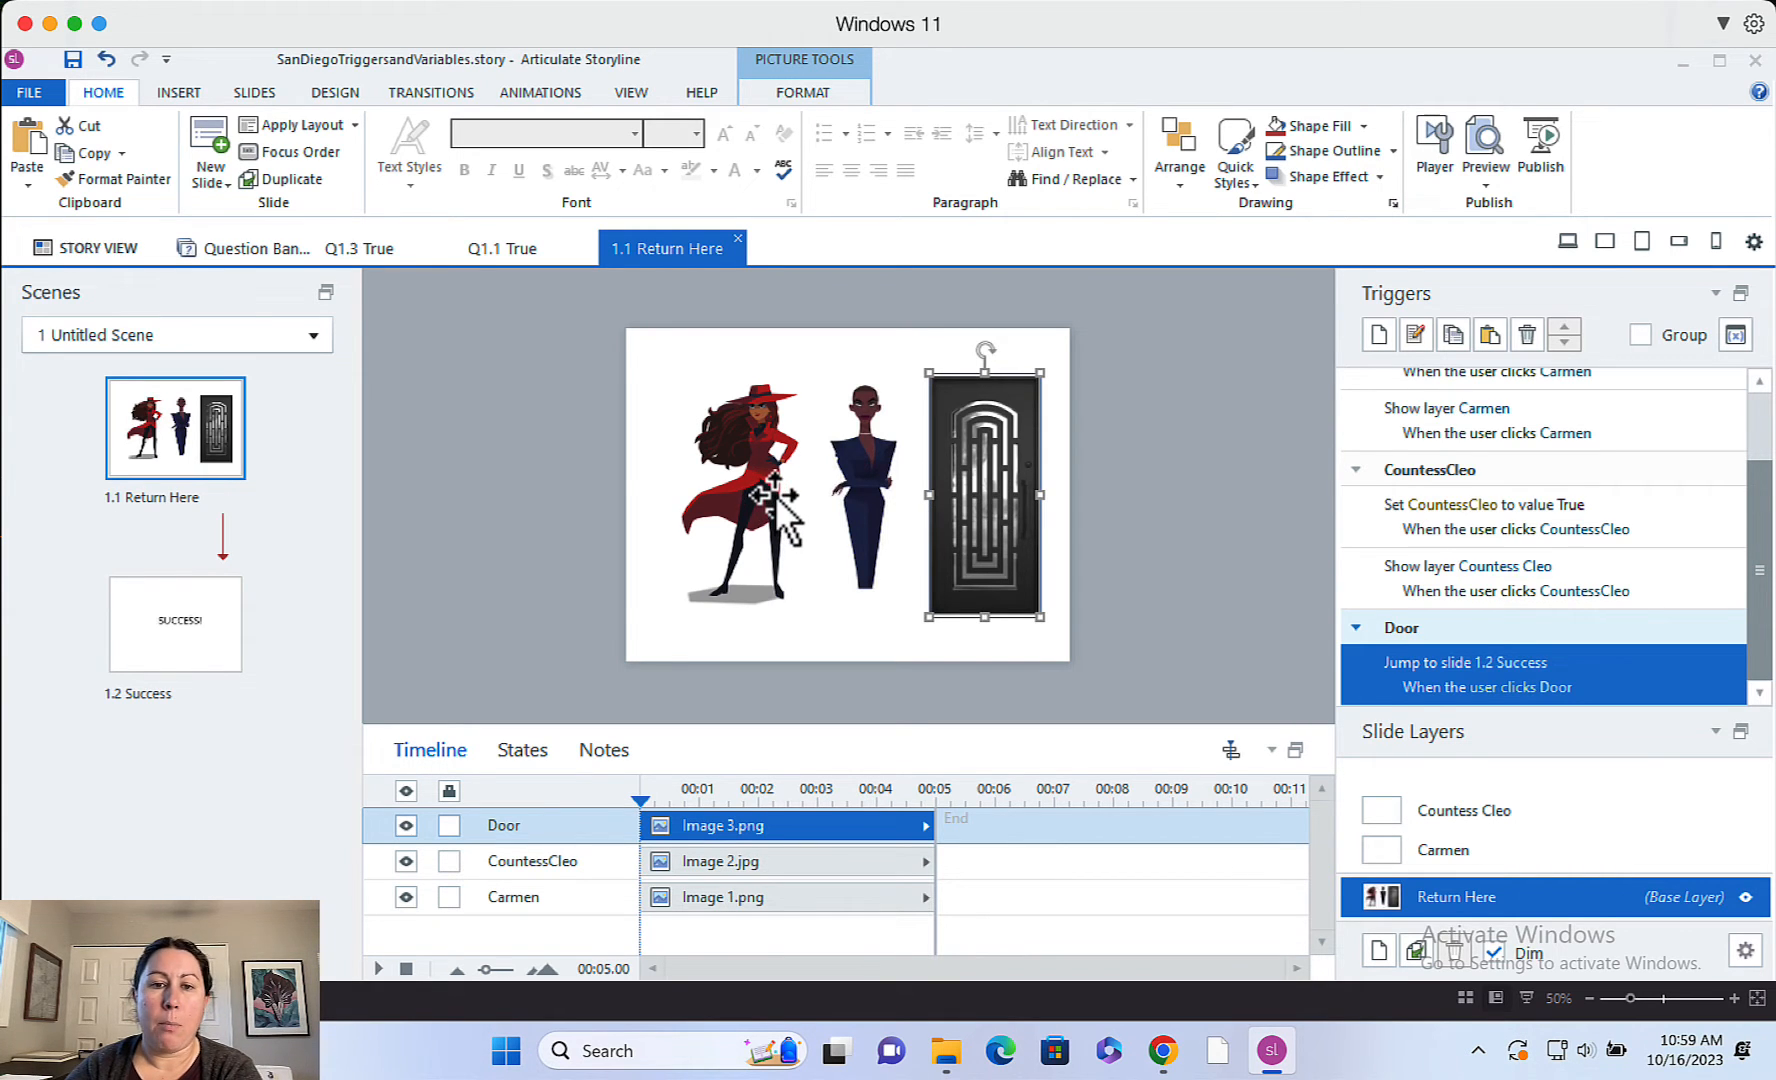
click(863, 498)
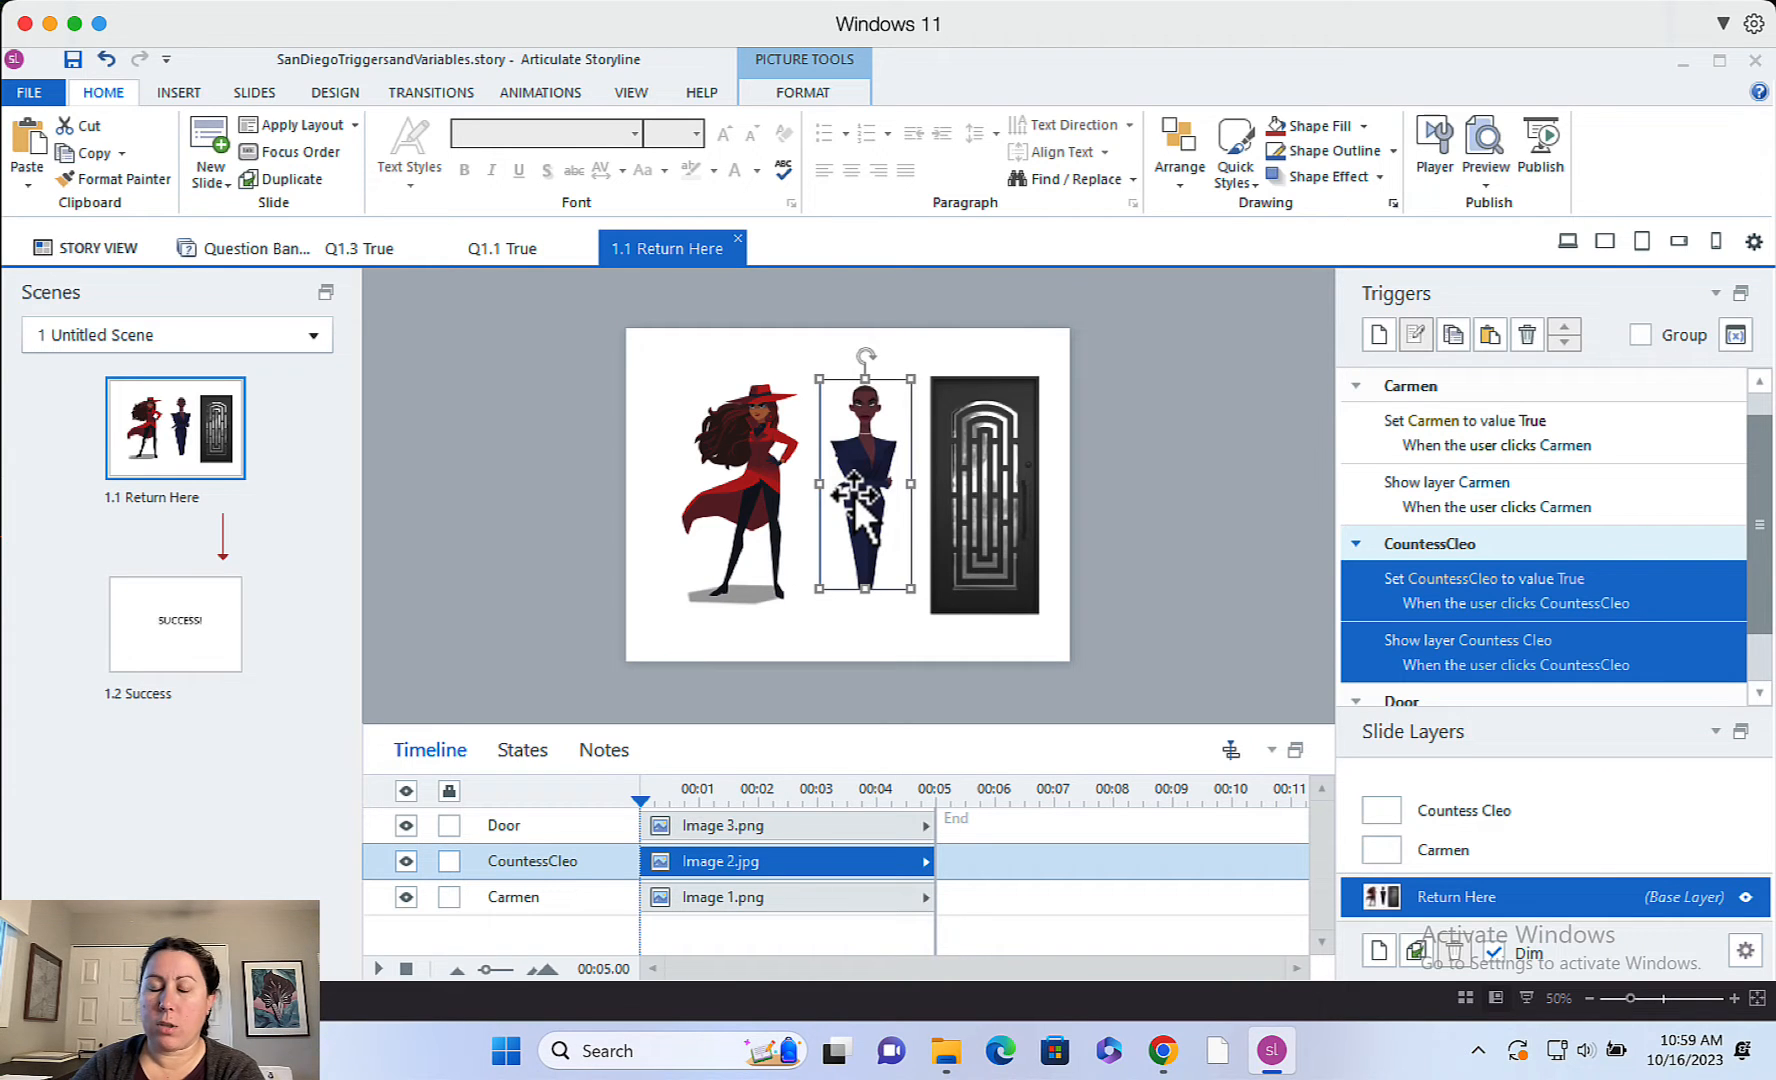
click(984, 496)
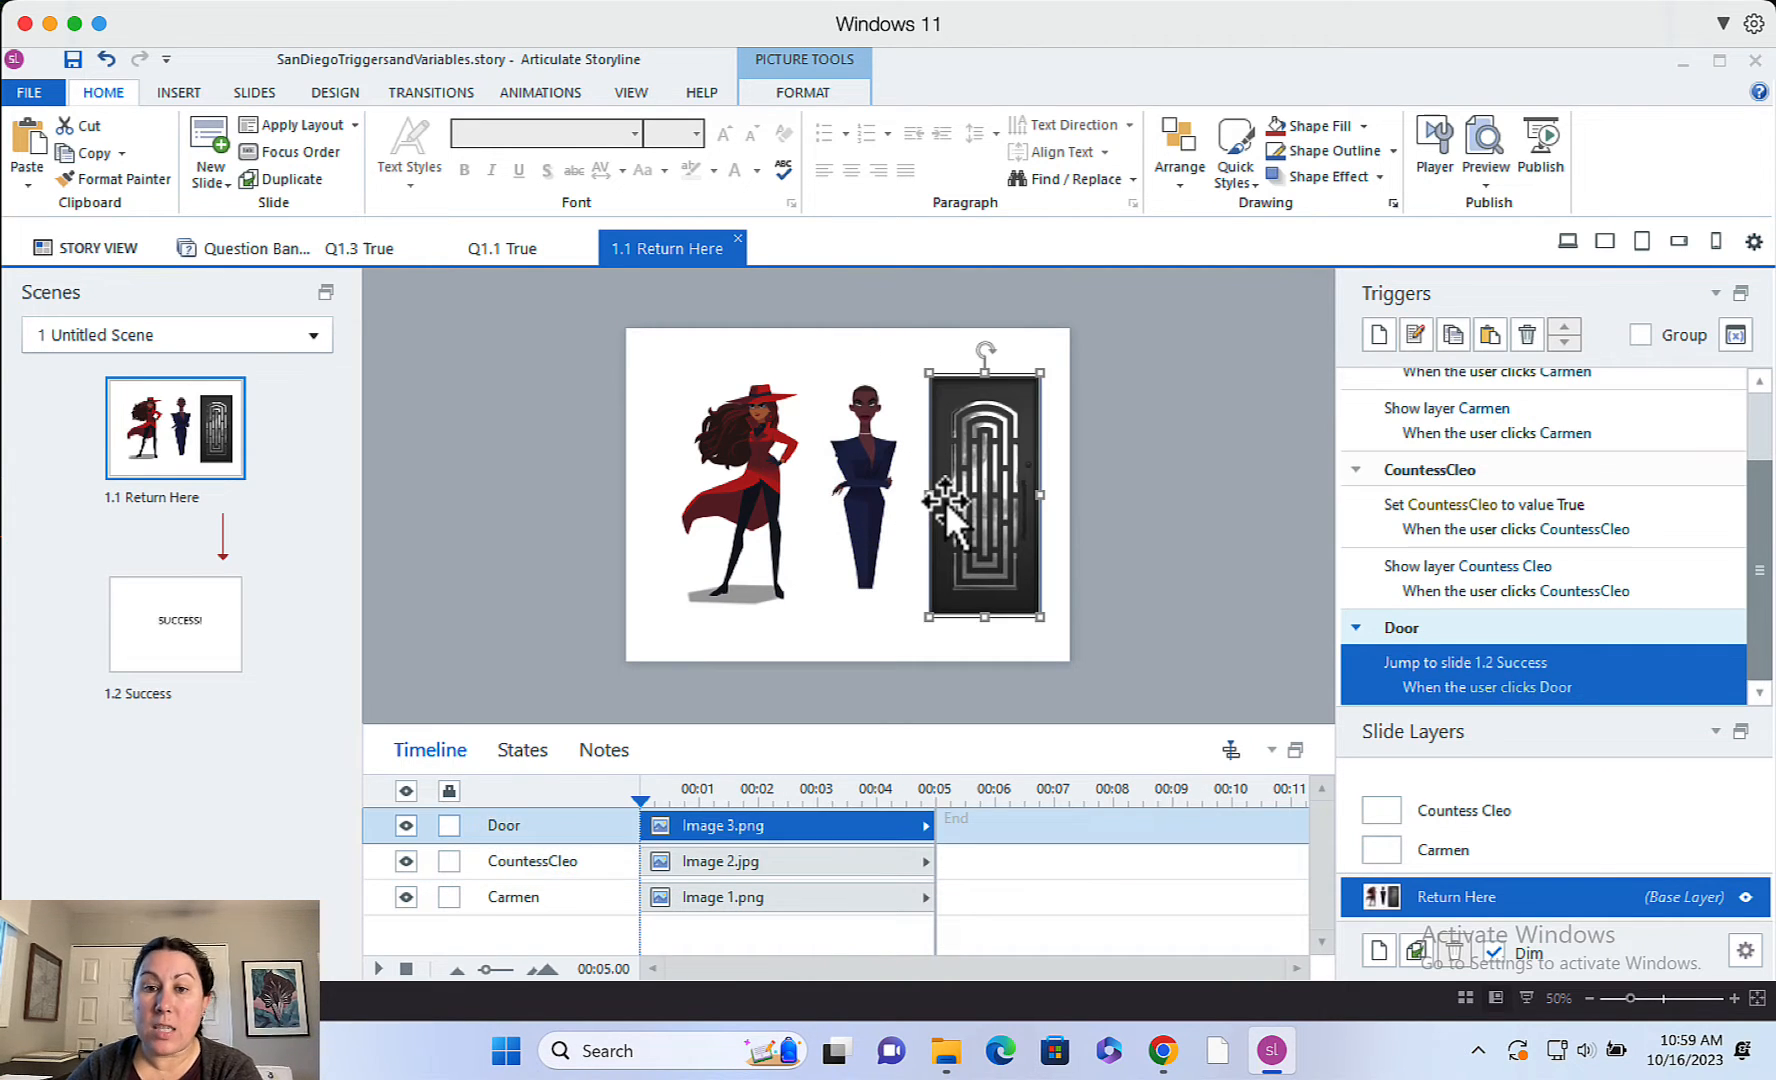
click(522, 749)
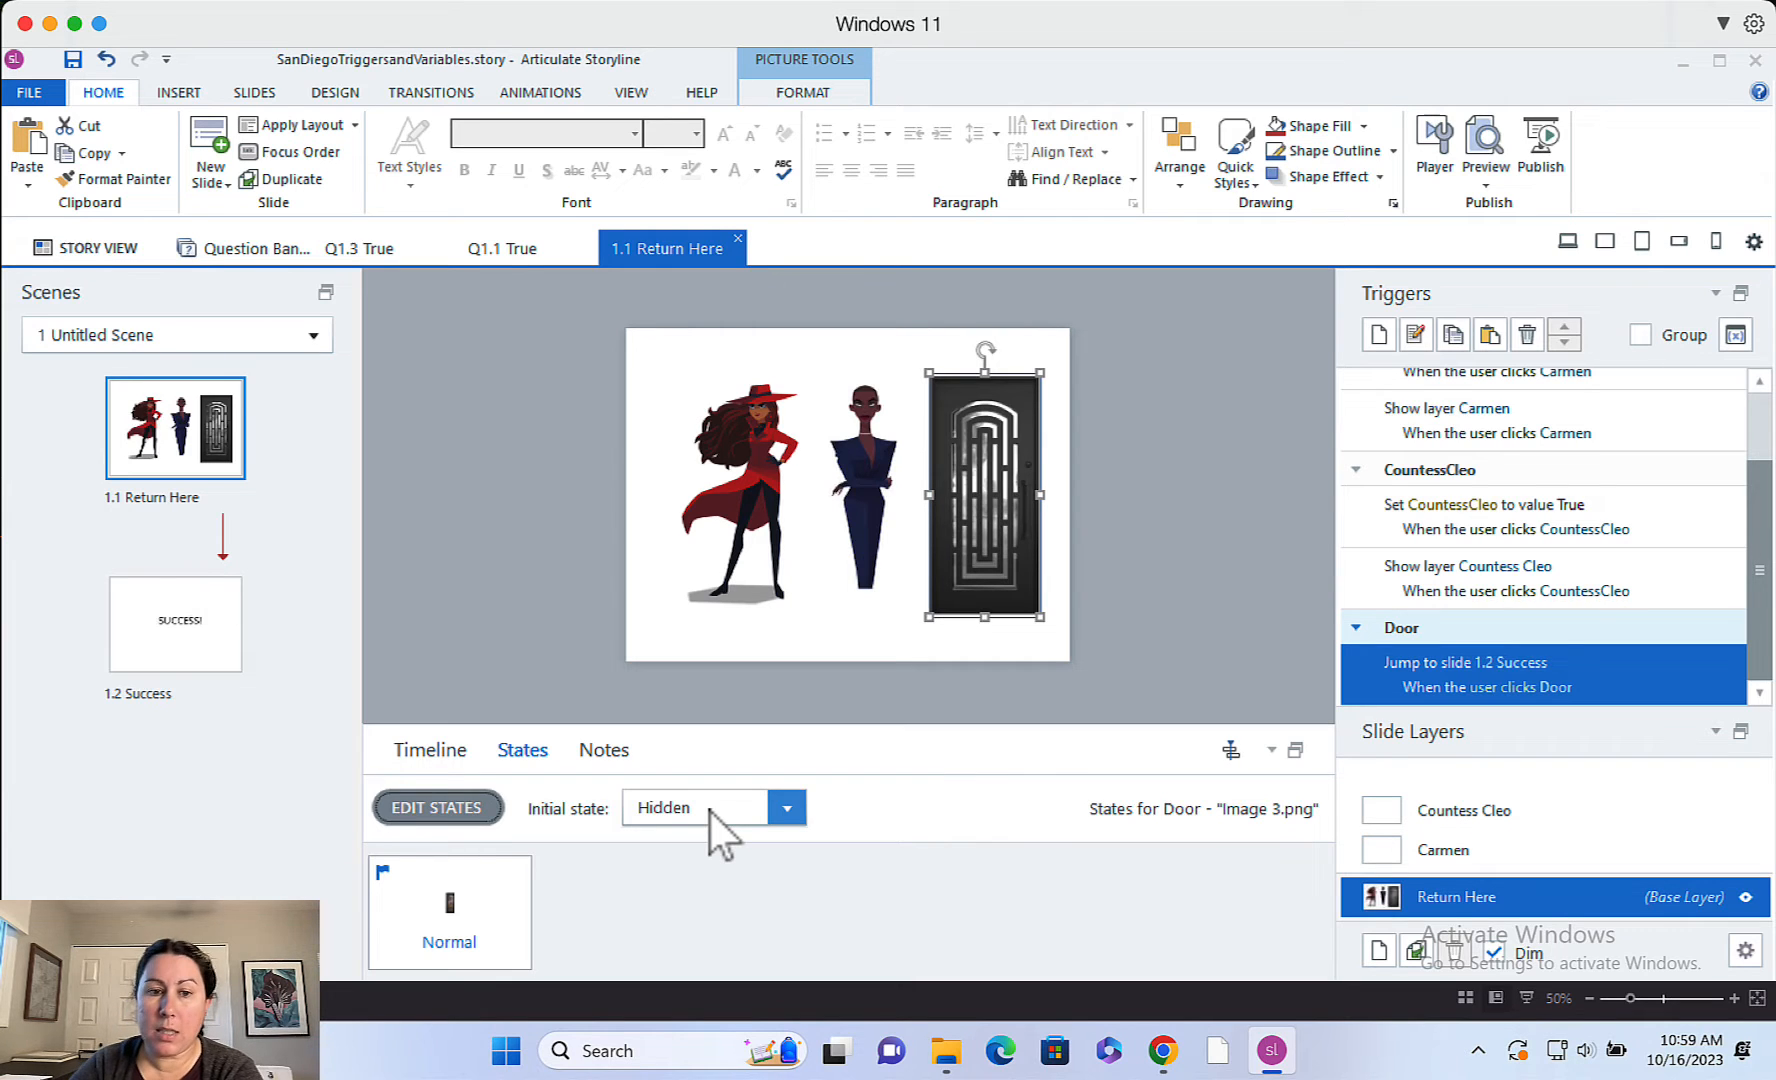
click(429, 749)
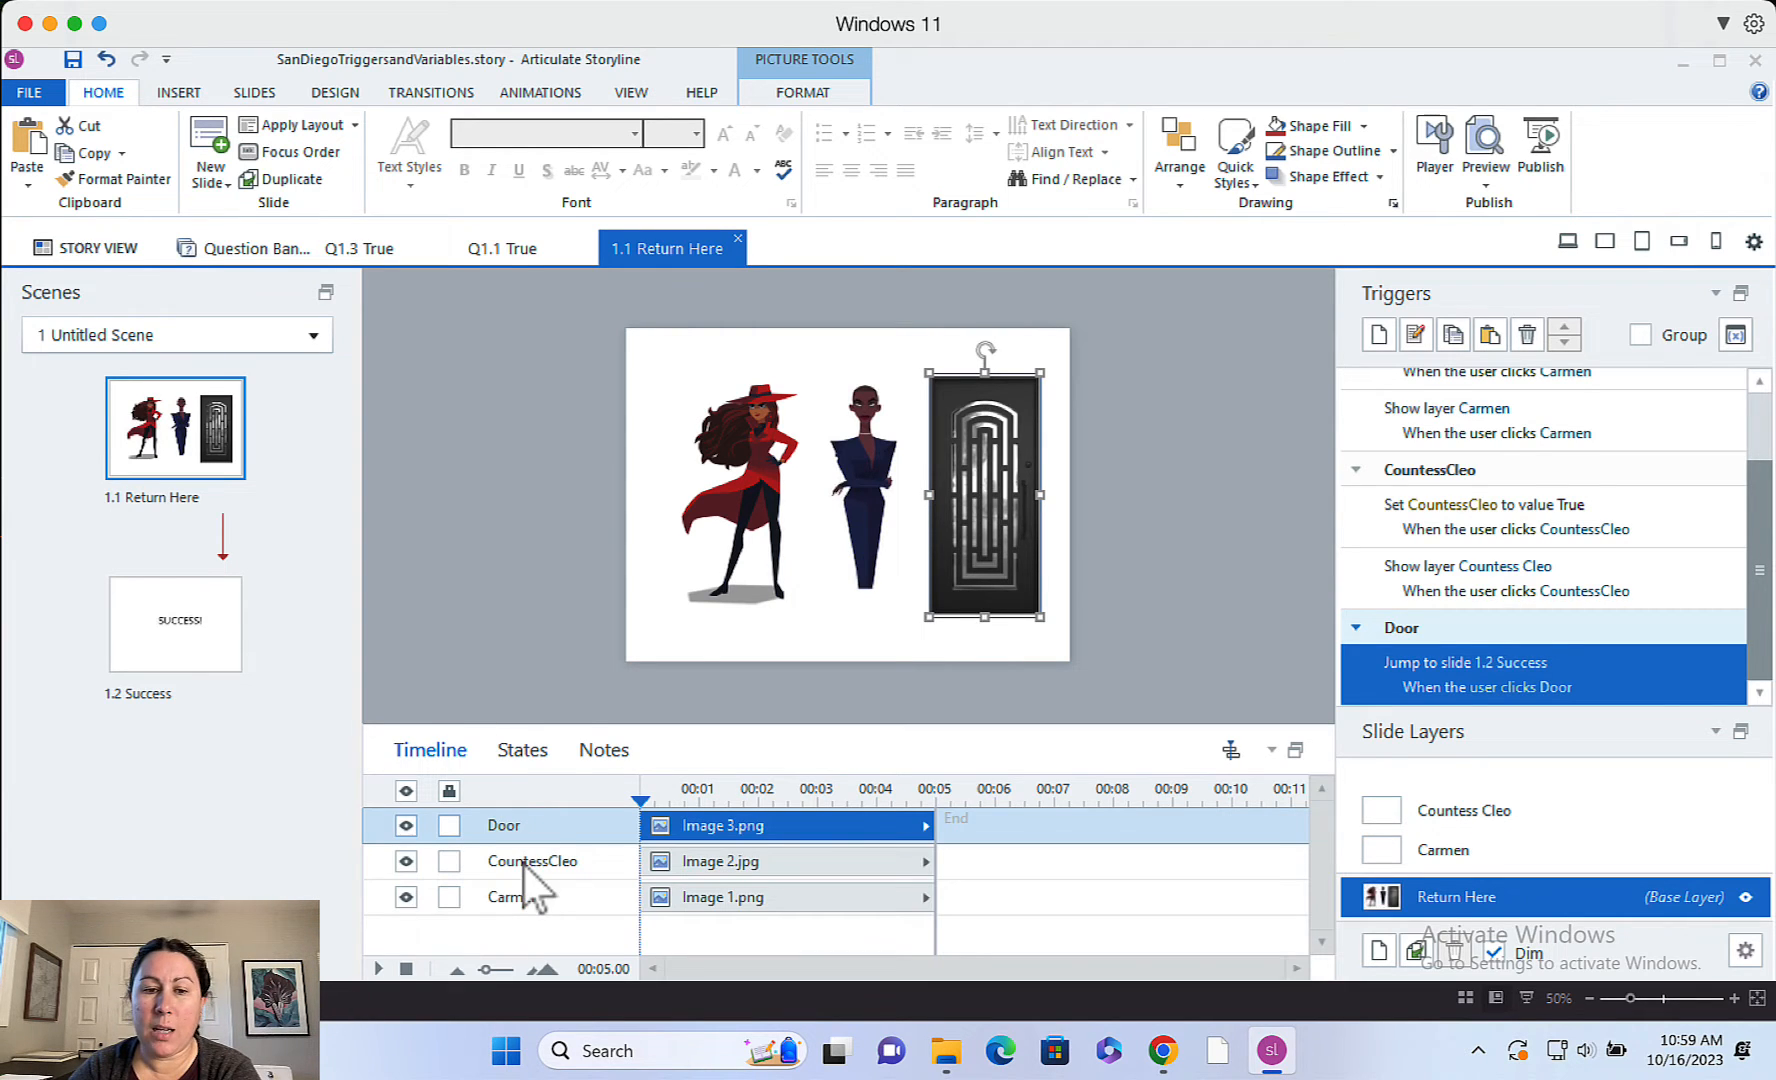
mouse_move(1513, 843)
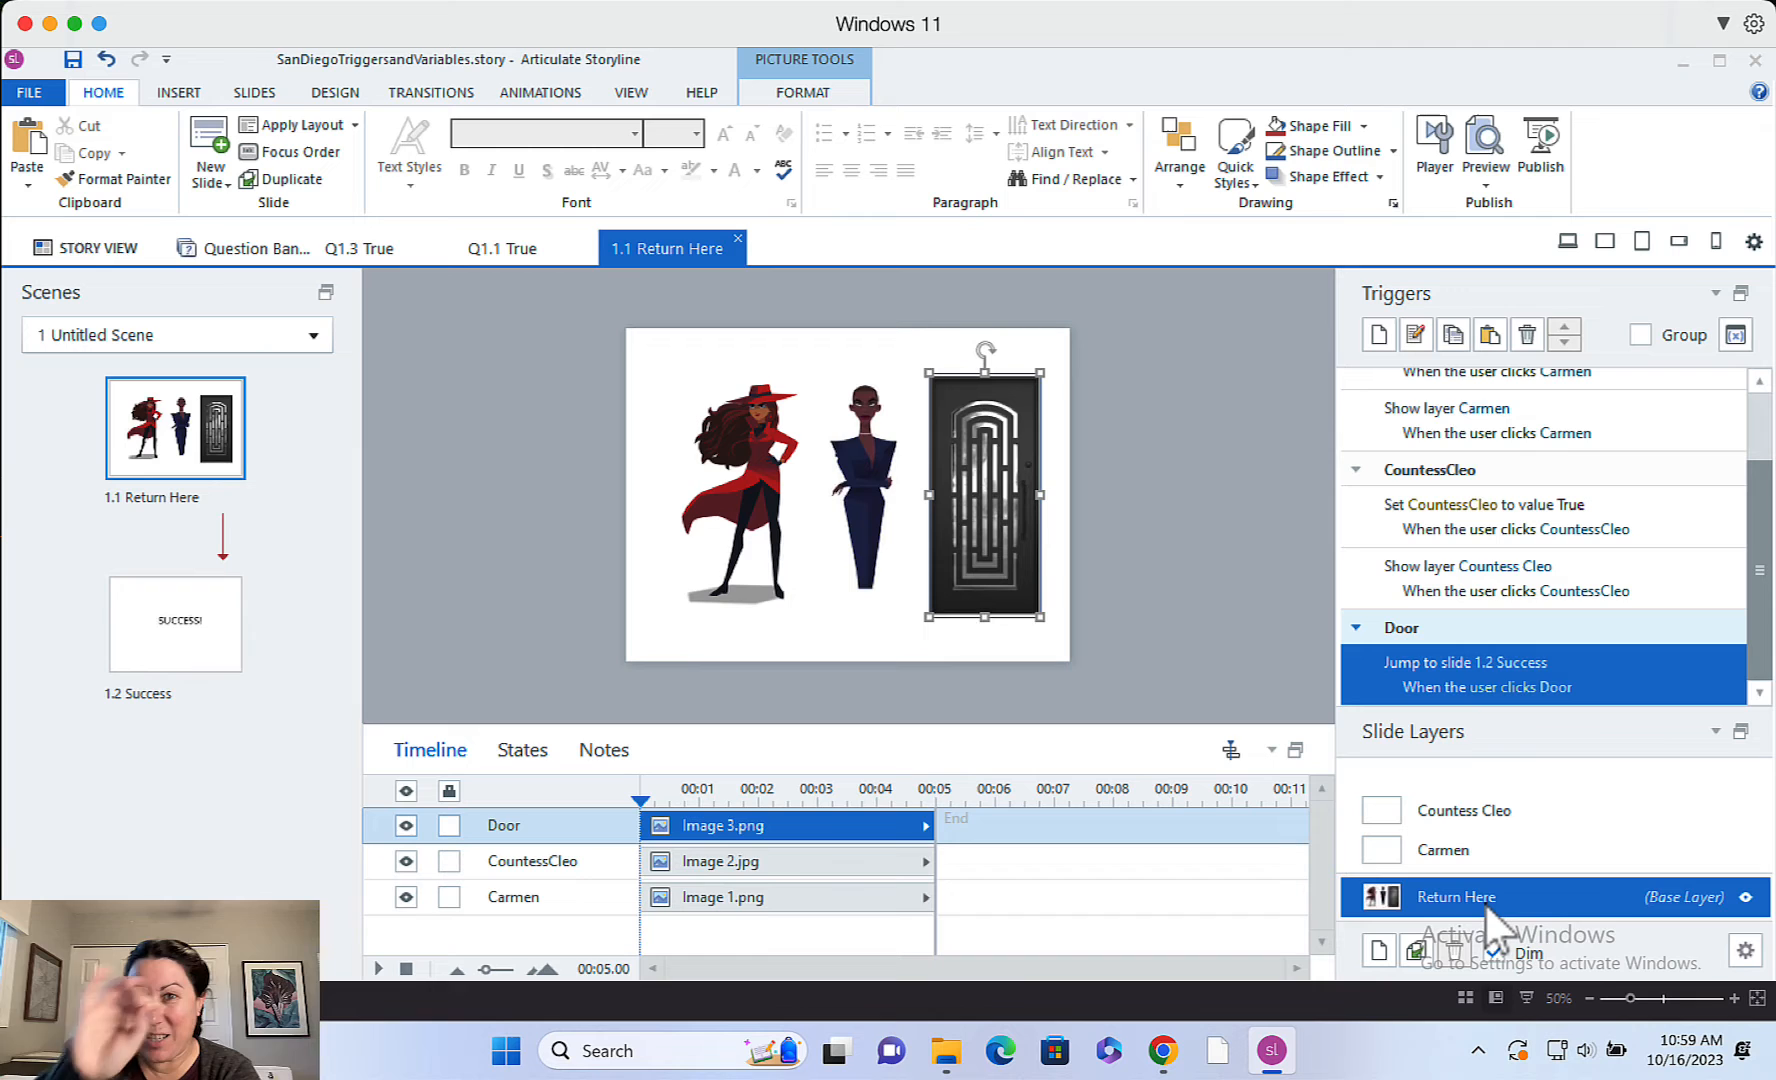
click(1444, 850)
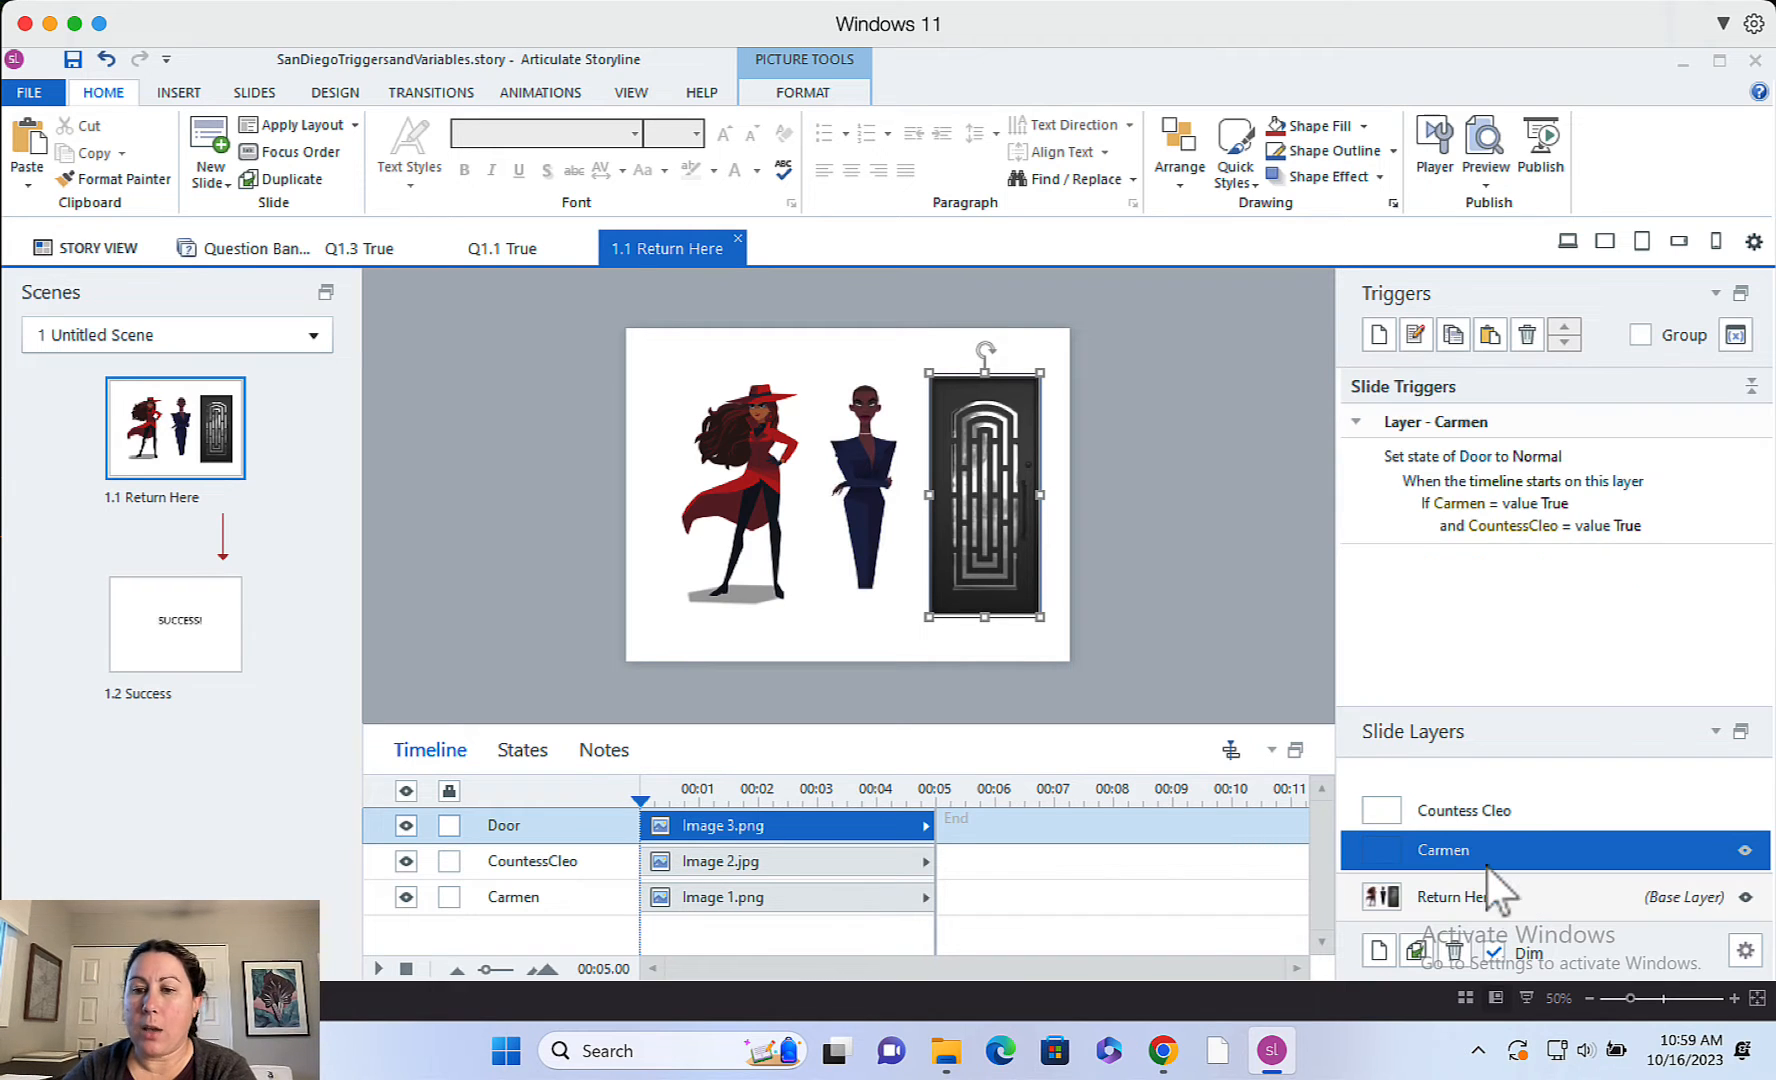
click(1443, 850)
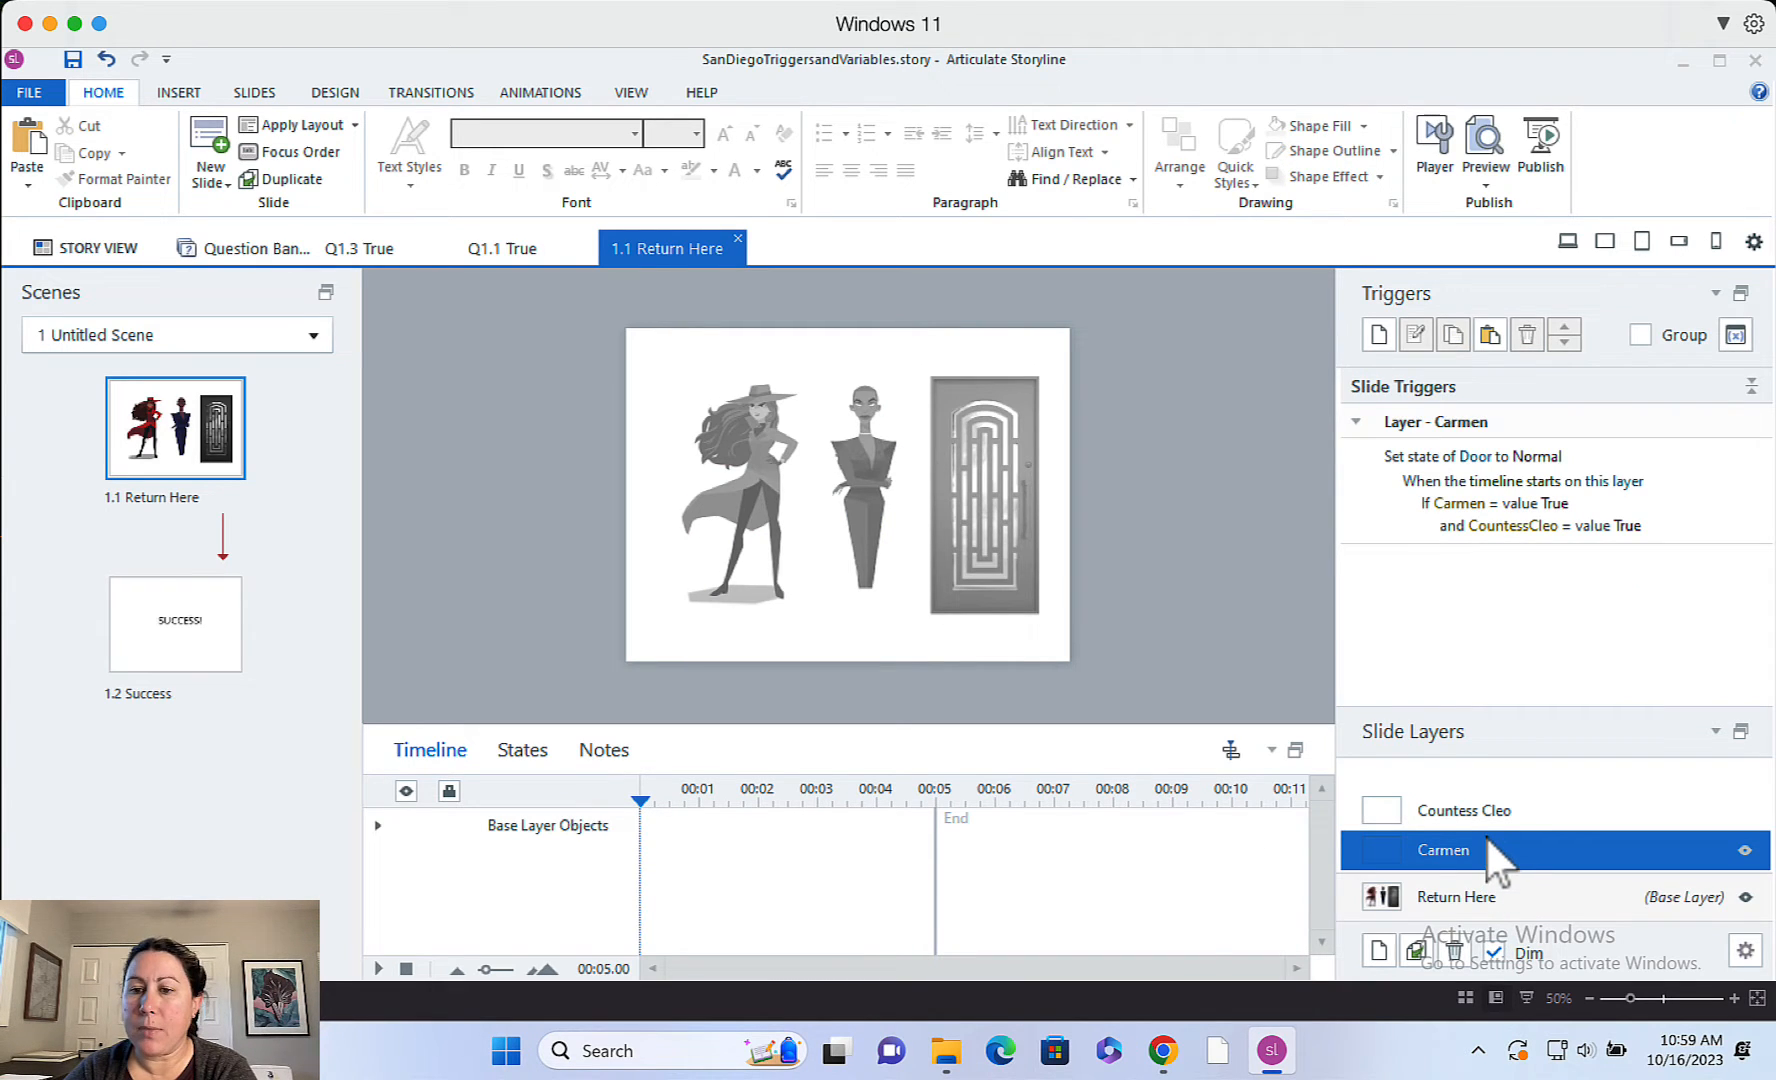
click(1462, 809)
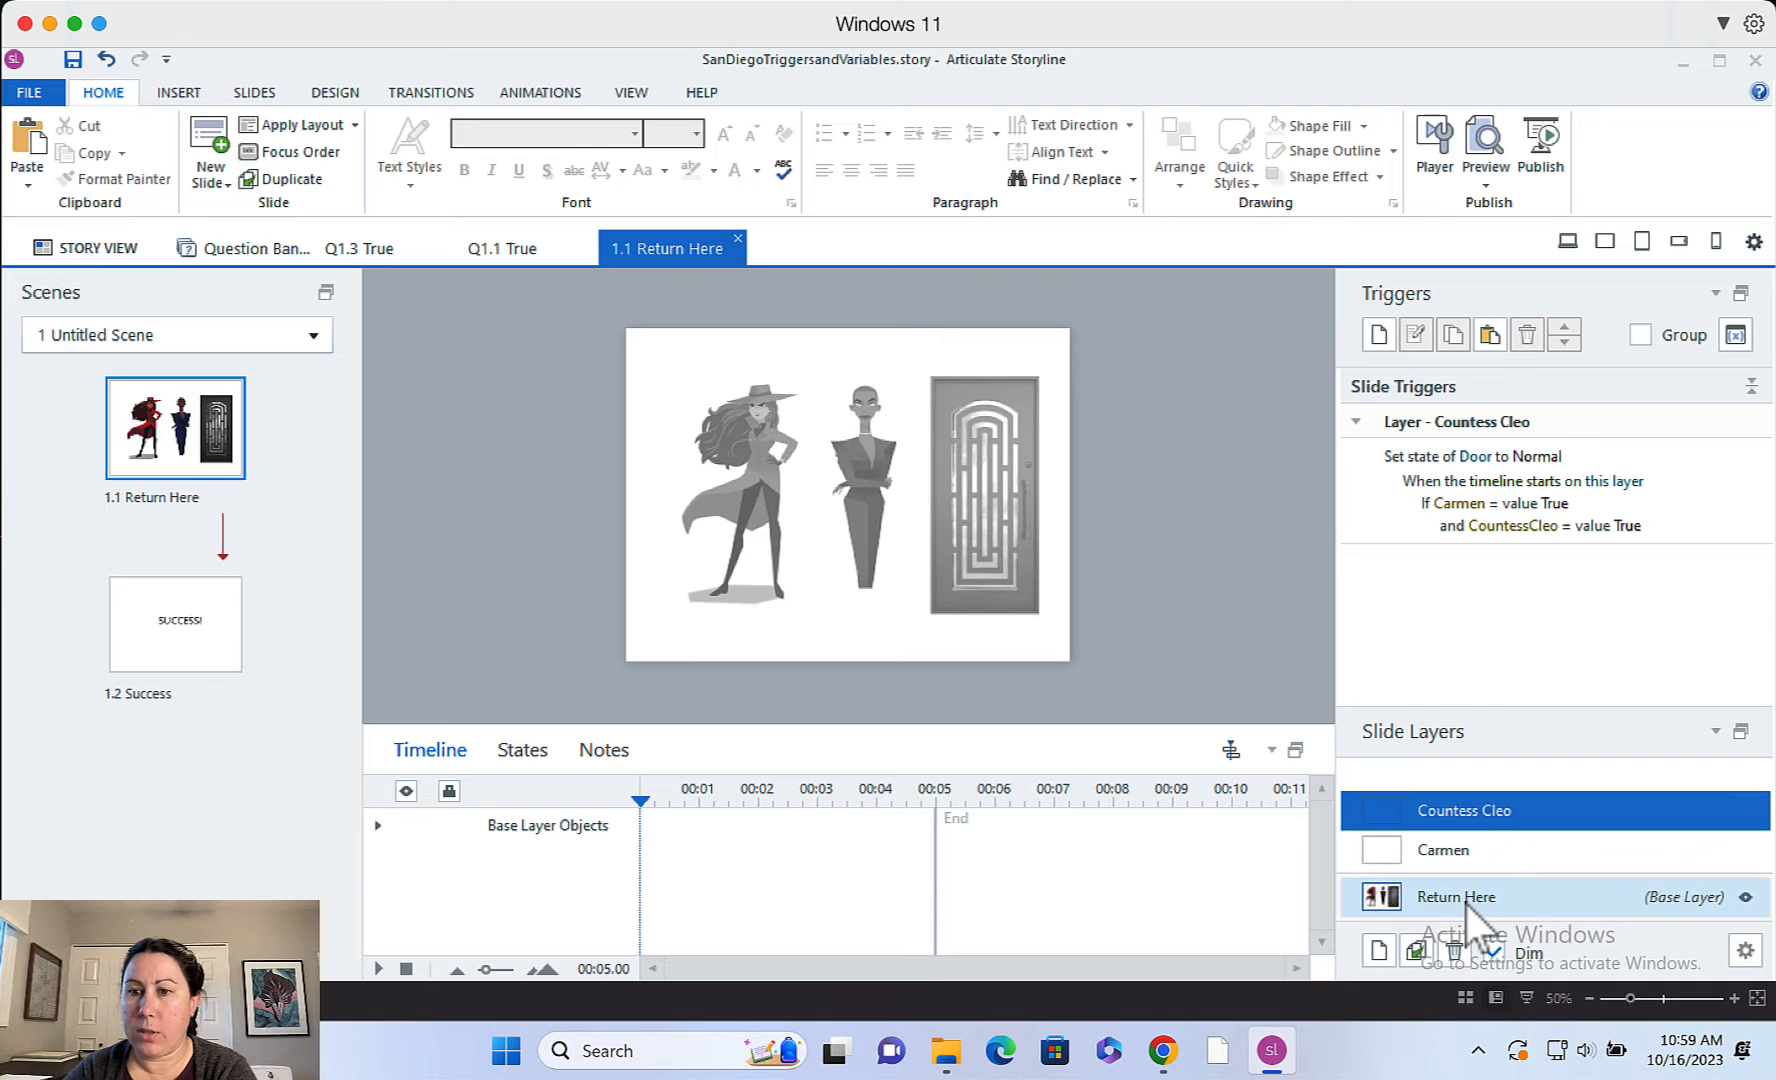
click(1454, 897)
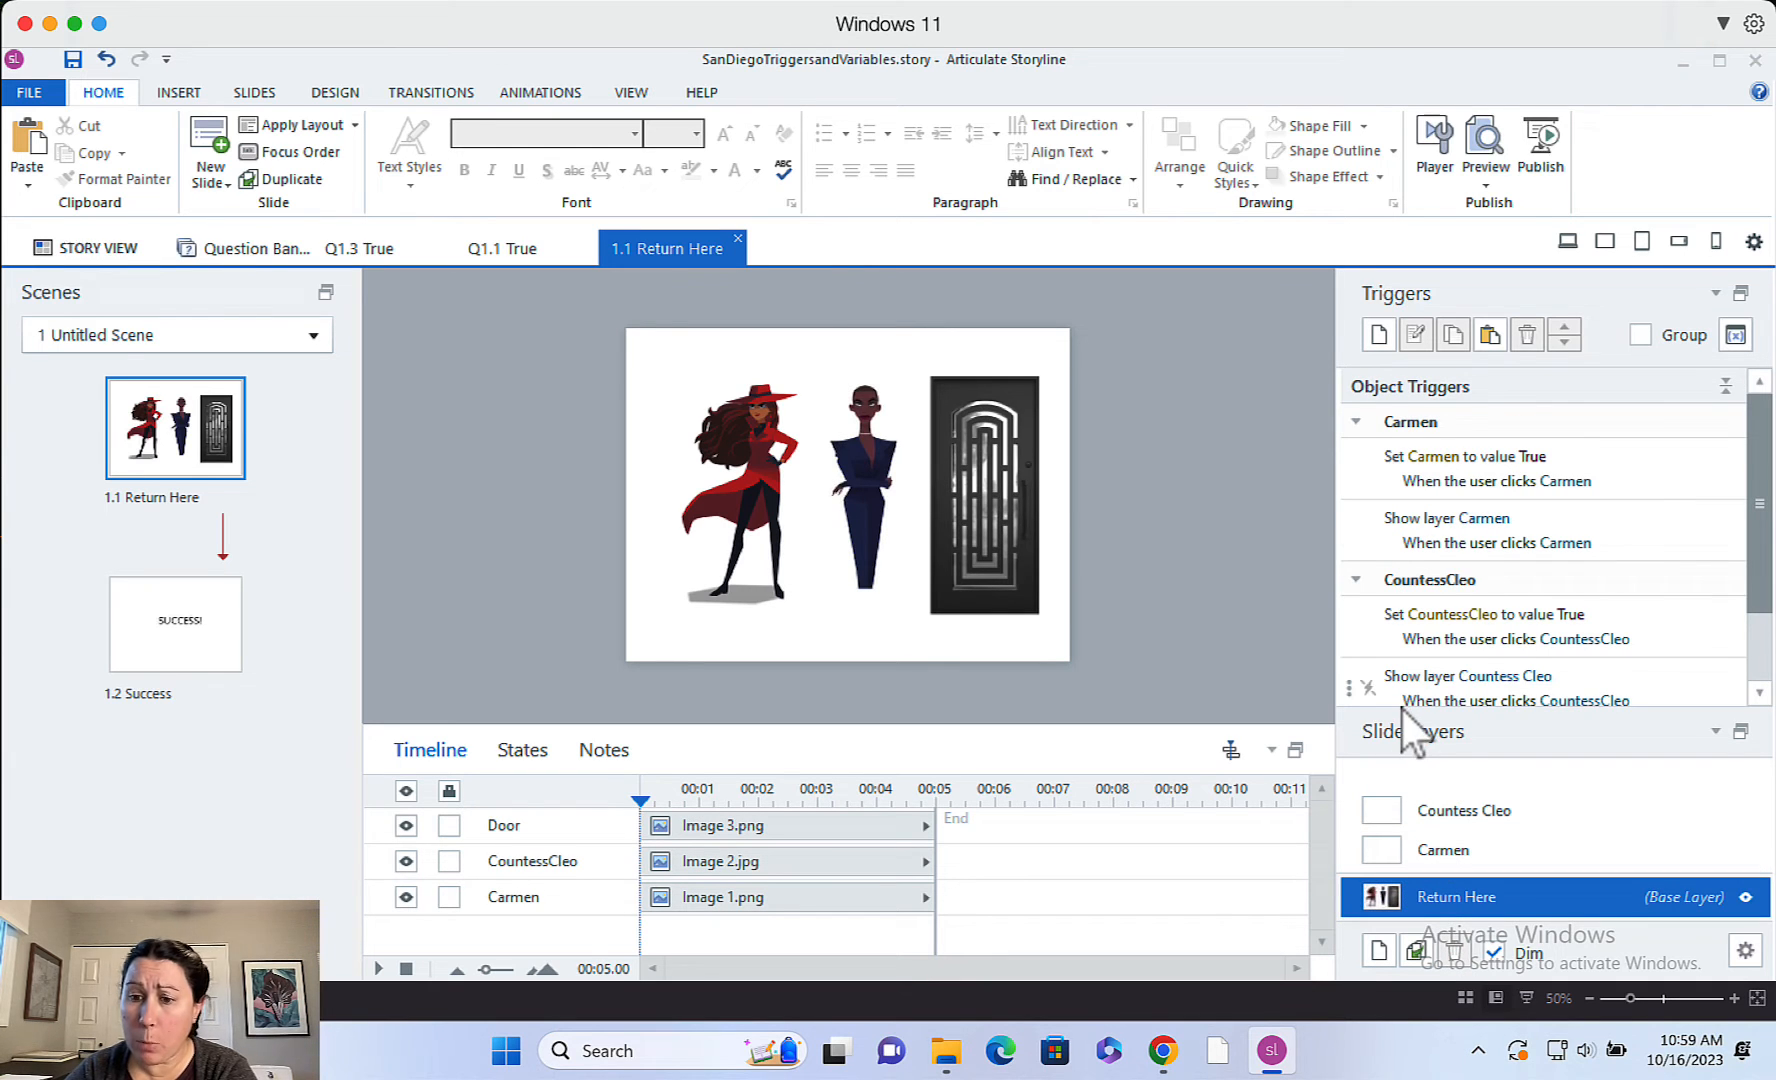
Select Carmen and open the variables list showing Carmen, CountessCleo and Door
click(736, 487)
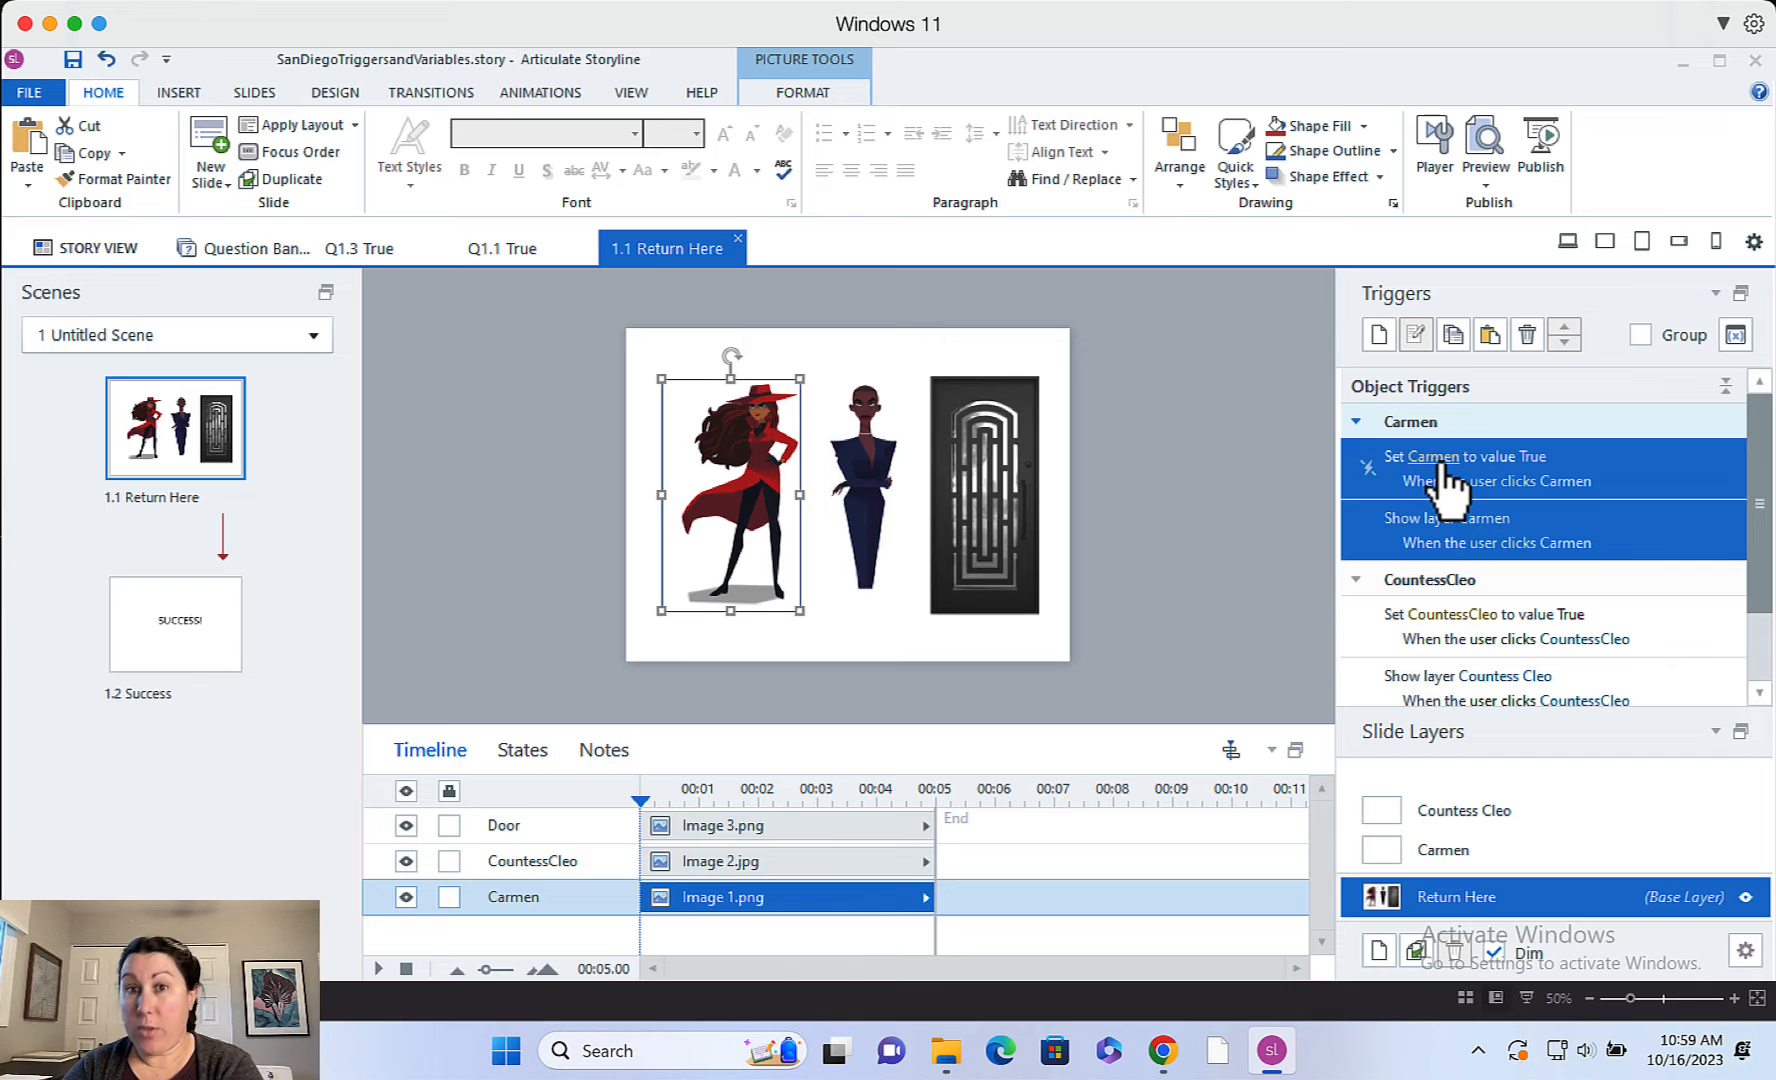
mouse_move(1506, 481)
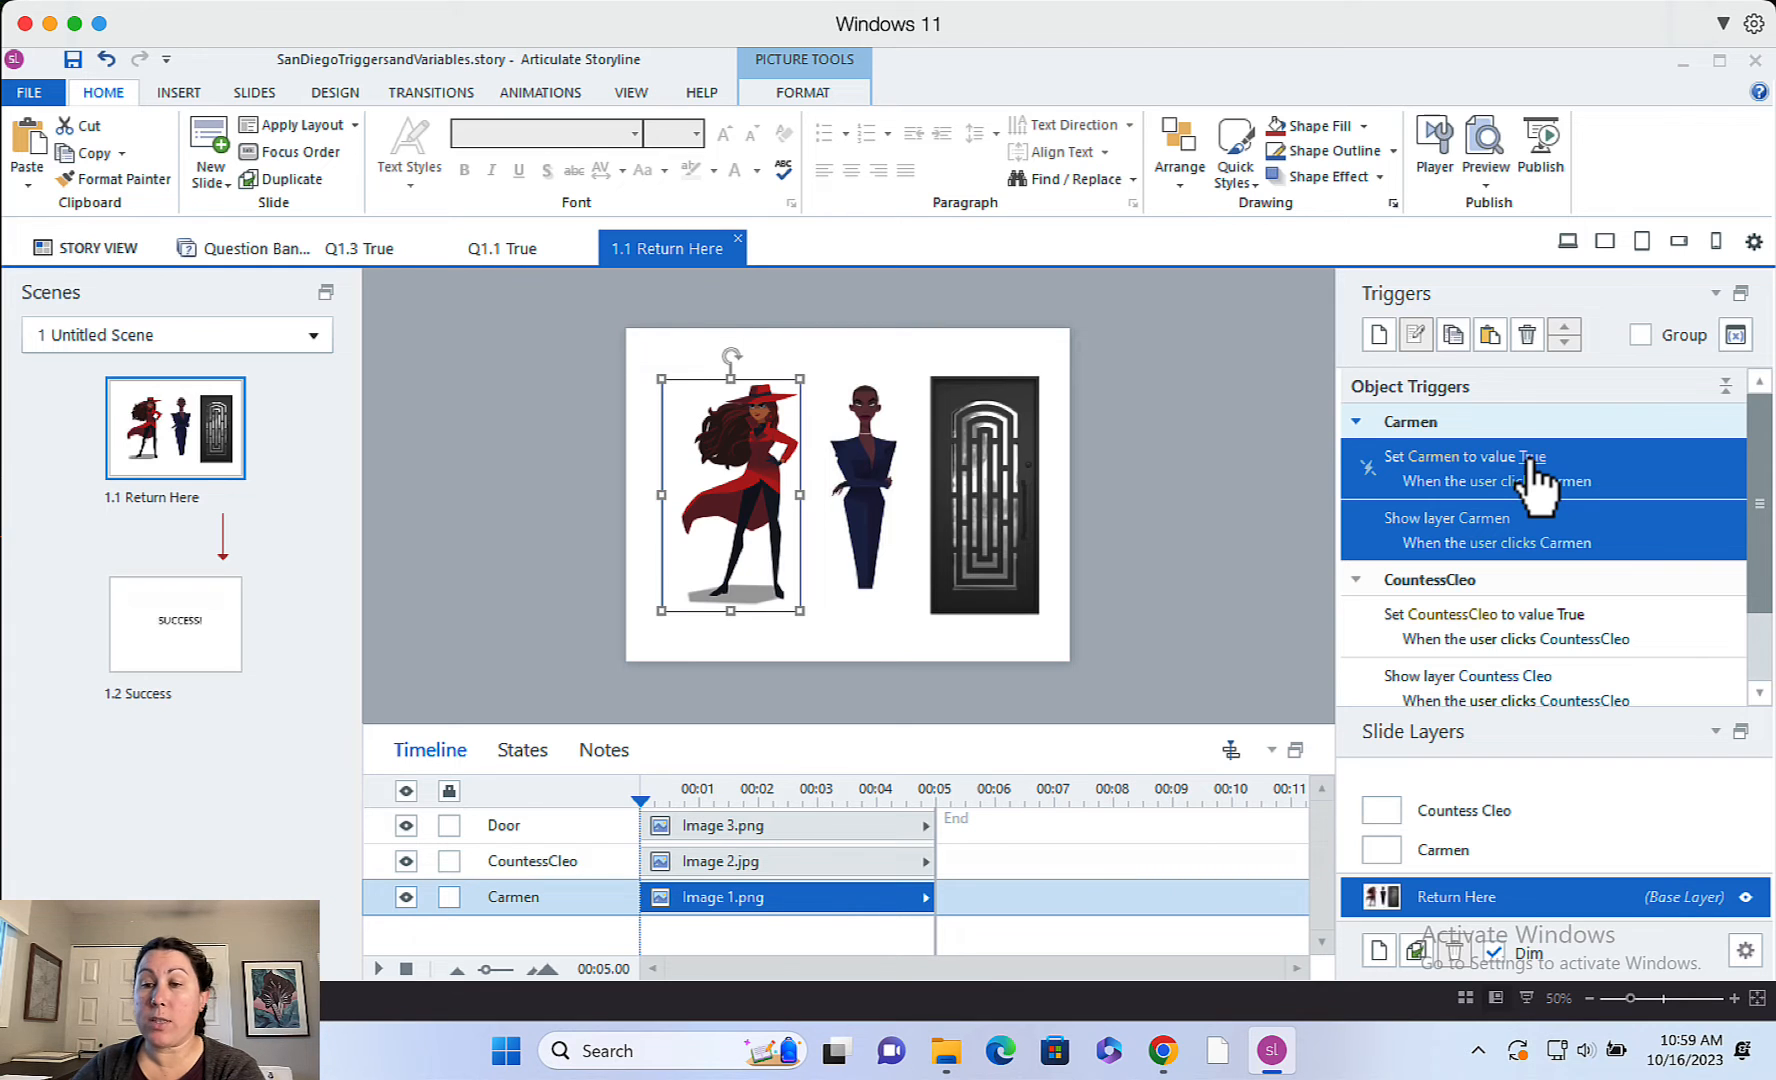
click(1735, 334)
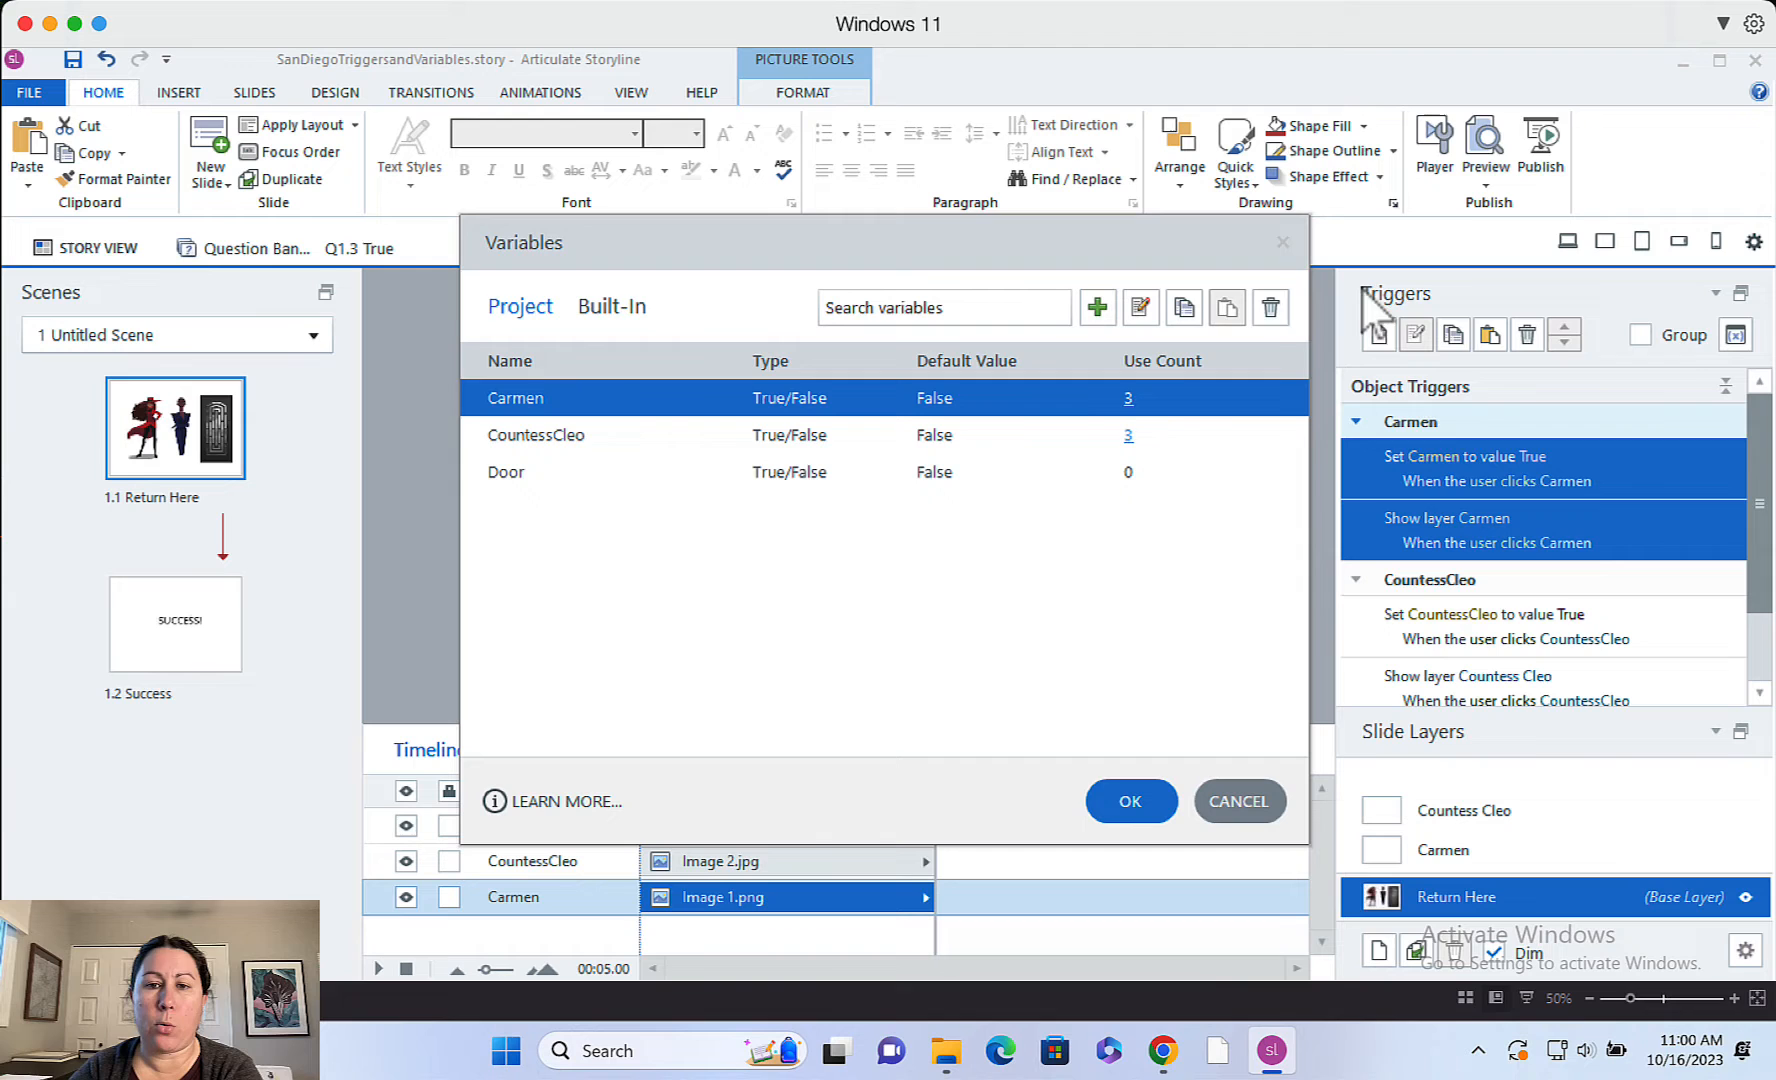
Delete the unused Door variable and confirm the Variables dialog
click(1269, 307)
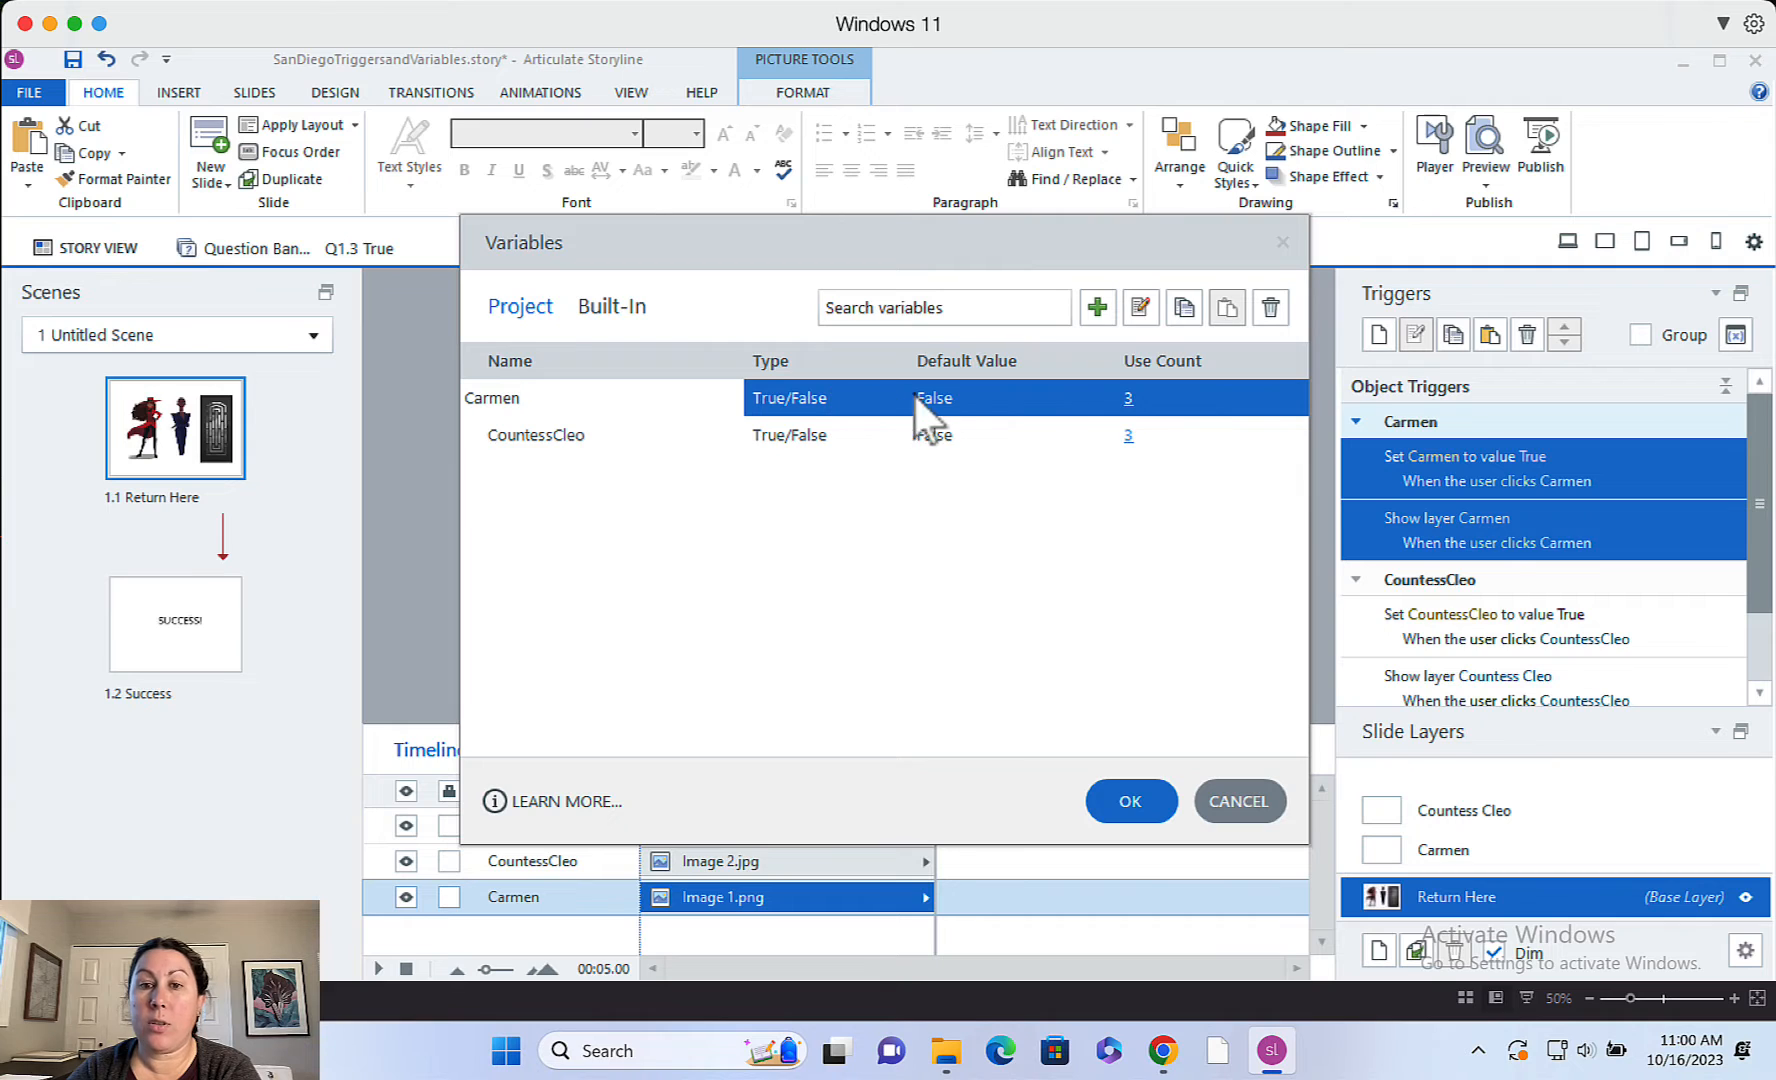
mouse_move(702, 498)
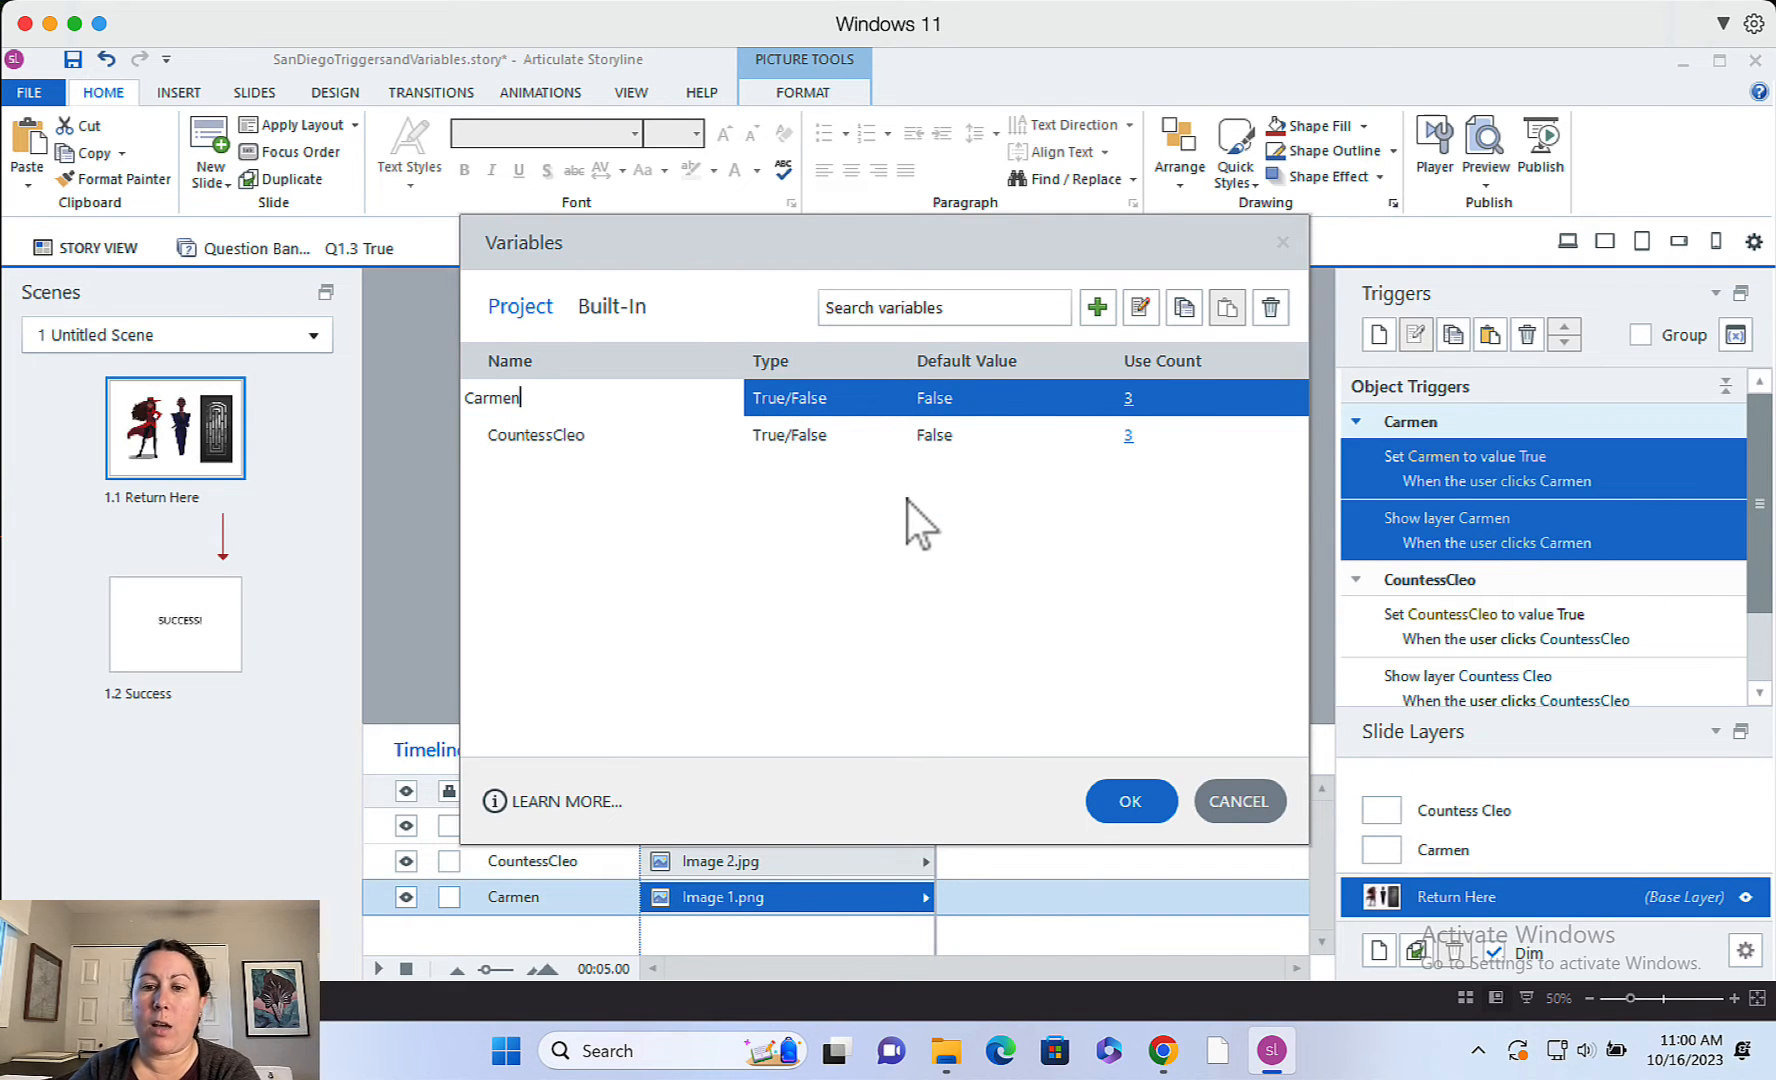
click(1128, 800)
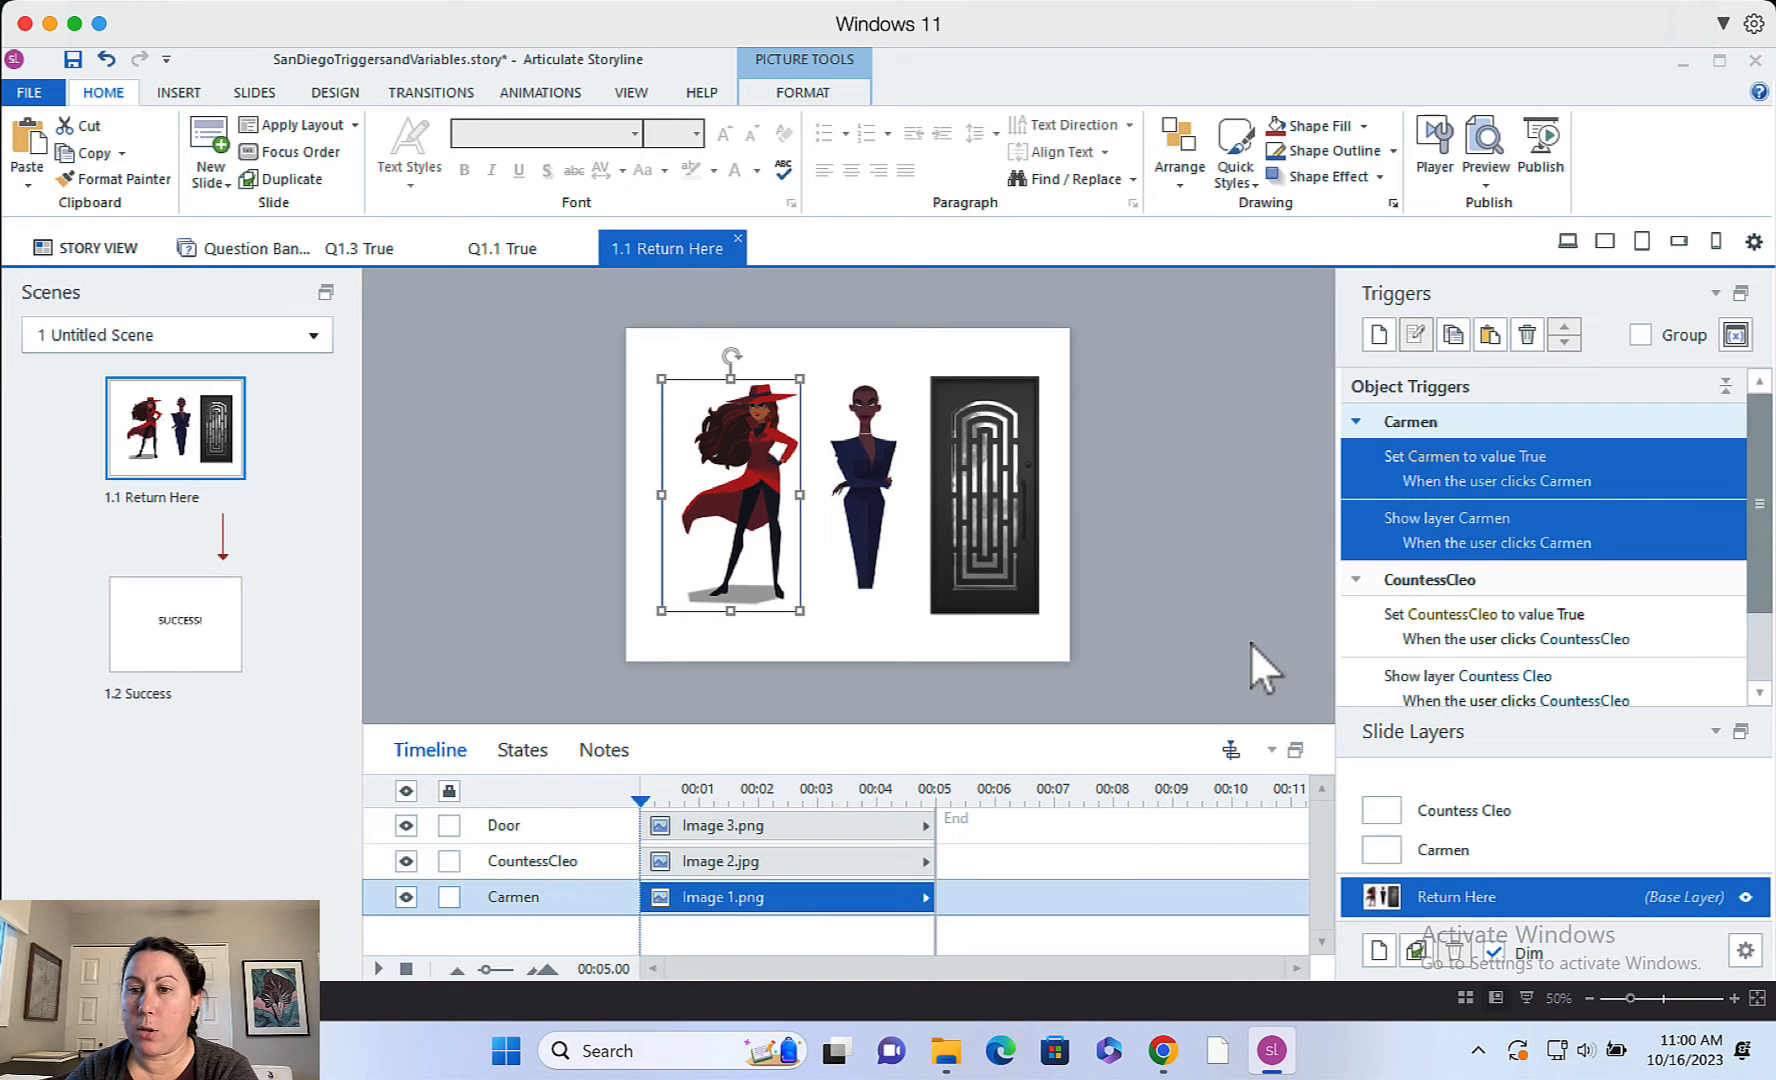
mouse_move(1278, 626)
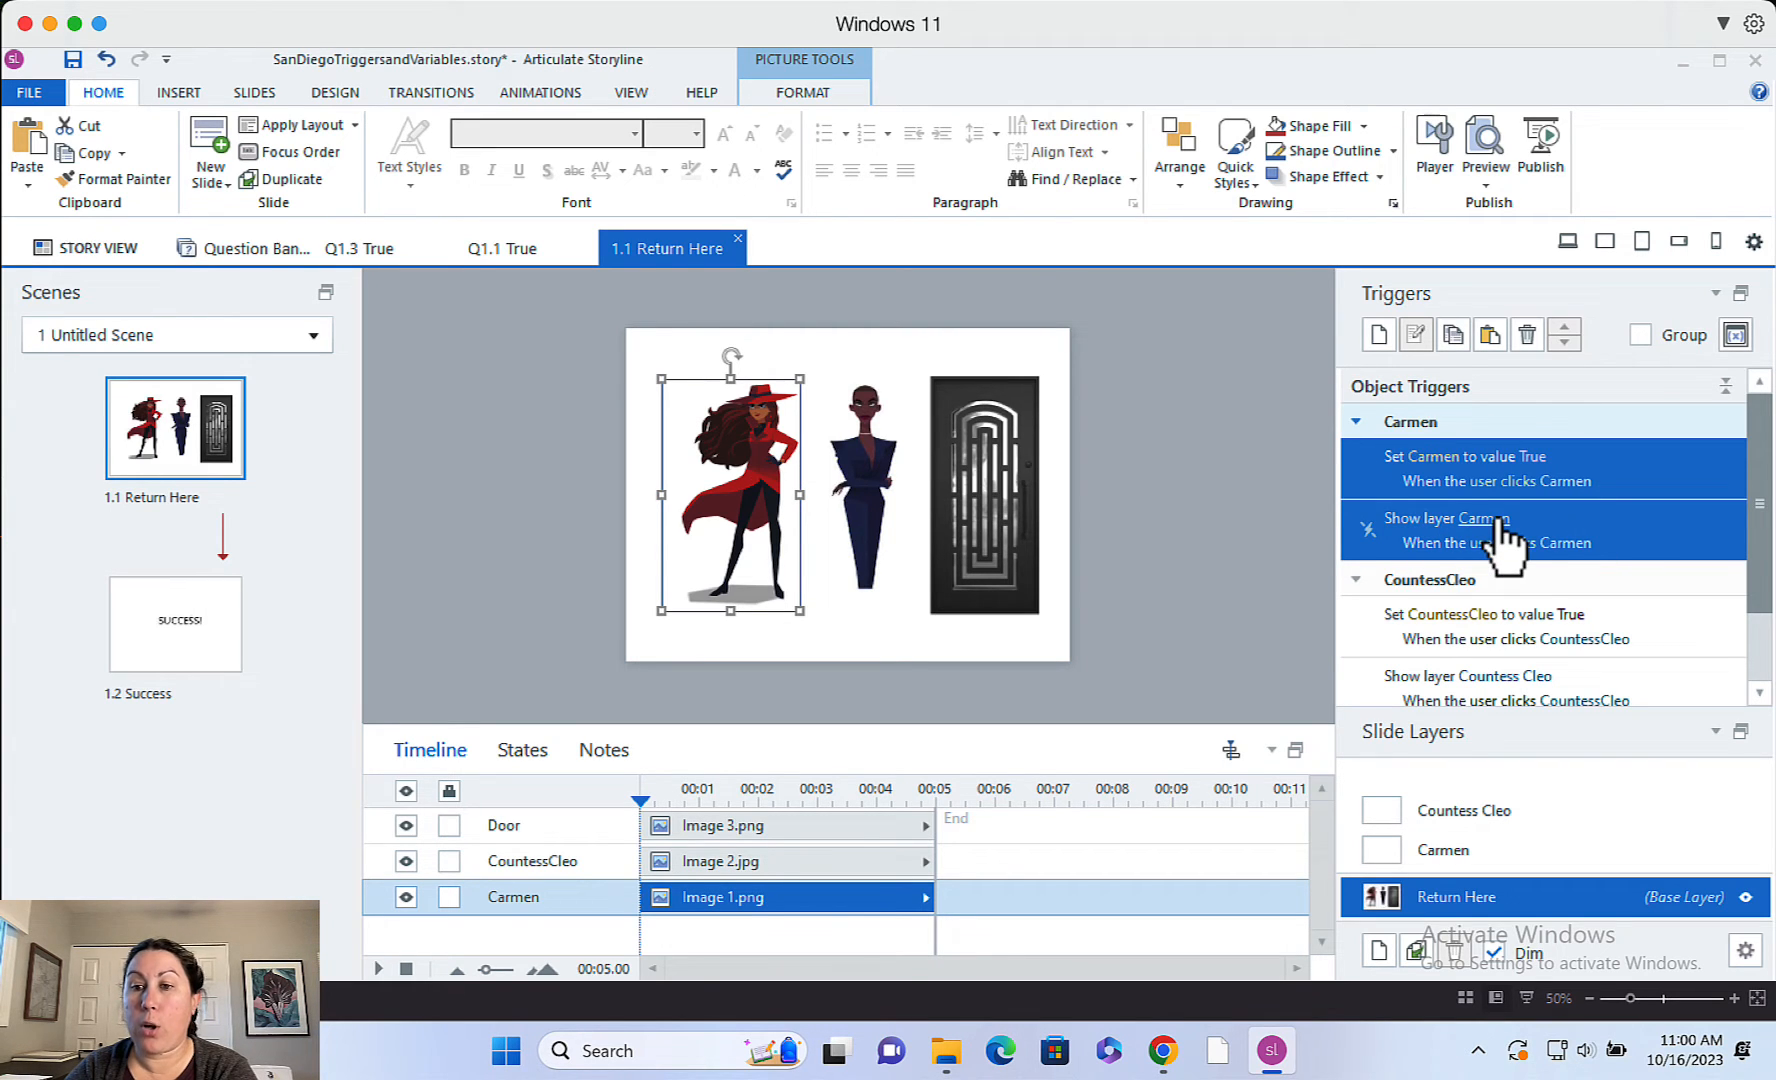
mouse_move(1574, 572)
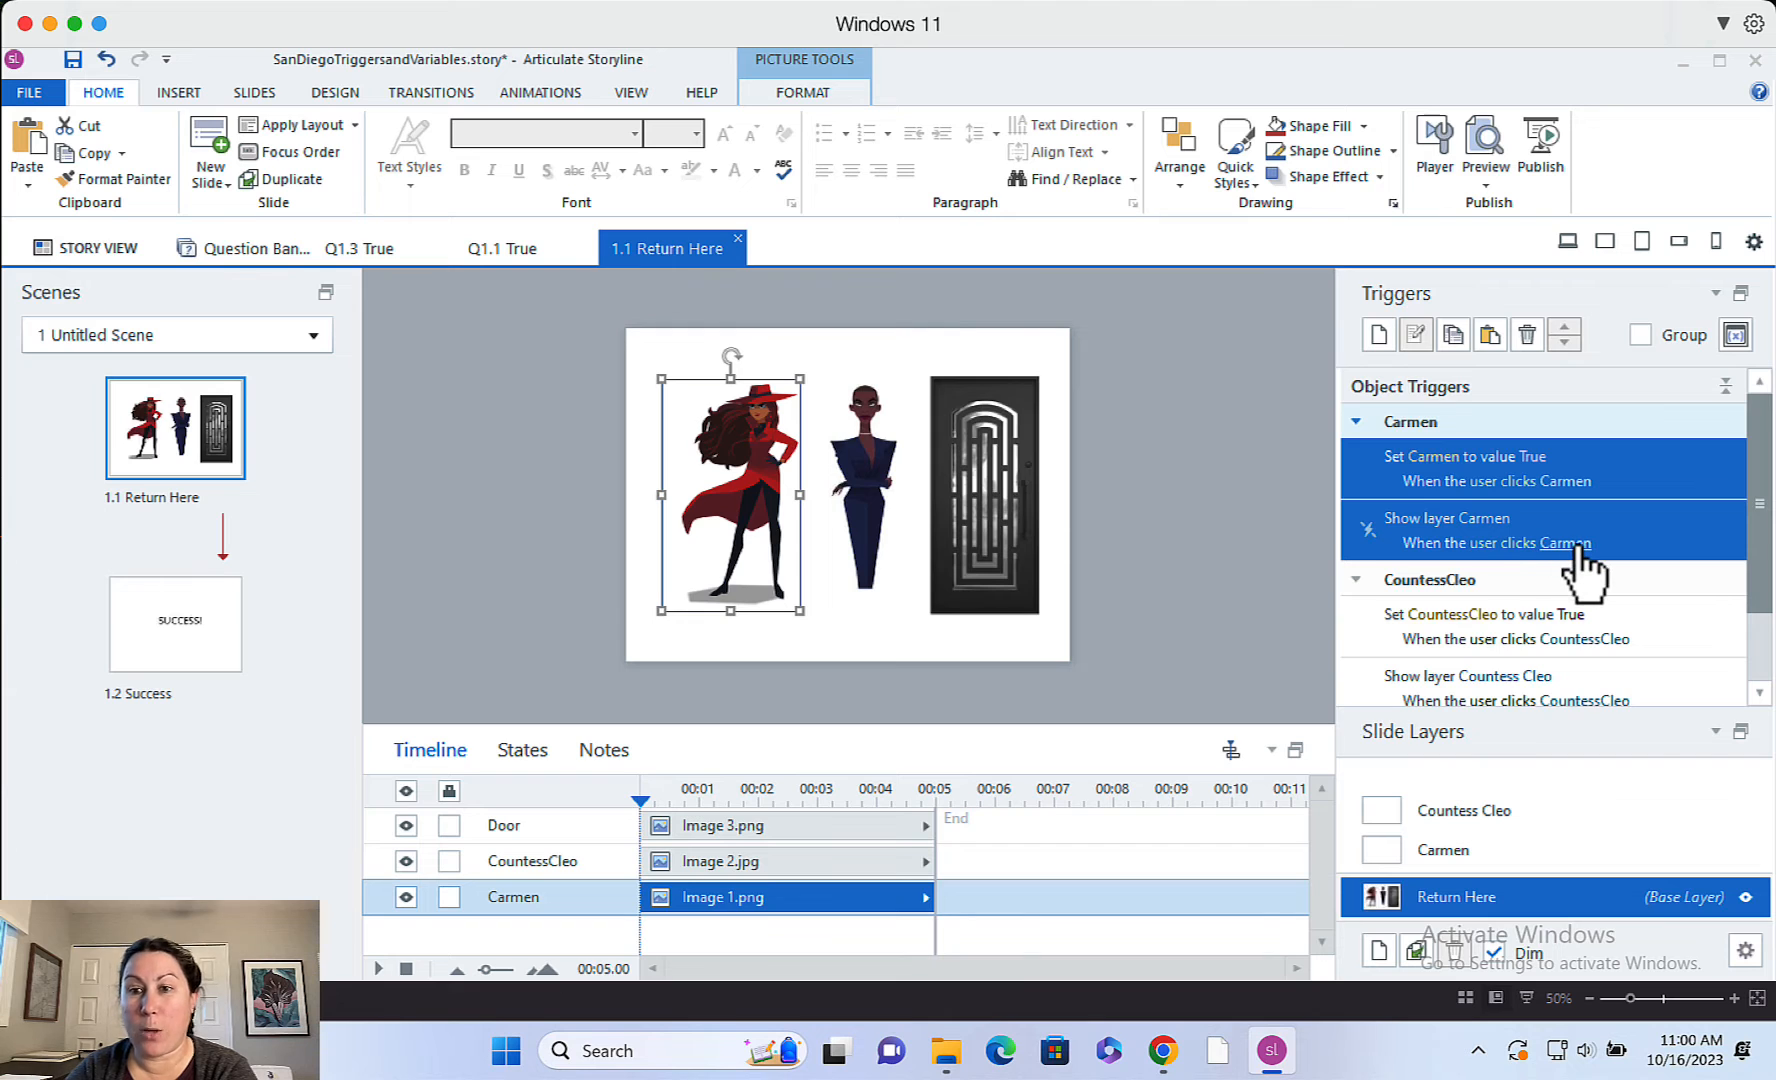
click(1442, 850)
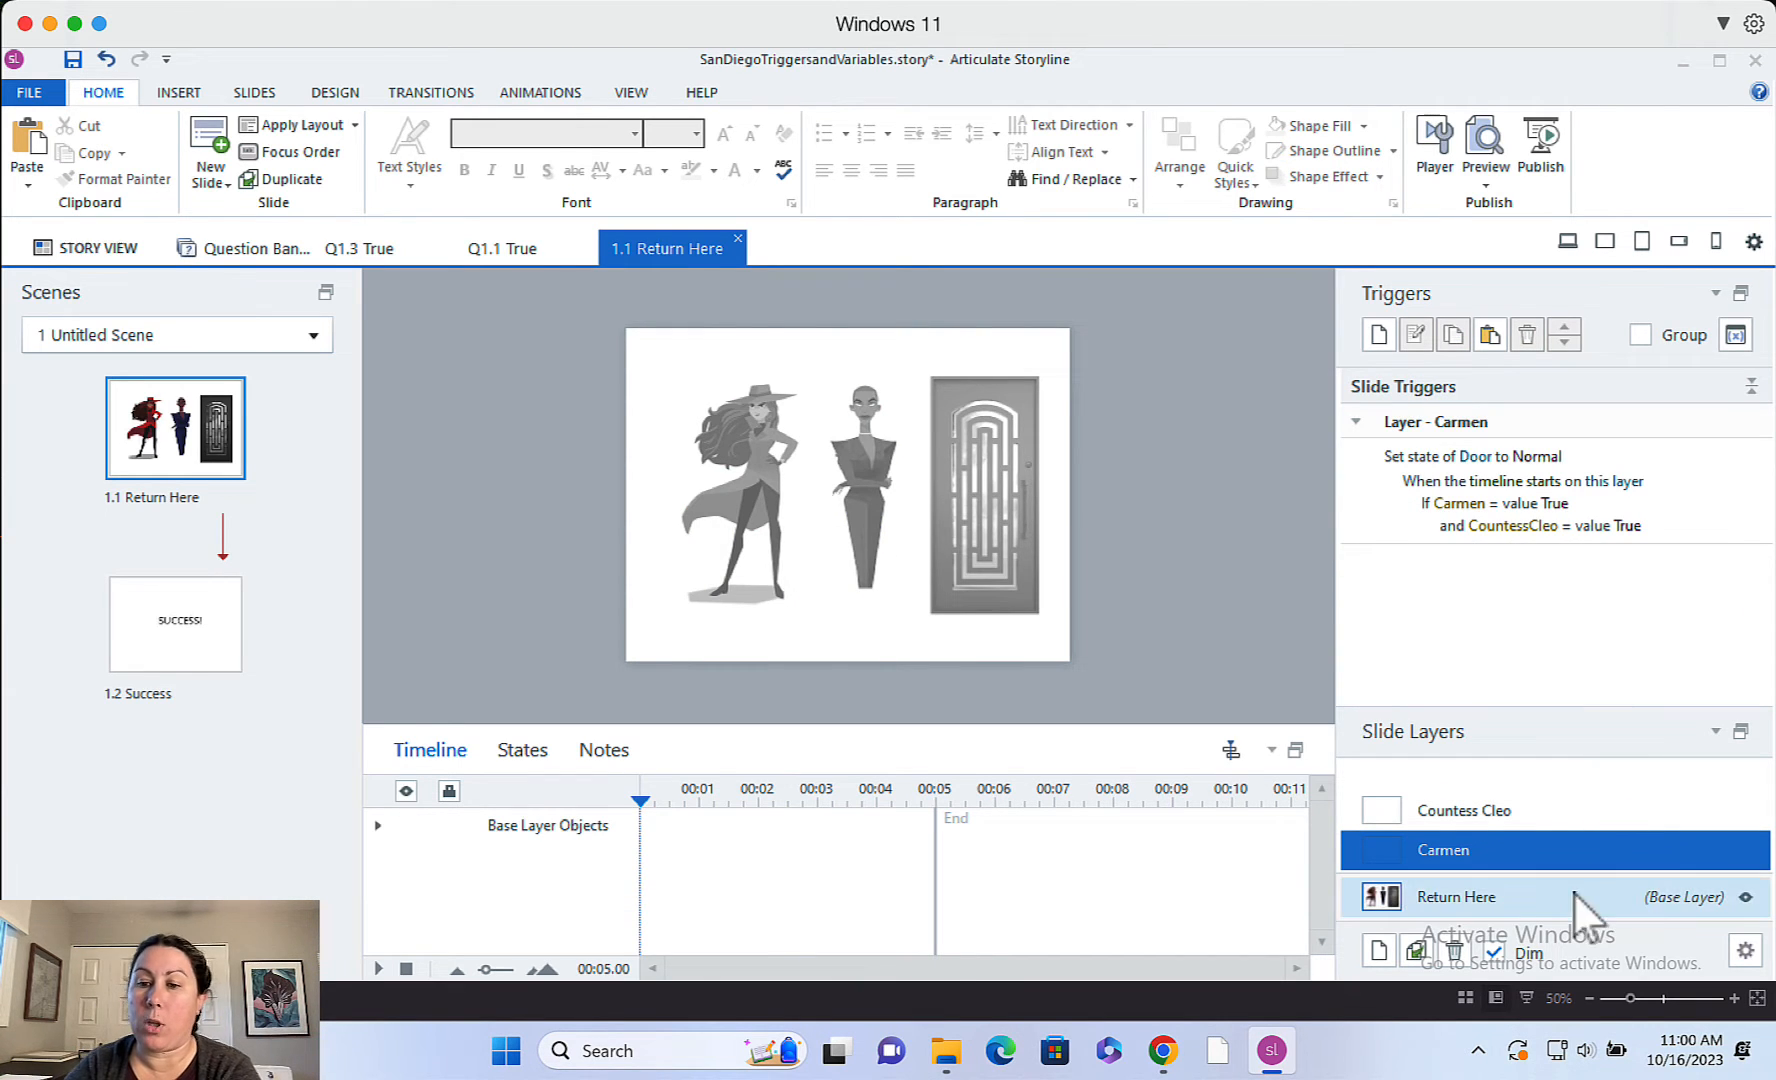
click(1455, 897)
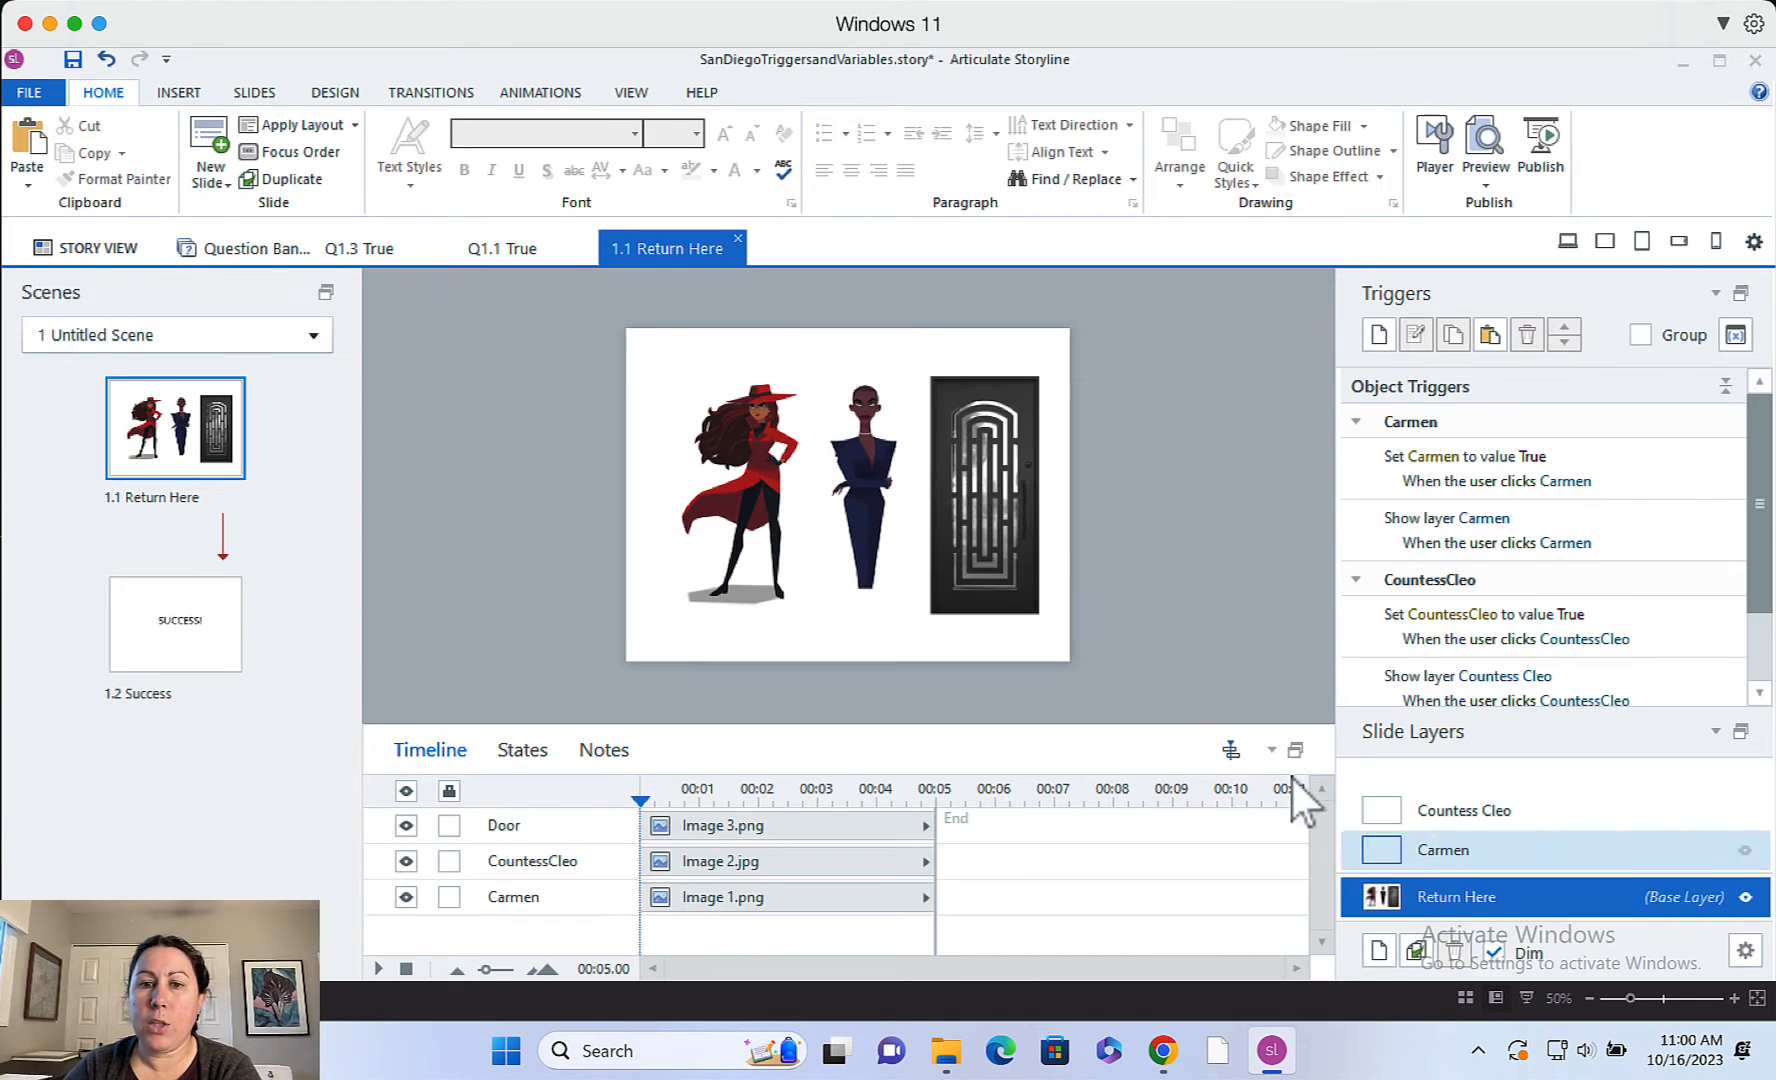
click(863, 492)
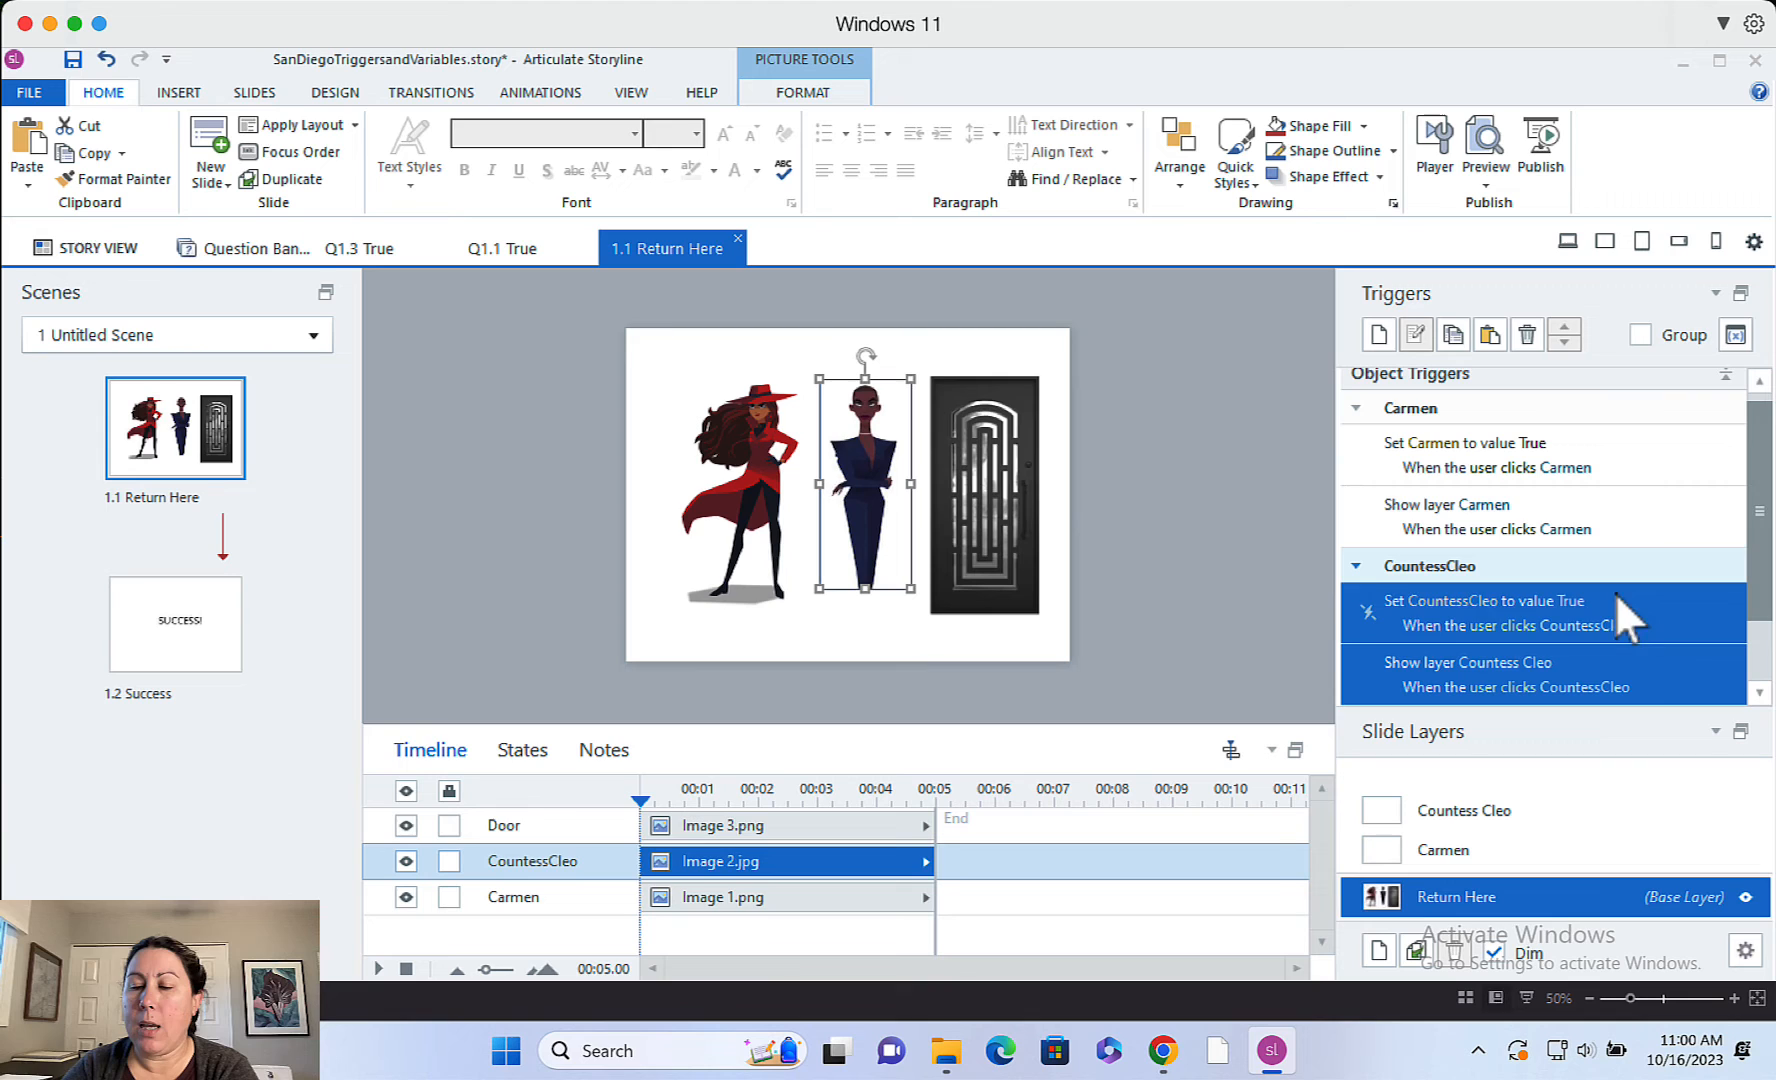
mouse_move(1546, 617)
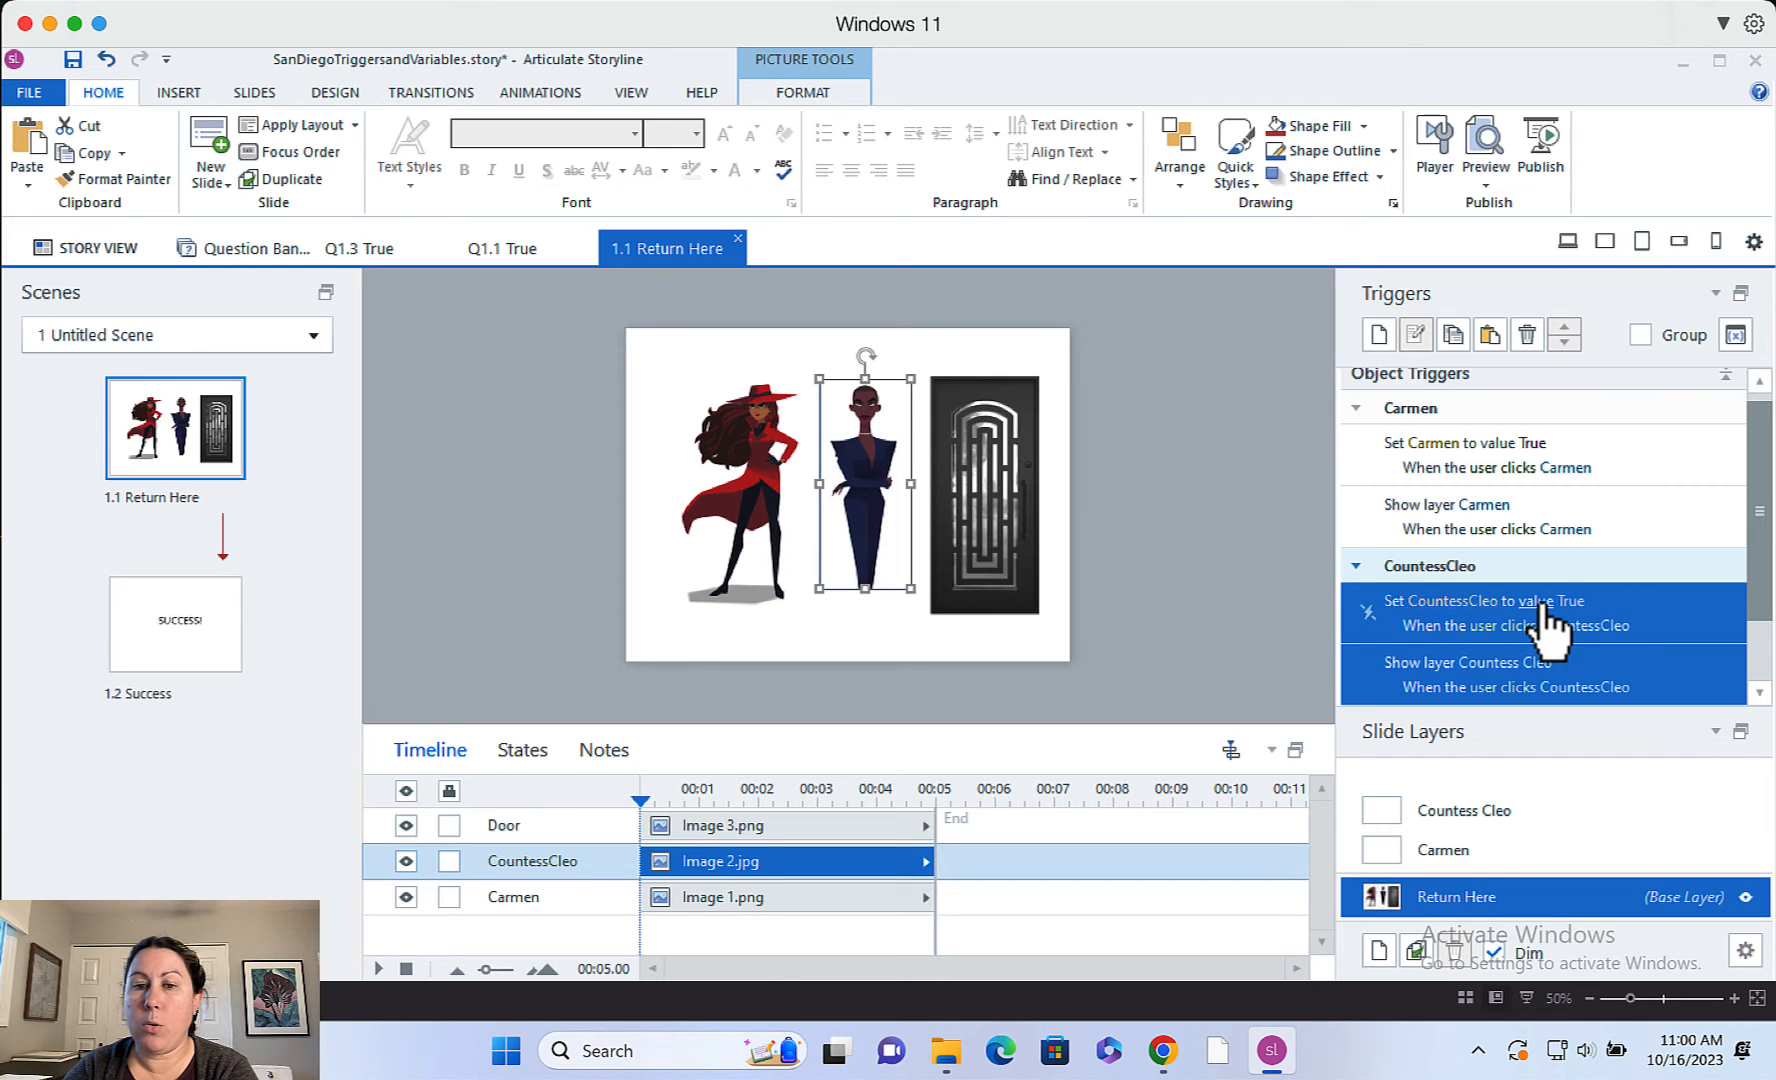
mouse_move(1535, 628)
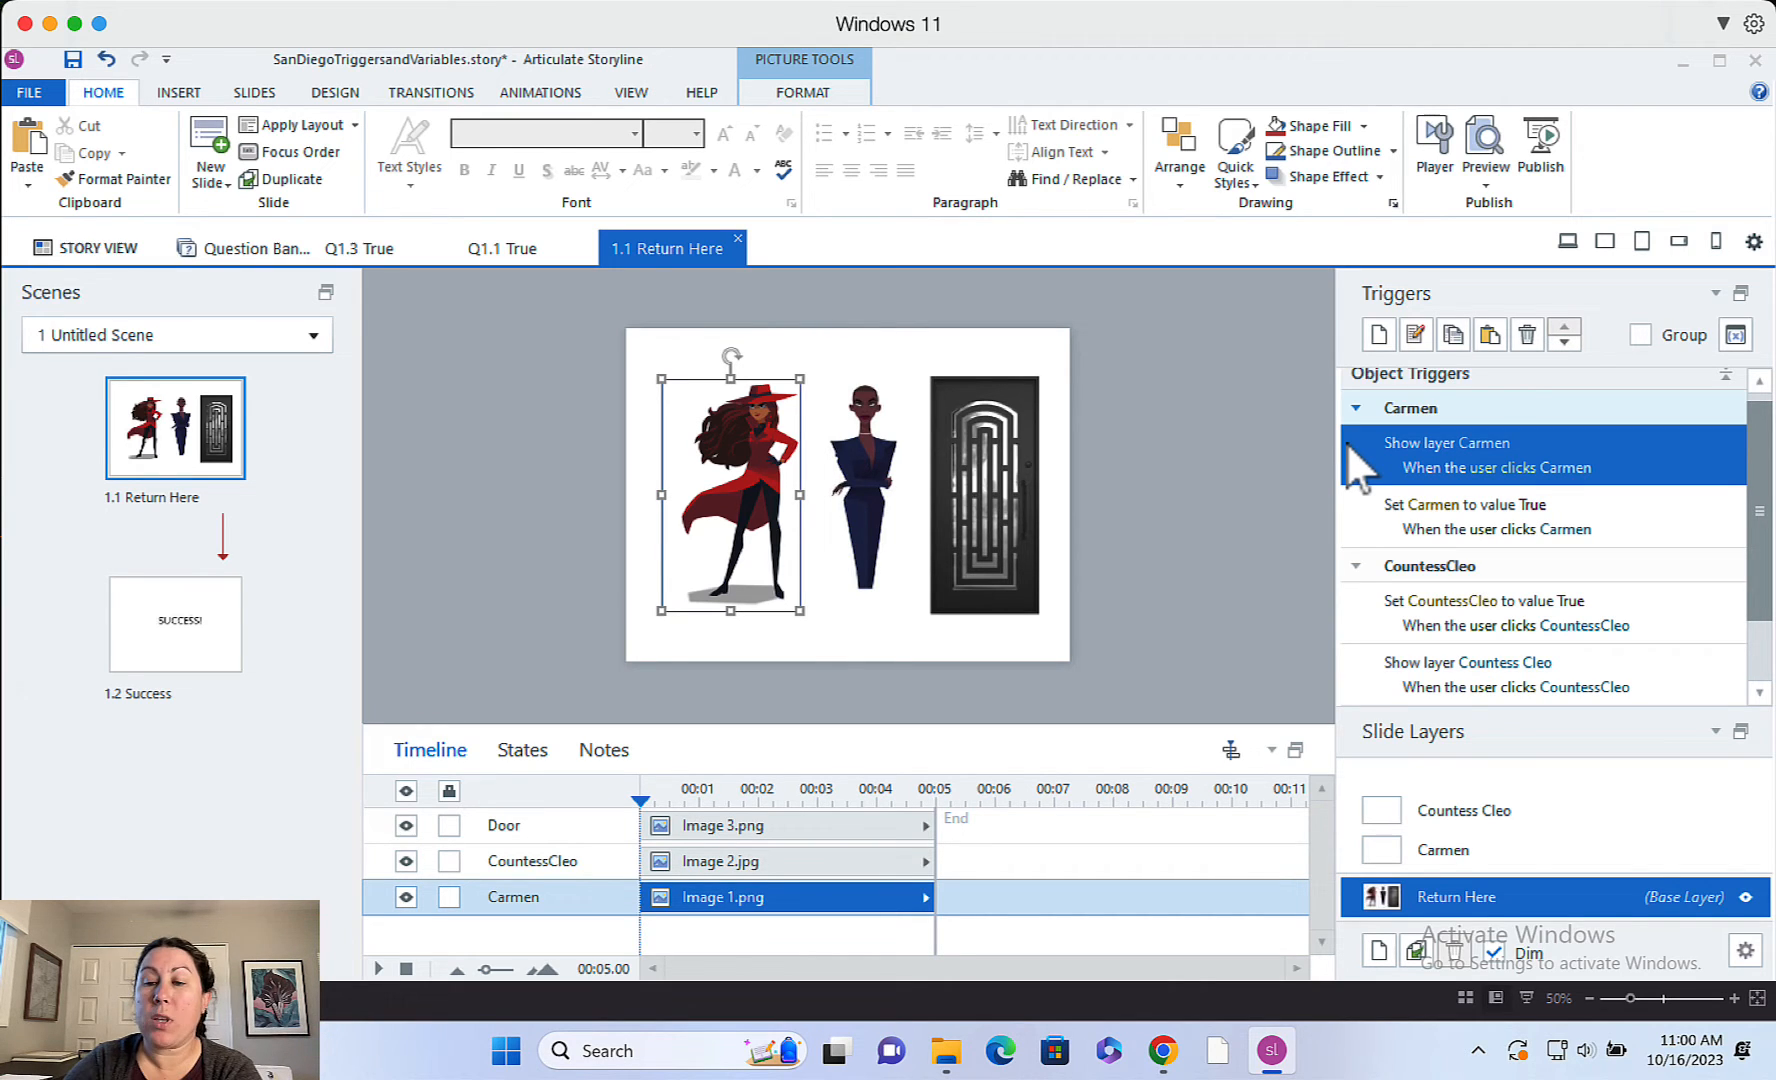
mouse_move(1438, 532)
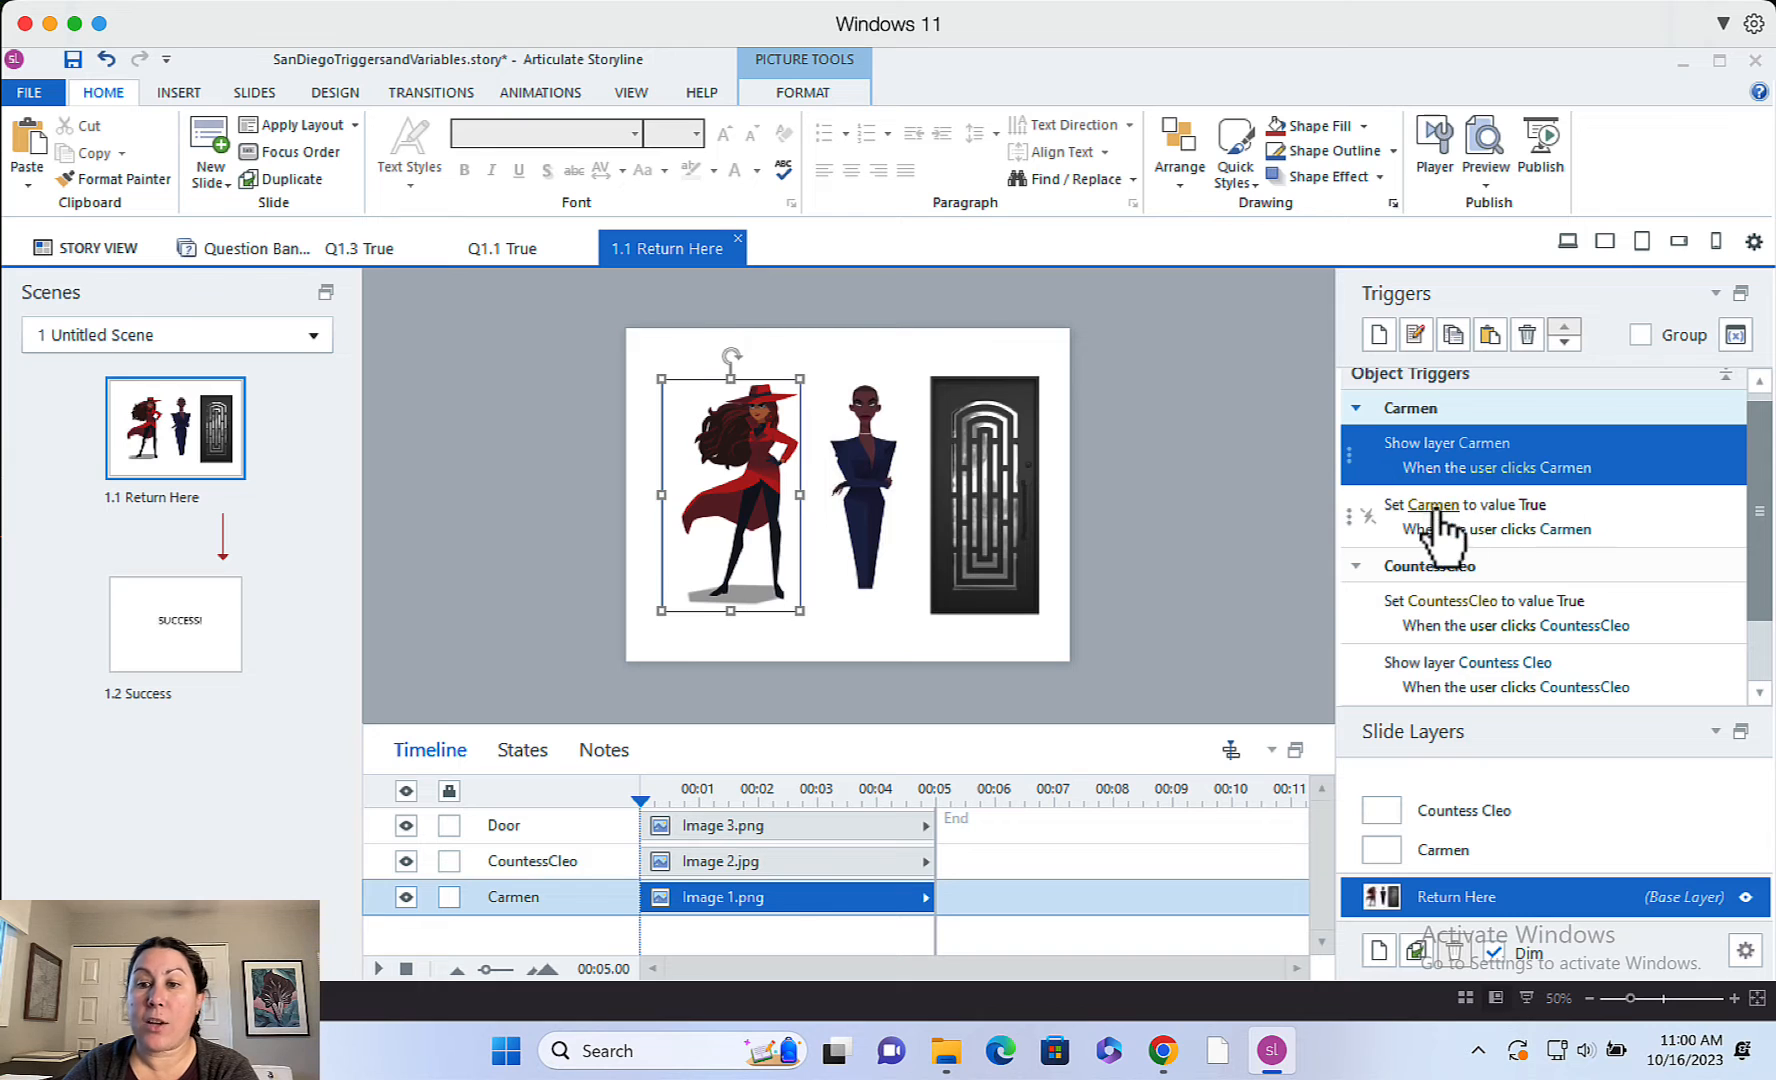
mouse_move(1563, 543)
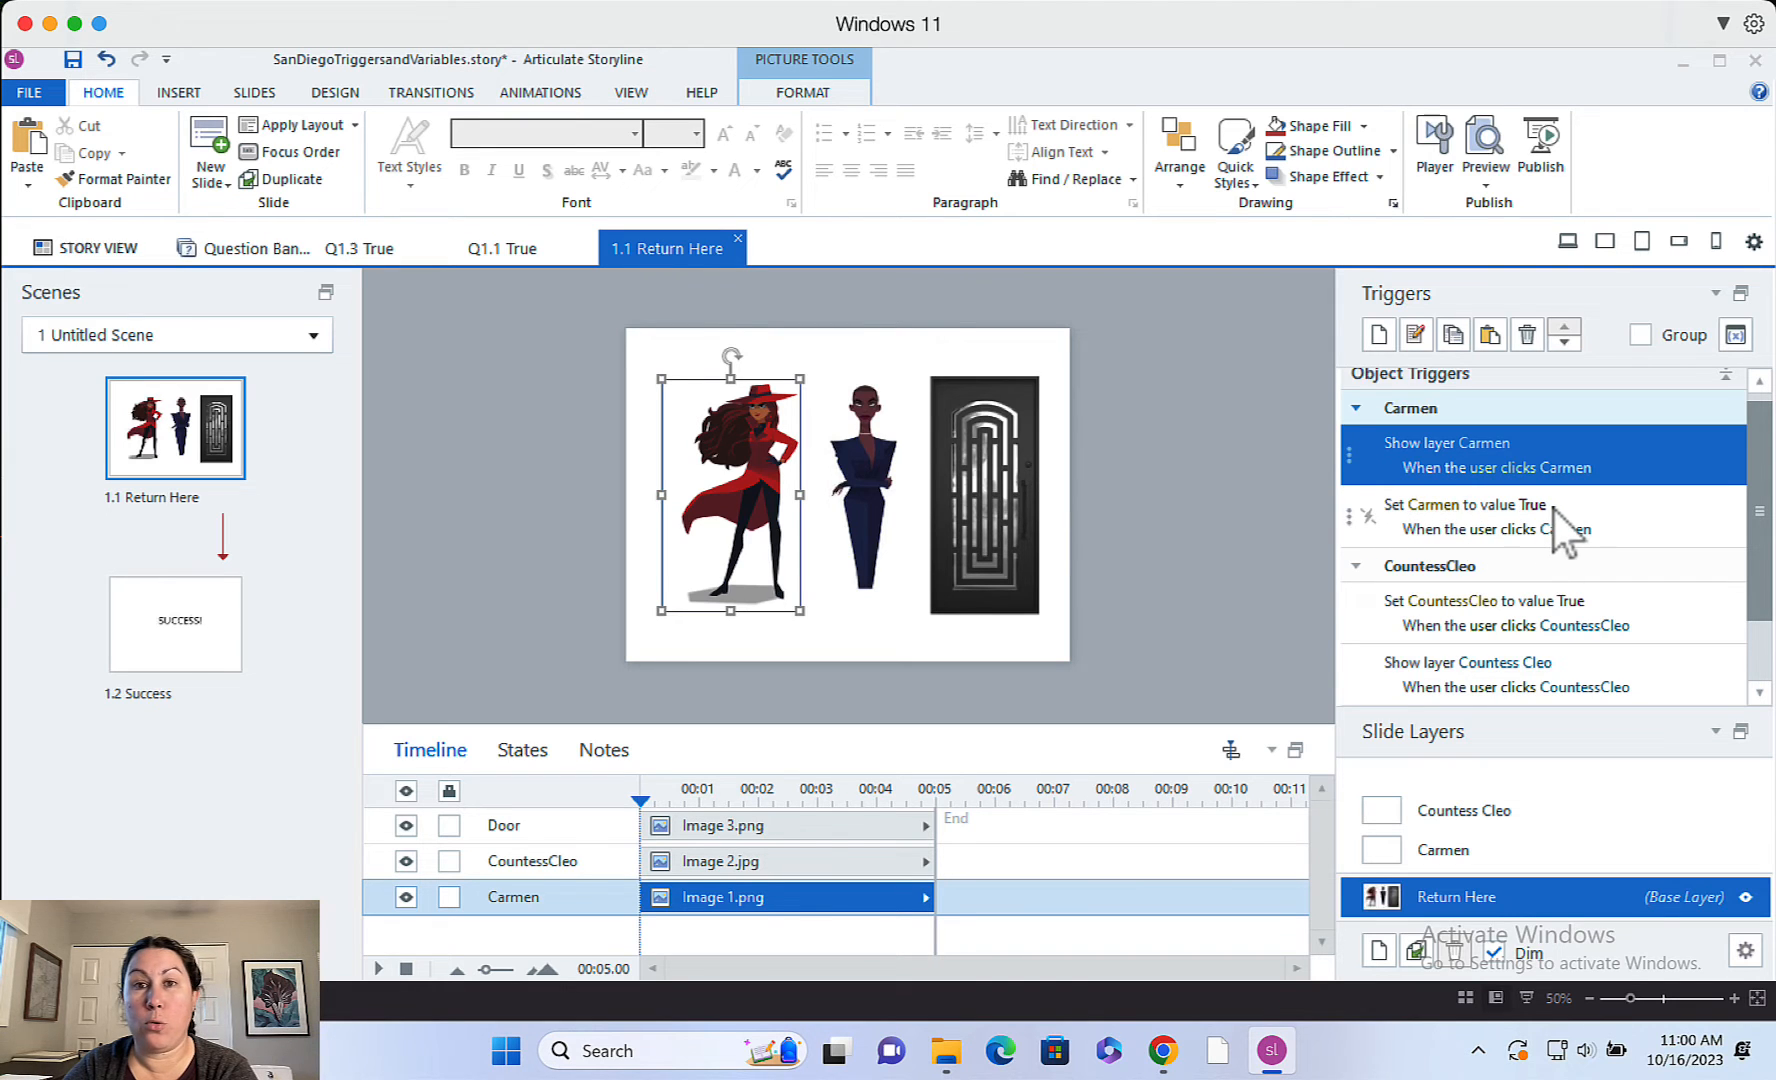
mouse_move(1586, 538)
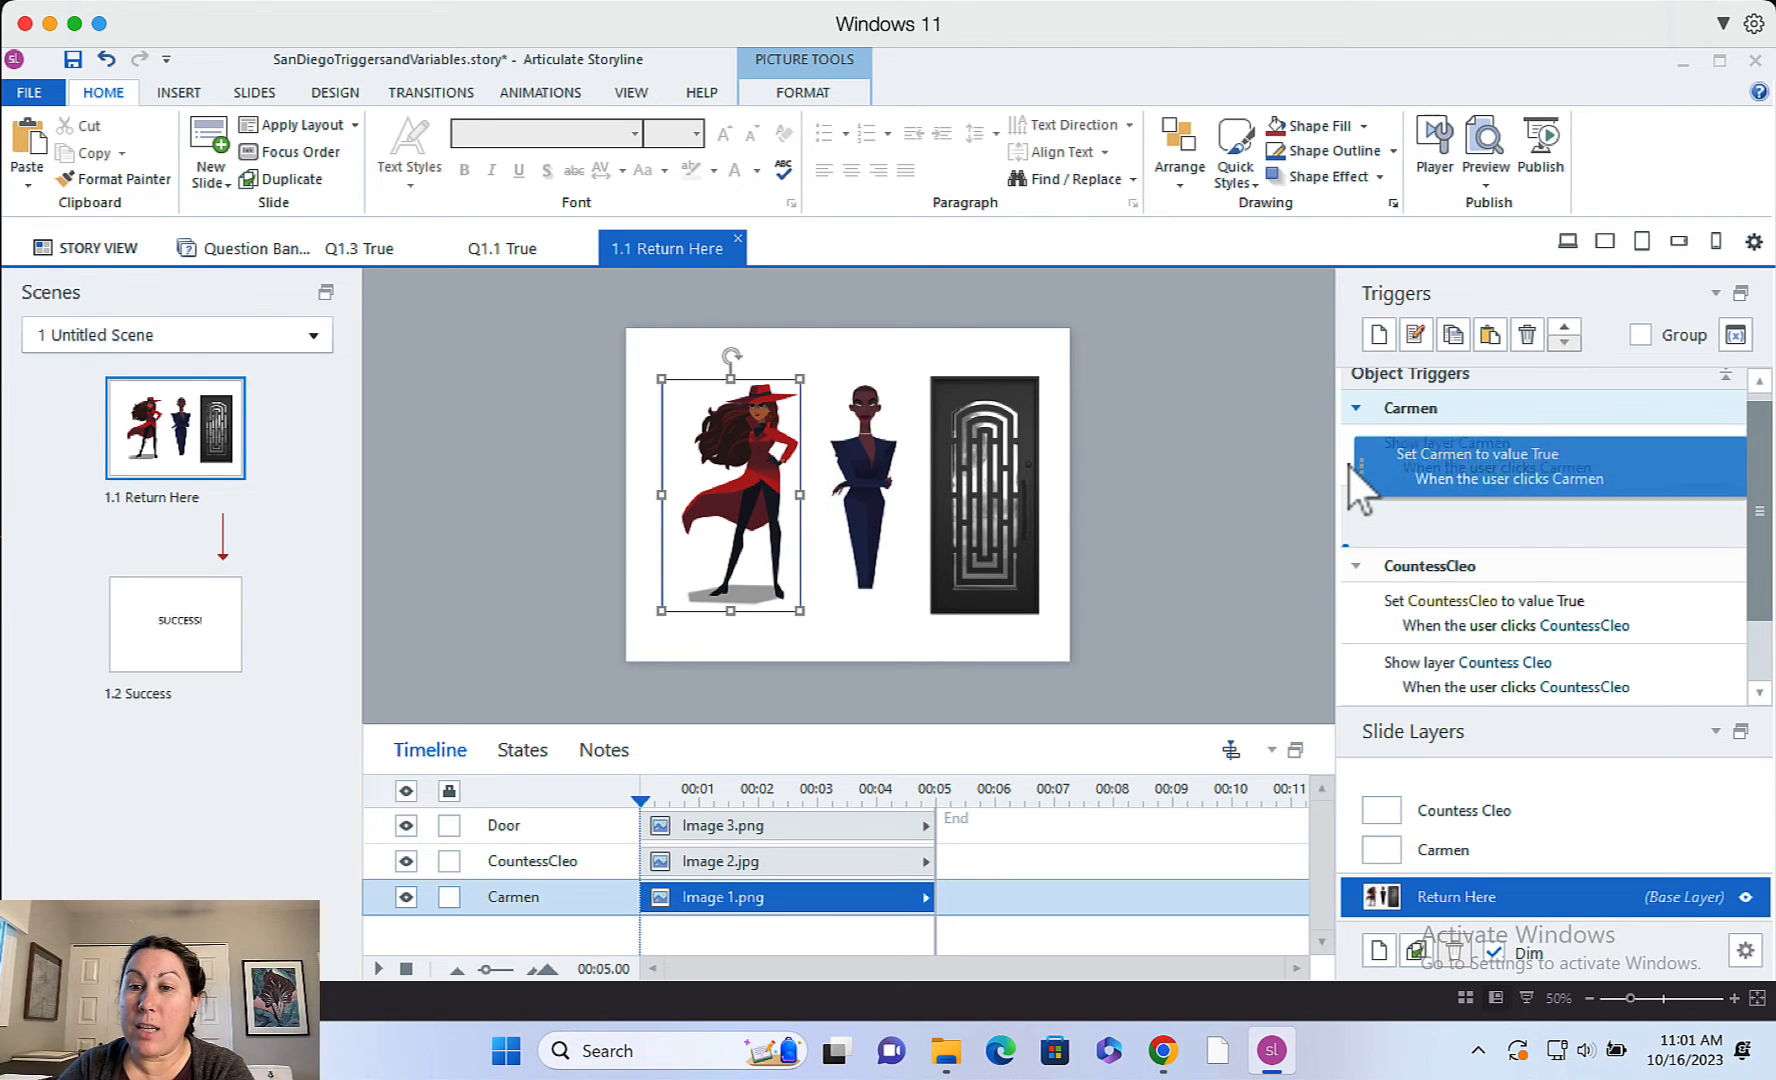
Move 'Set Carmen to value True' above 'Show layer Carmen', then select the Carmen layer
click(1472, 454)
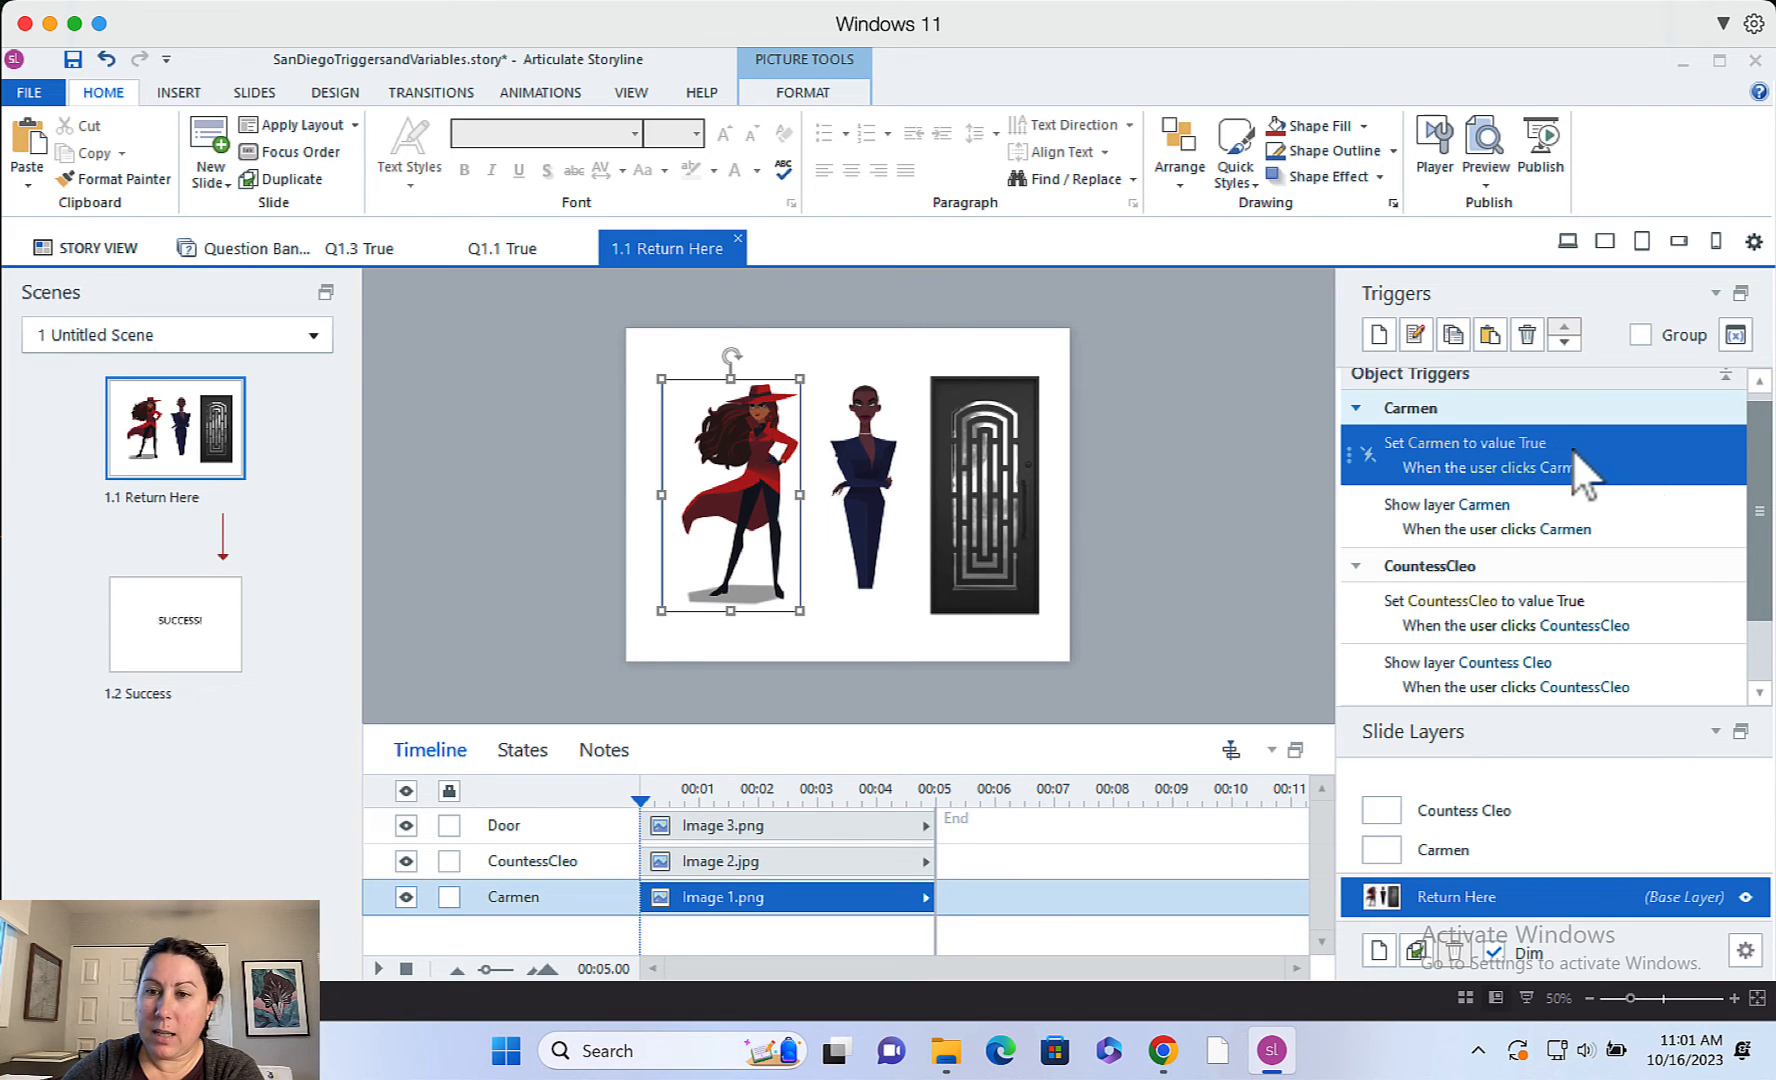
mouse_move(1569, 481)
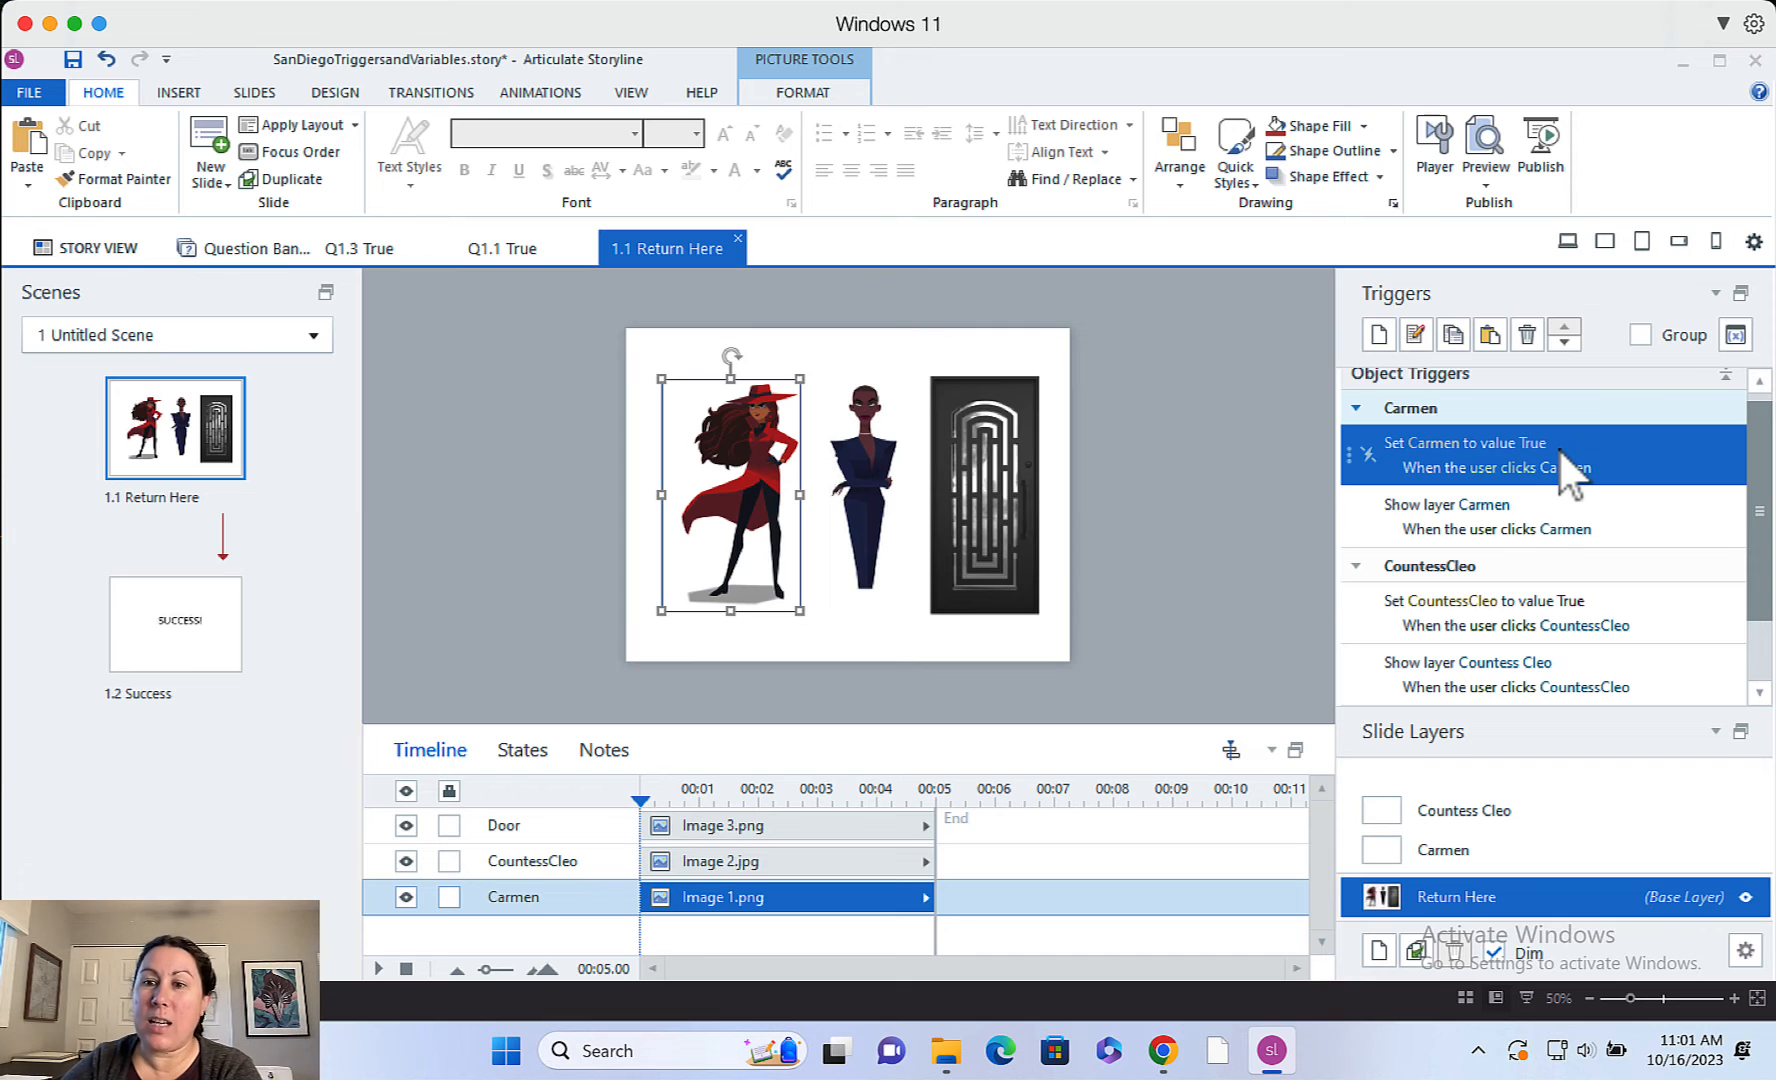
mouse_move(1574, 538)
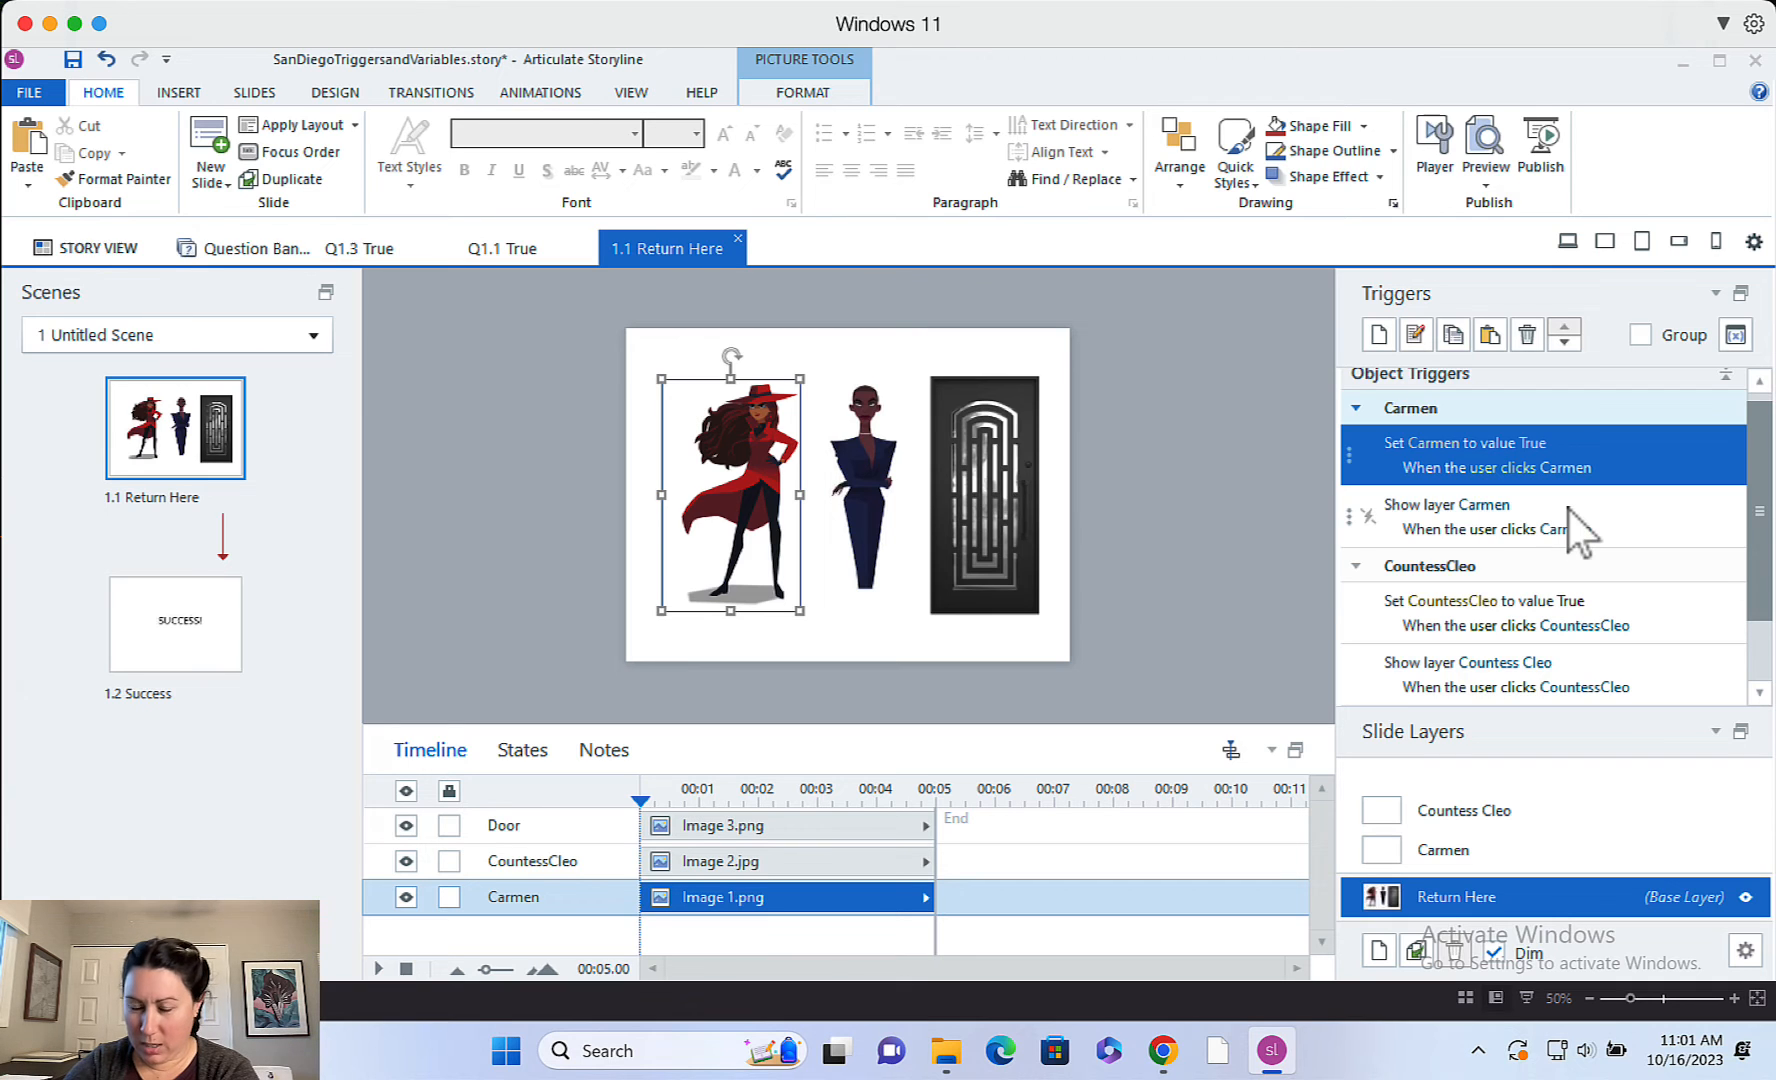
click(1443, 850)
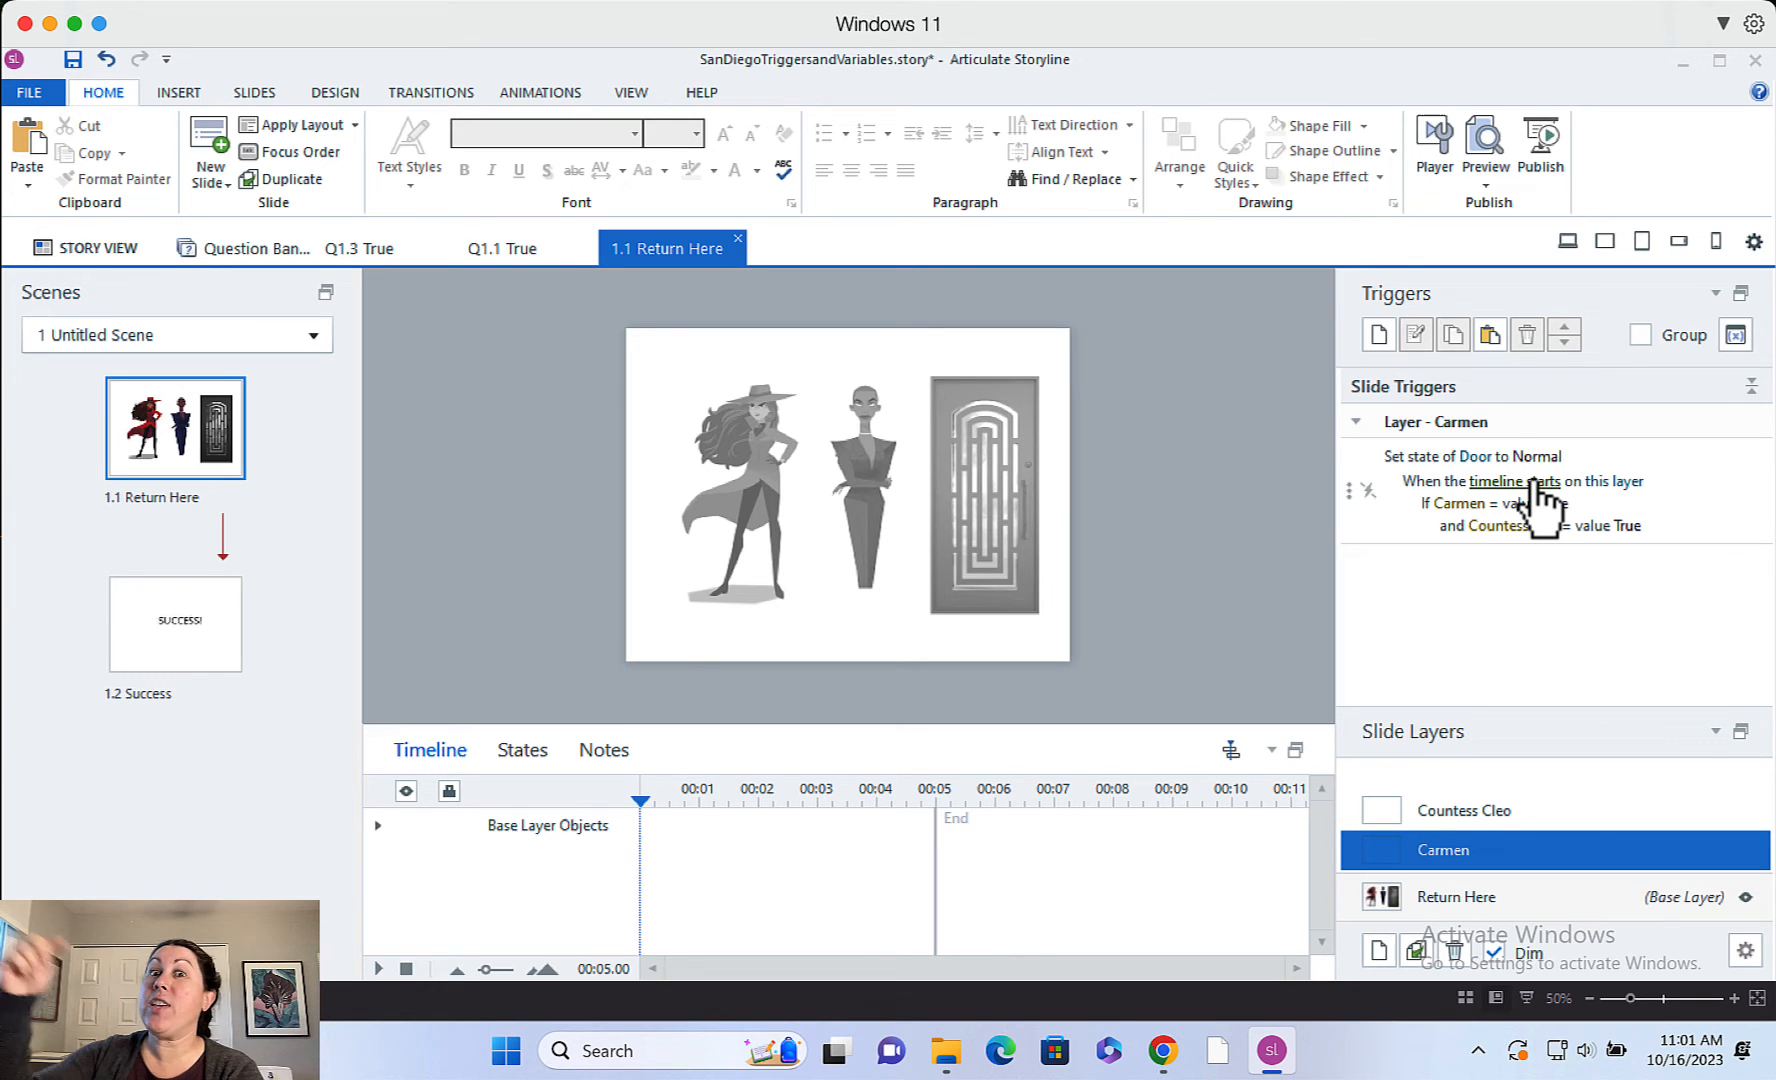
mouse_move(1484, 521)
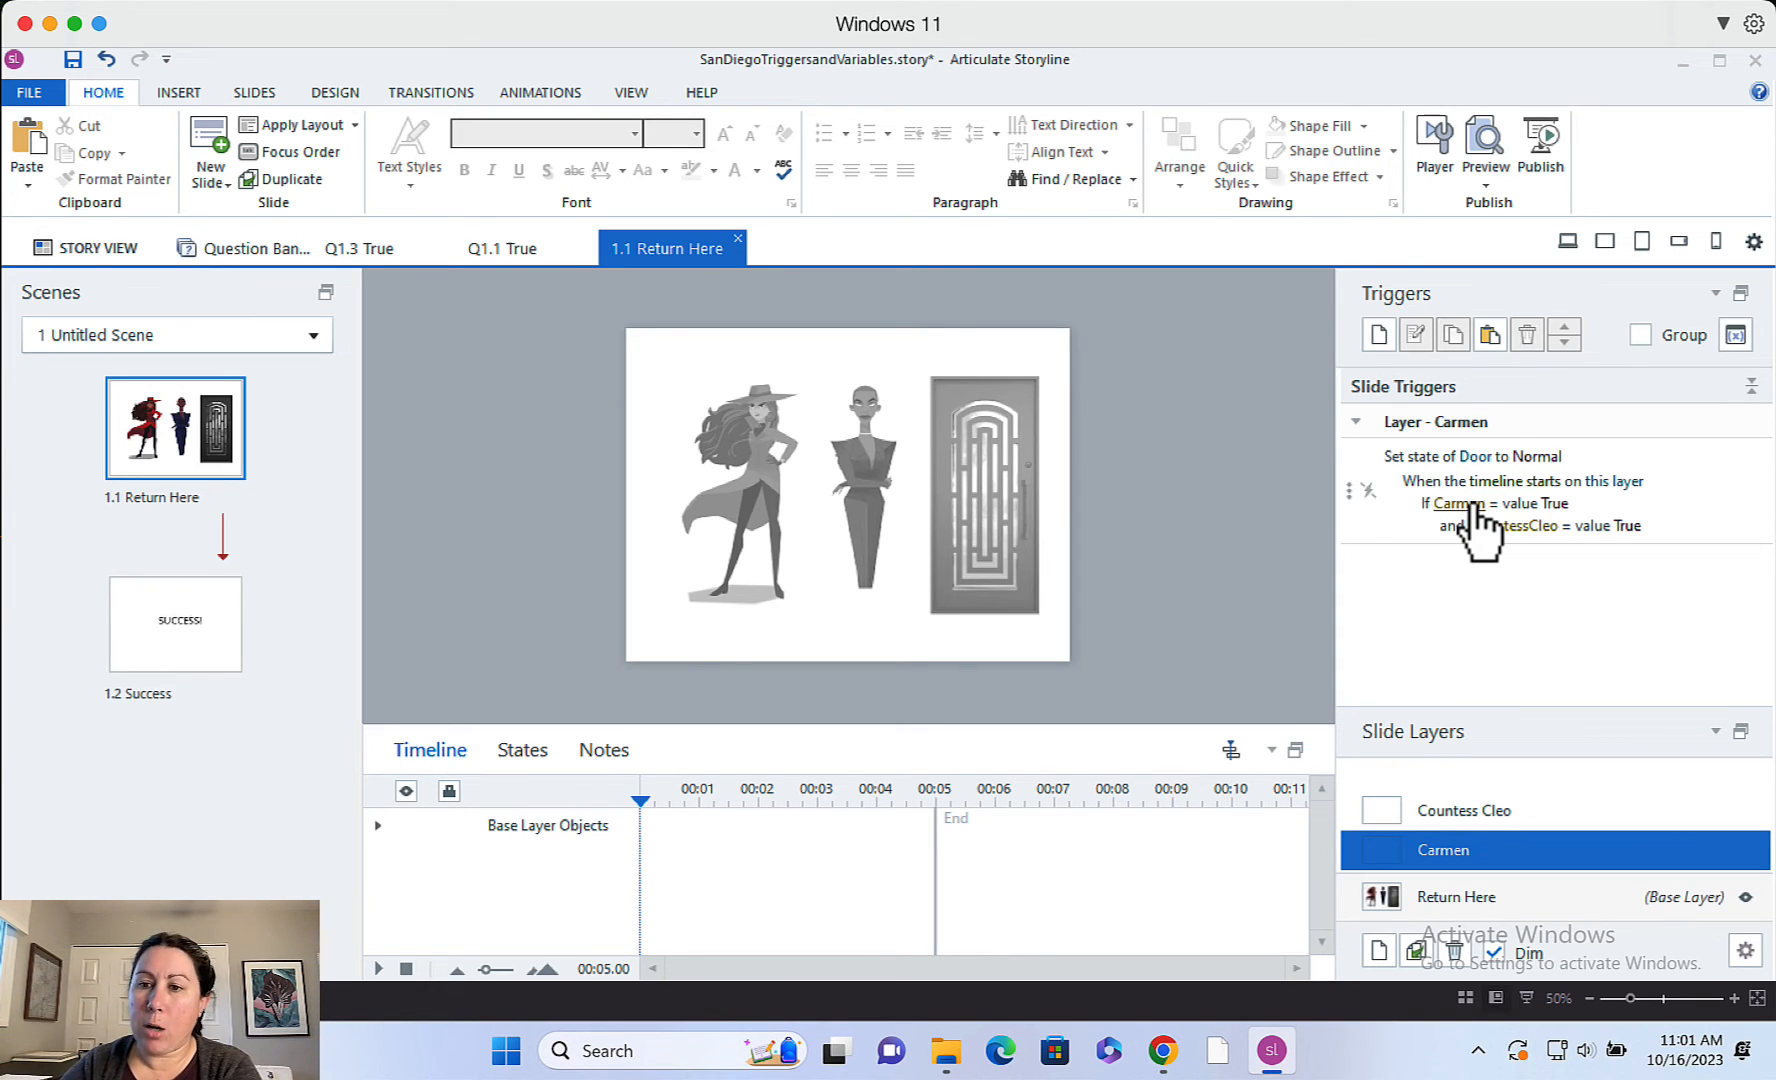
mouse_move(1506, 525)
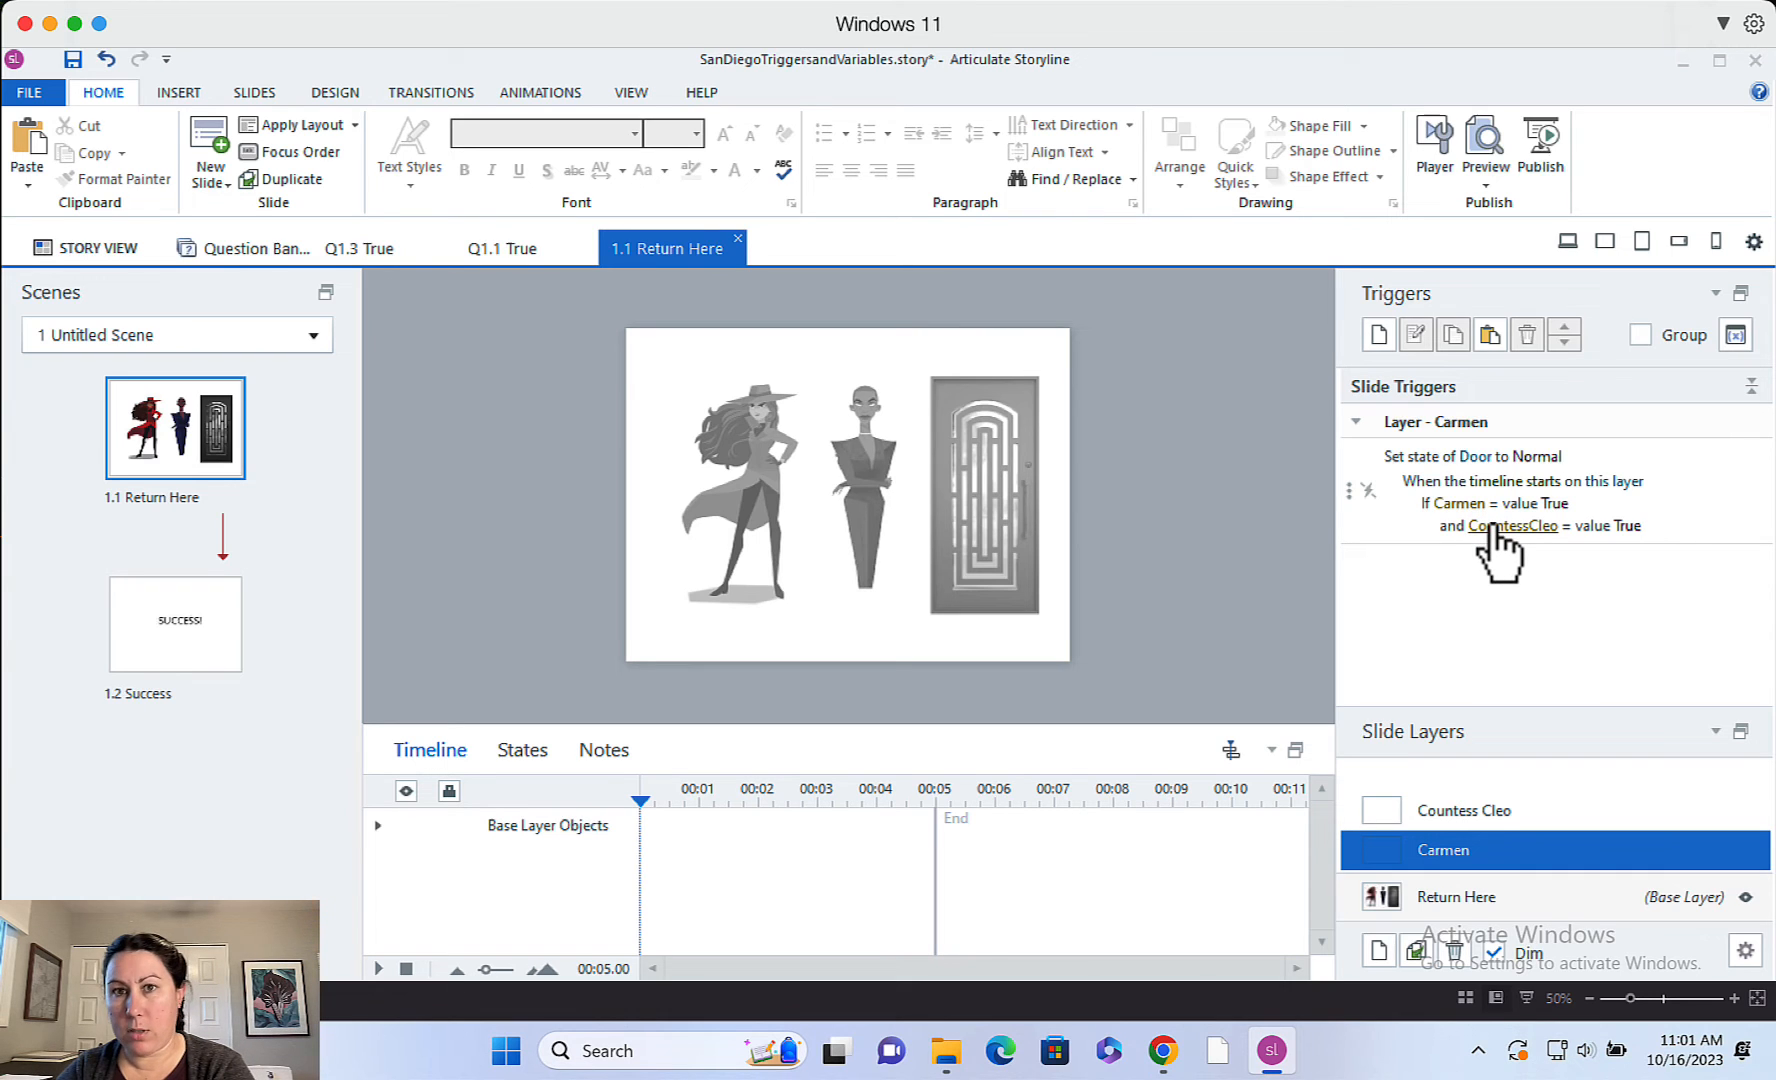
mouse_move(1501, 617)
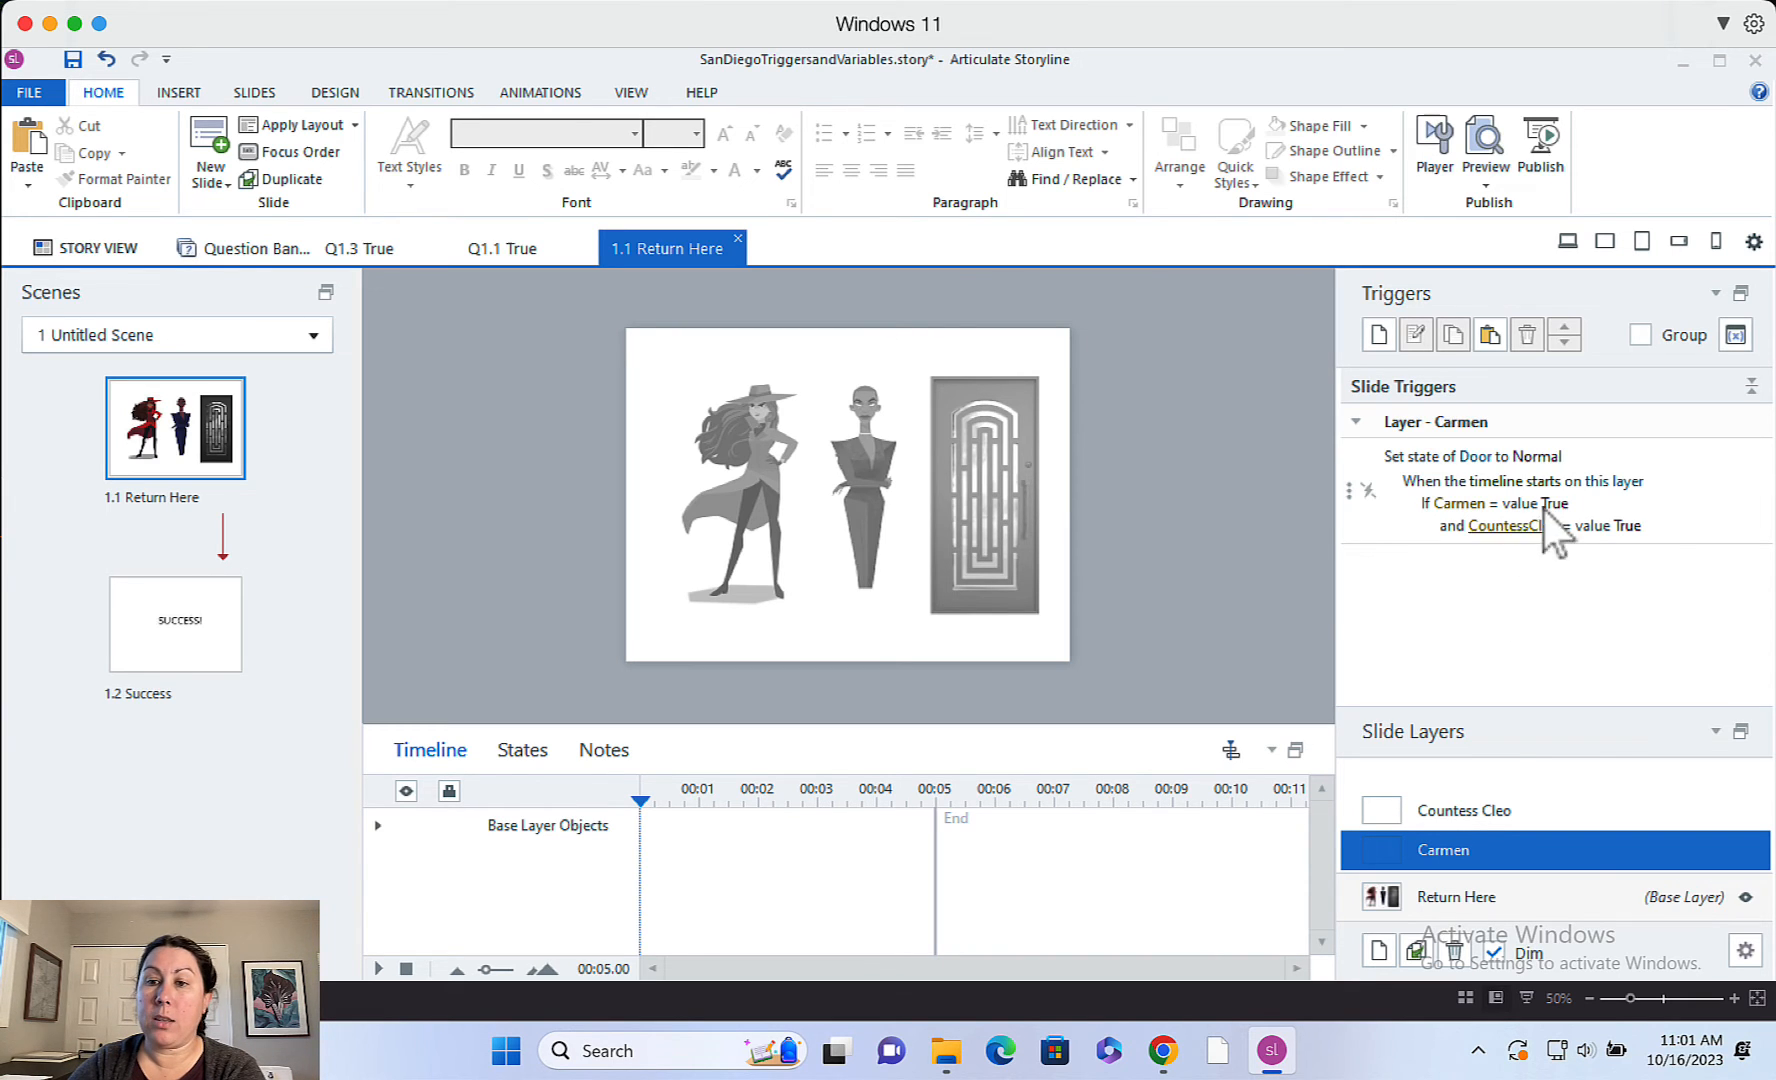
mouse_move(1569, 532)
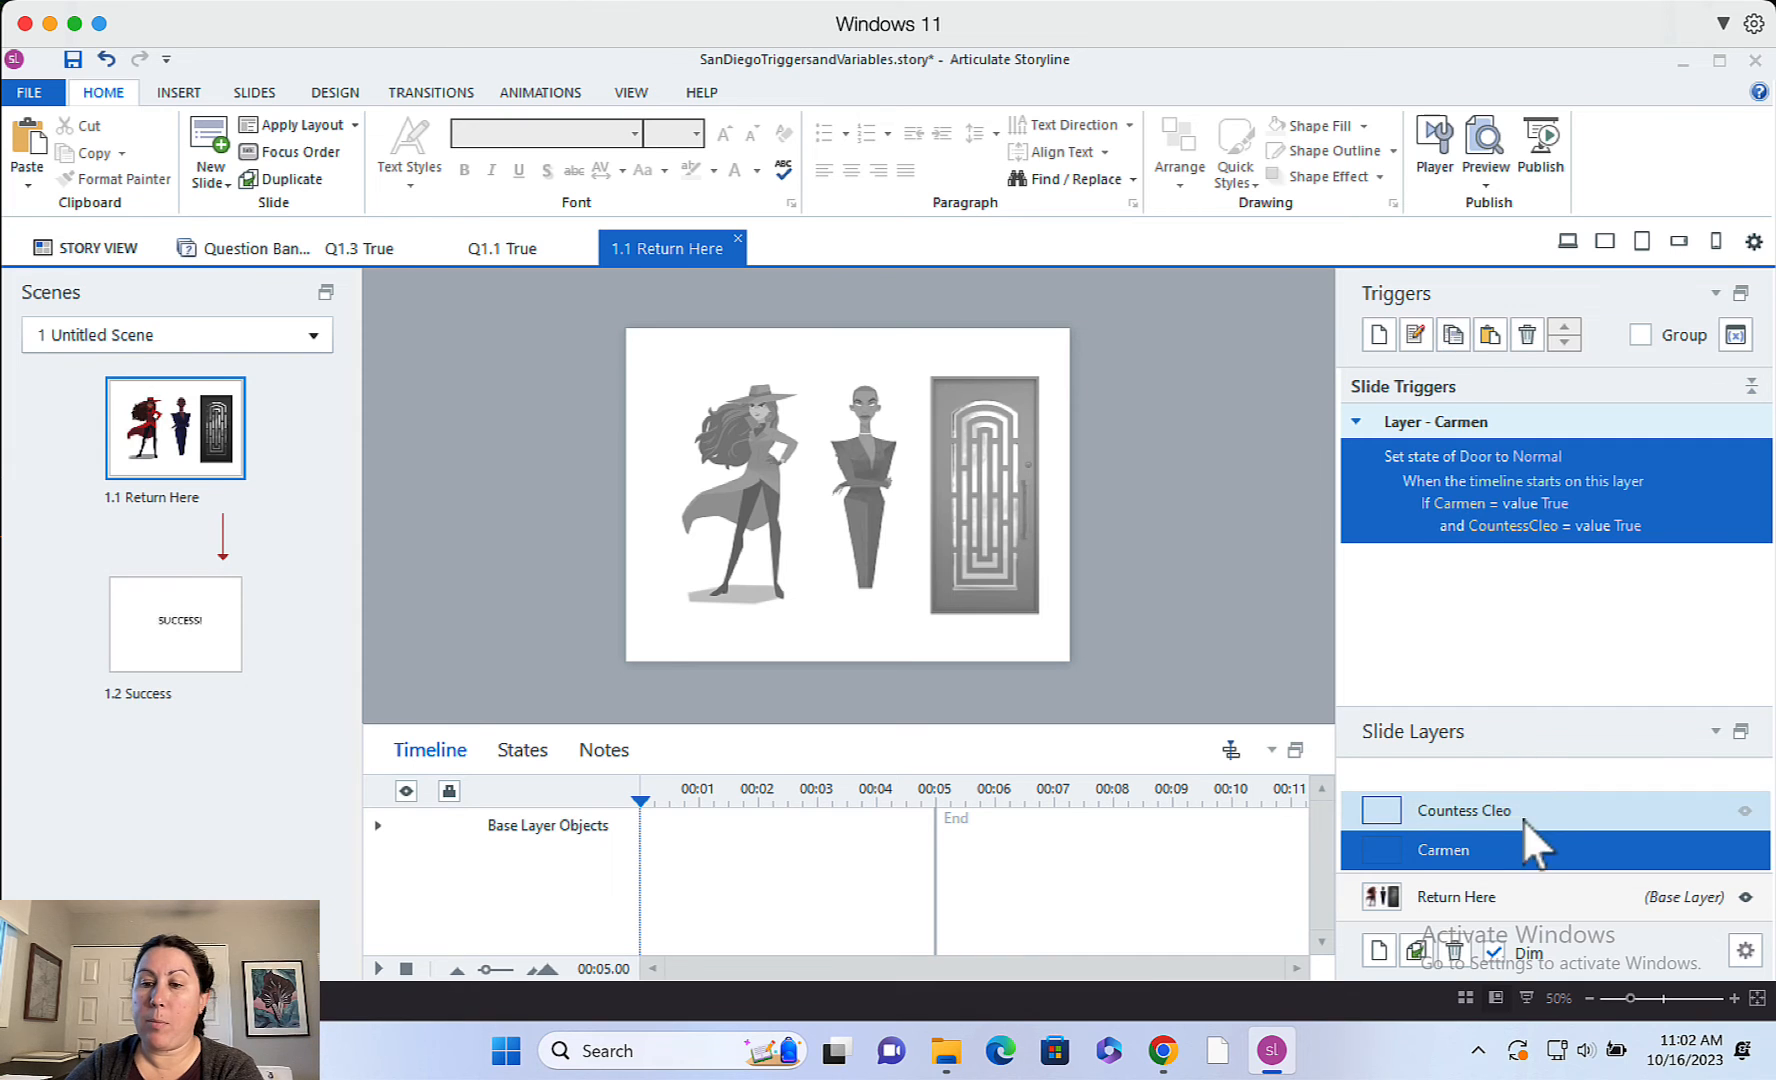
Select the Countess Cleo layer after reviewing the Carmen layer's Door trigger
click(1462, 809)
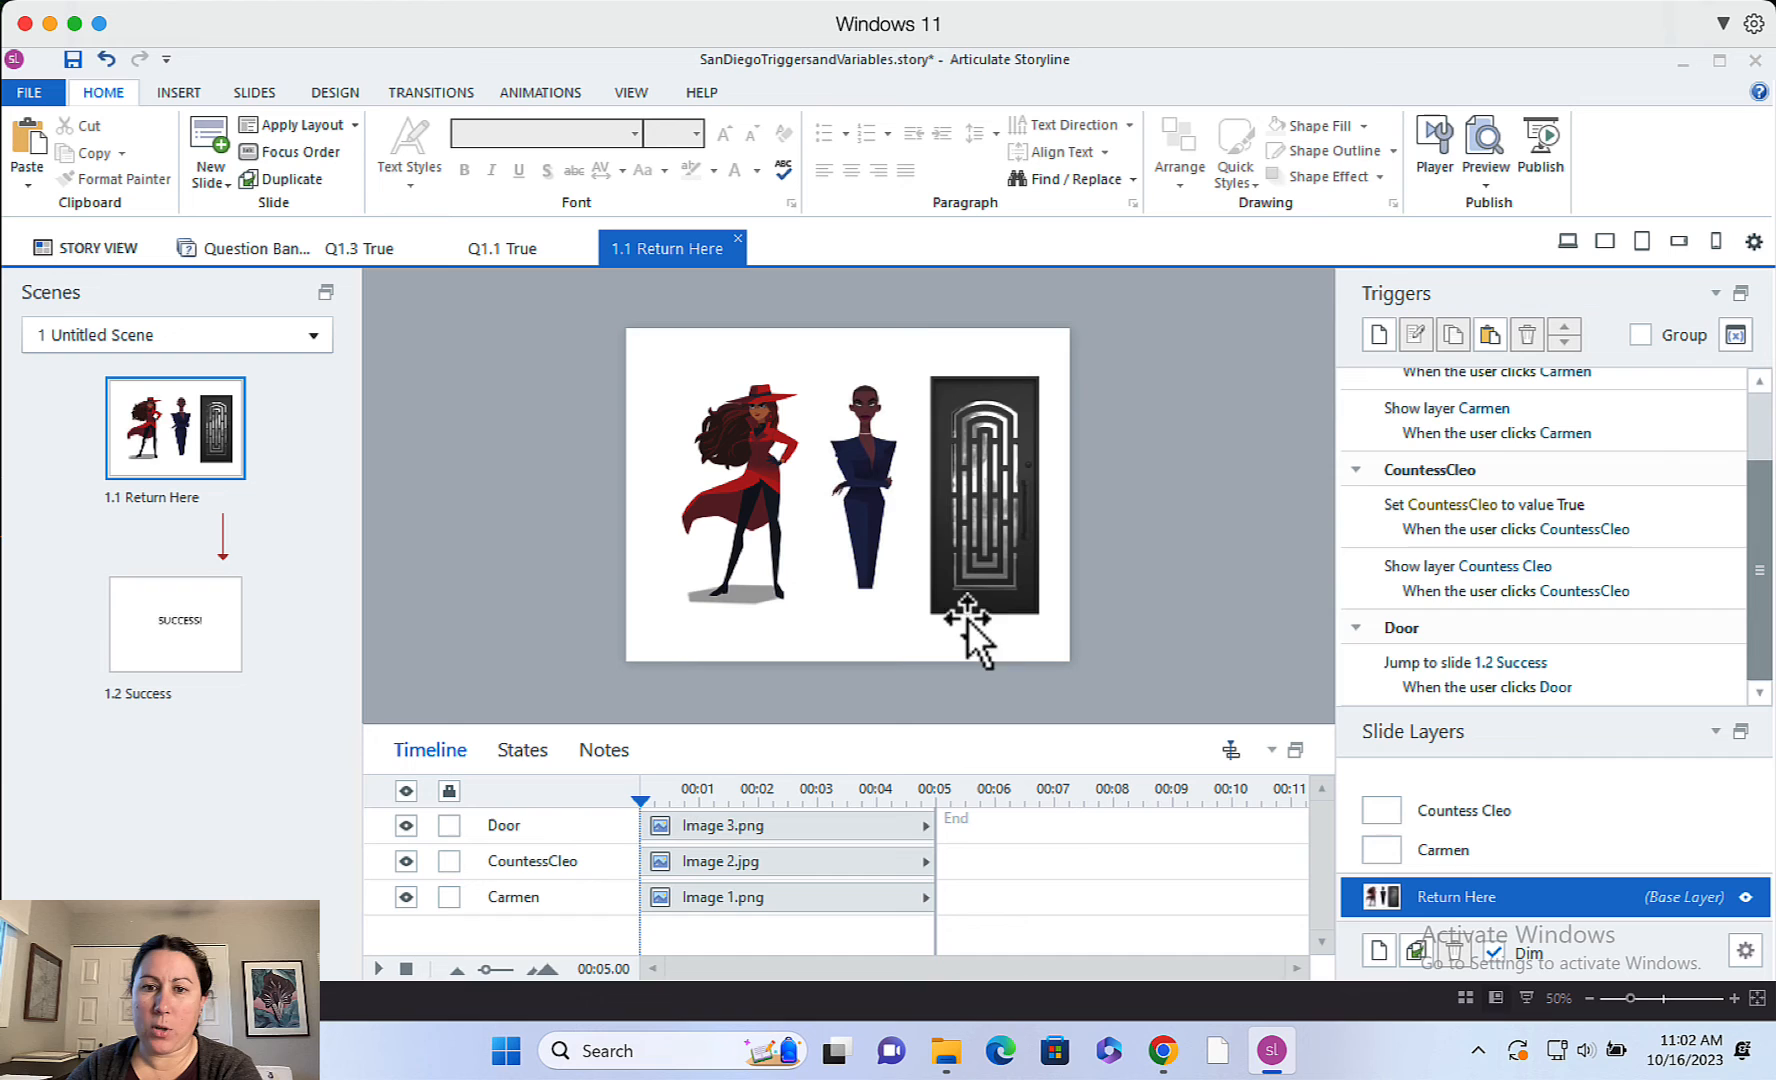
Select the Door to review its 'Jump to slide 1.2 Success' trigger and preview the slide
click(983, 498)
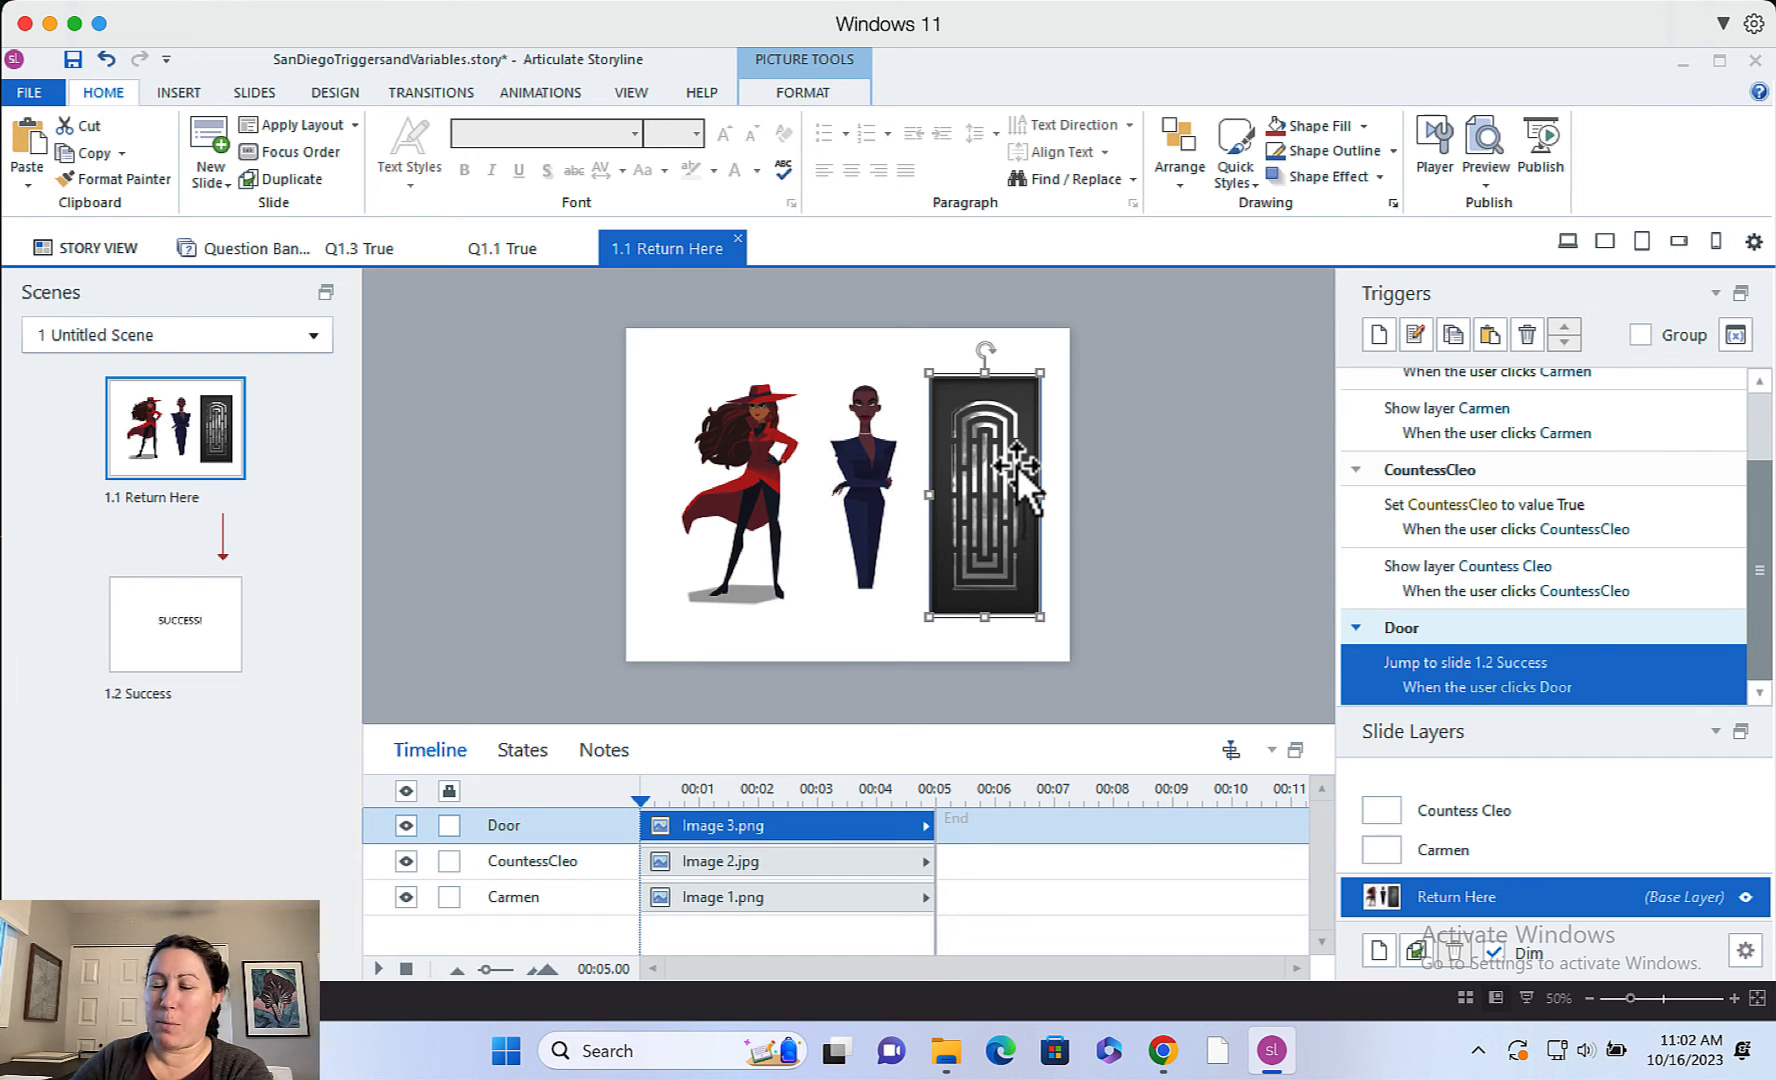
mouse_move(173, 583)
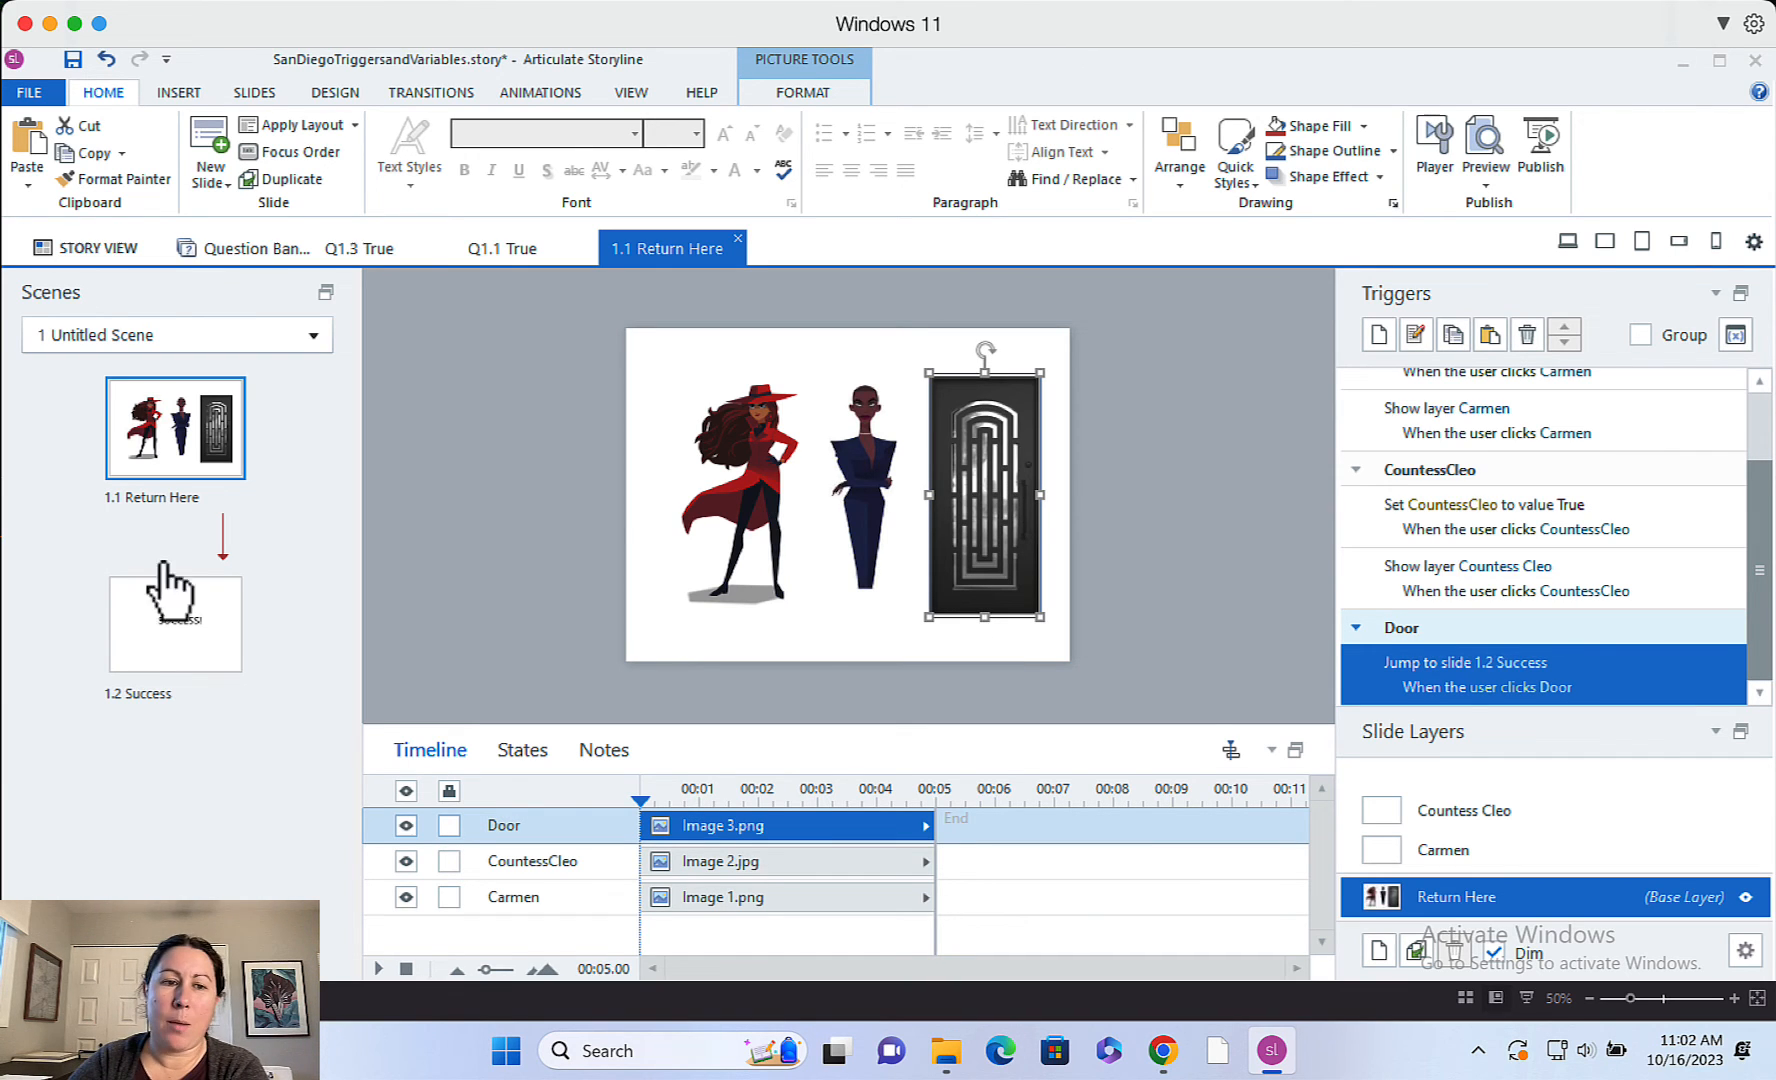
mouse_move(172, 645)
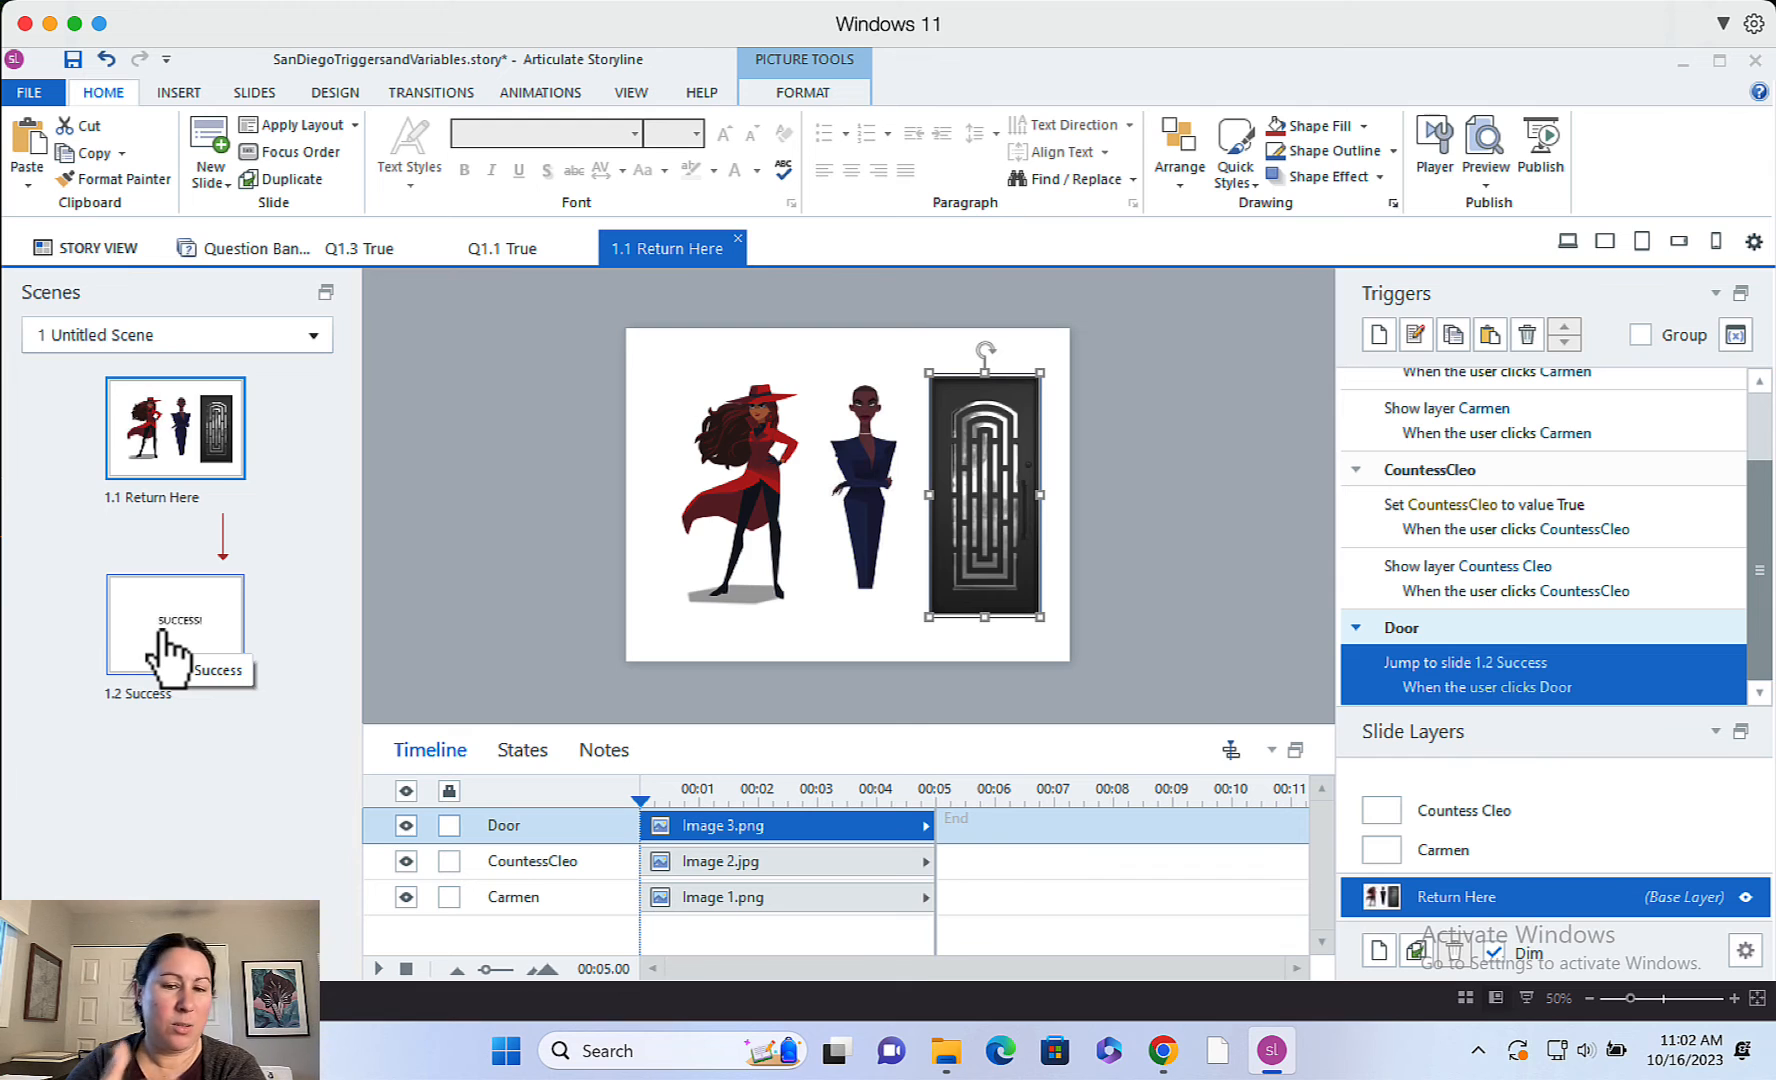
mouse_move(498, 575)
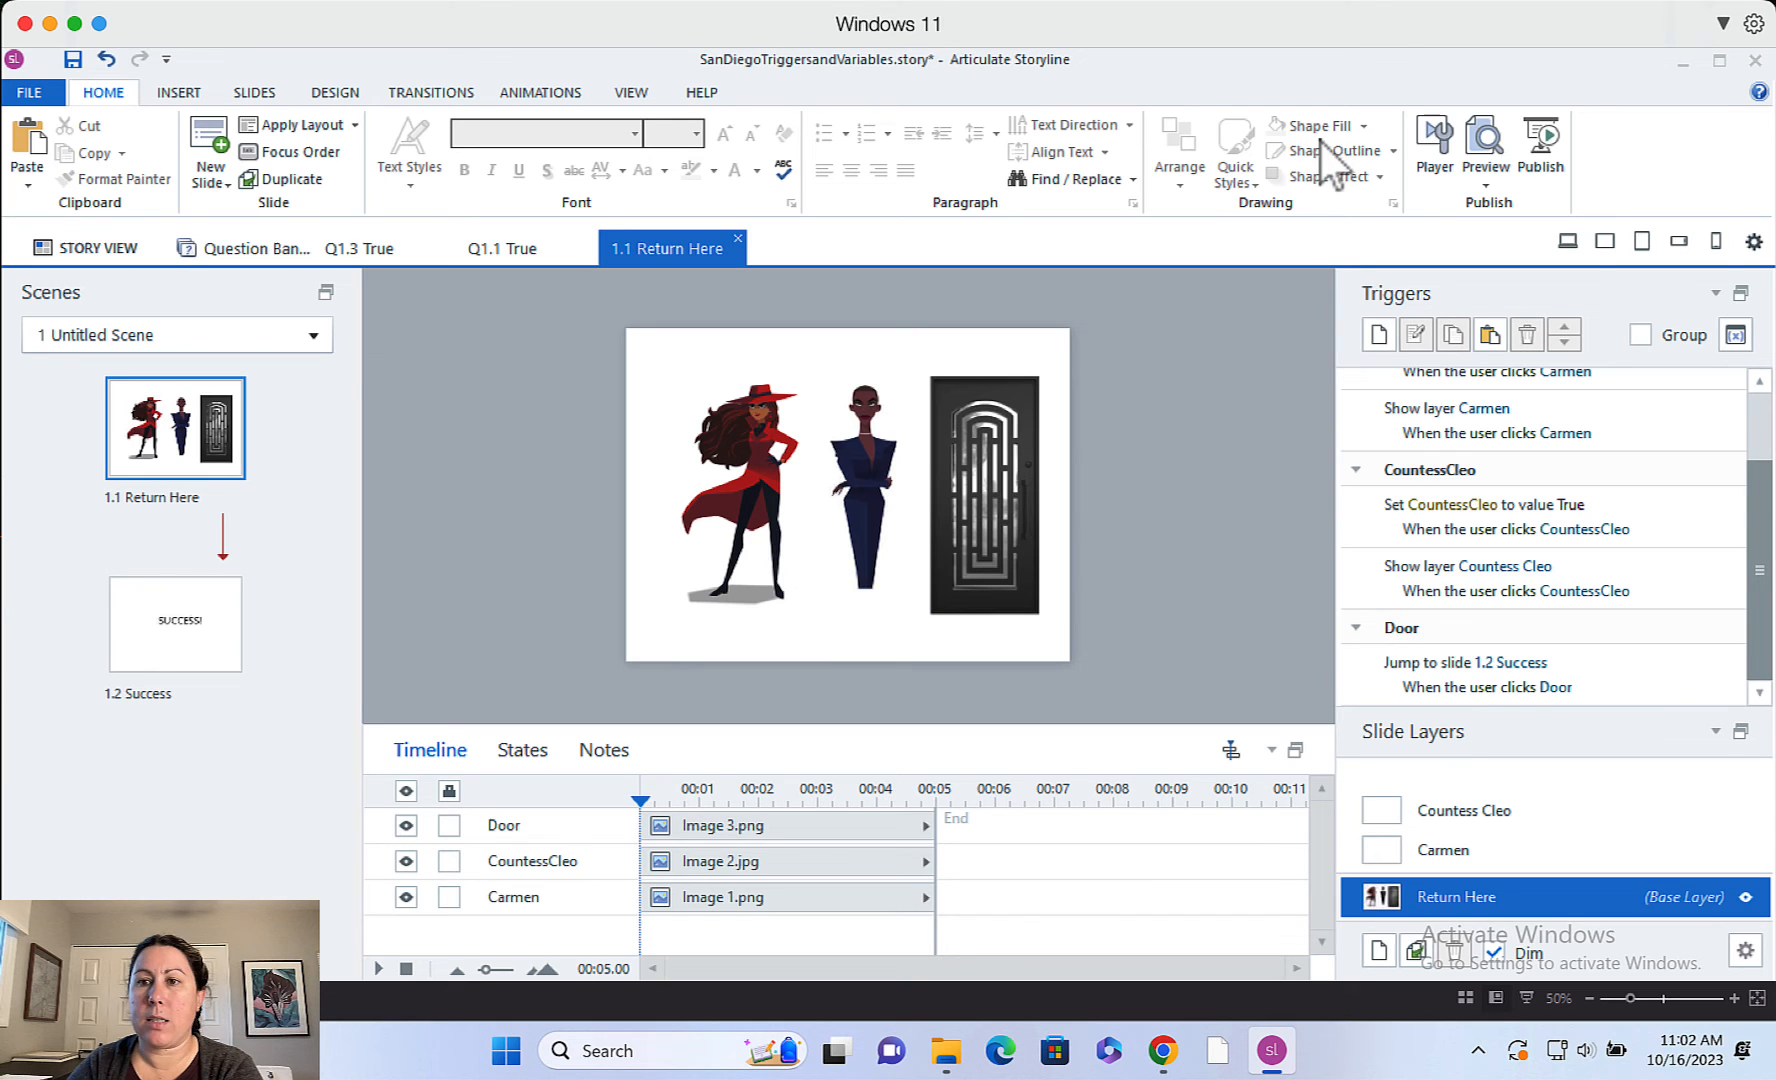
click(1485, 145)
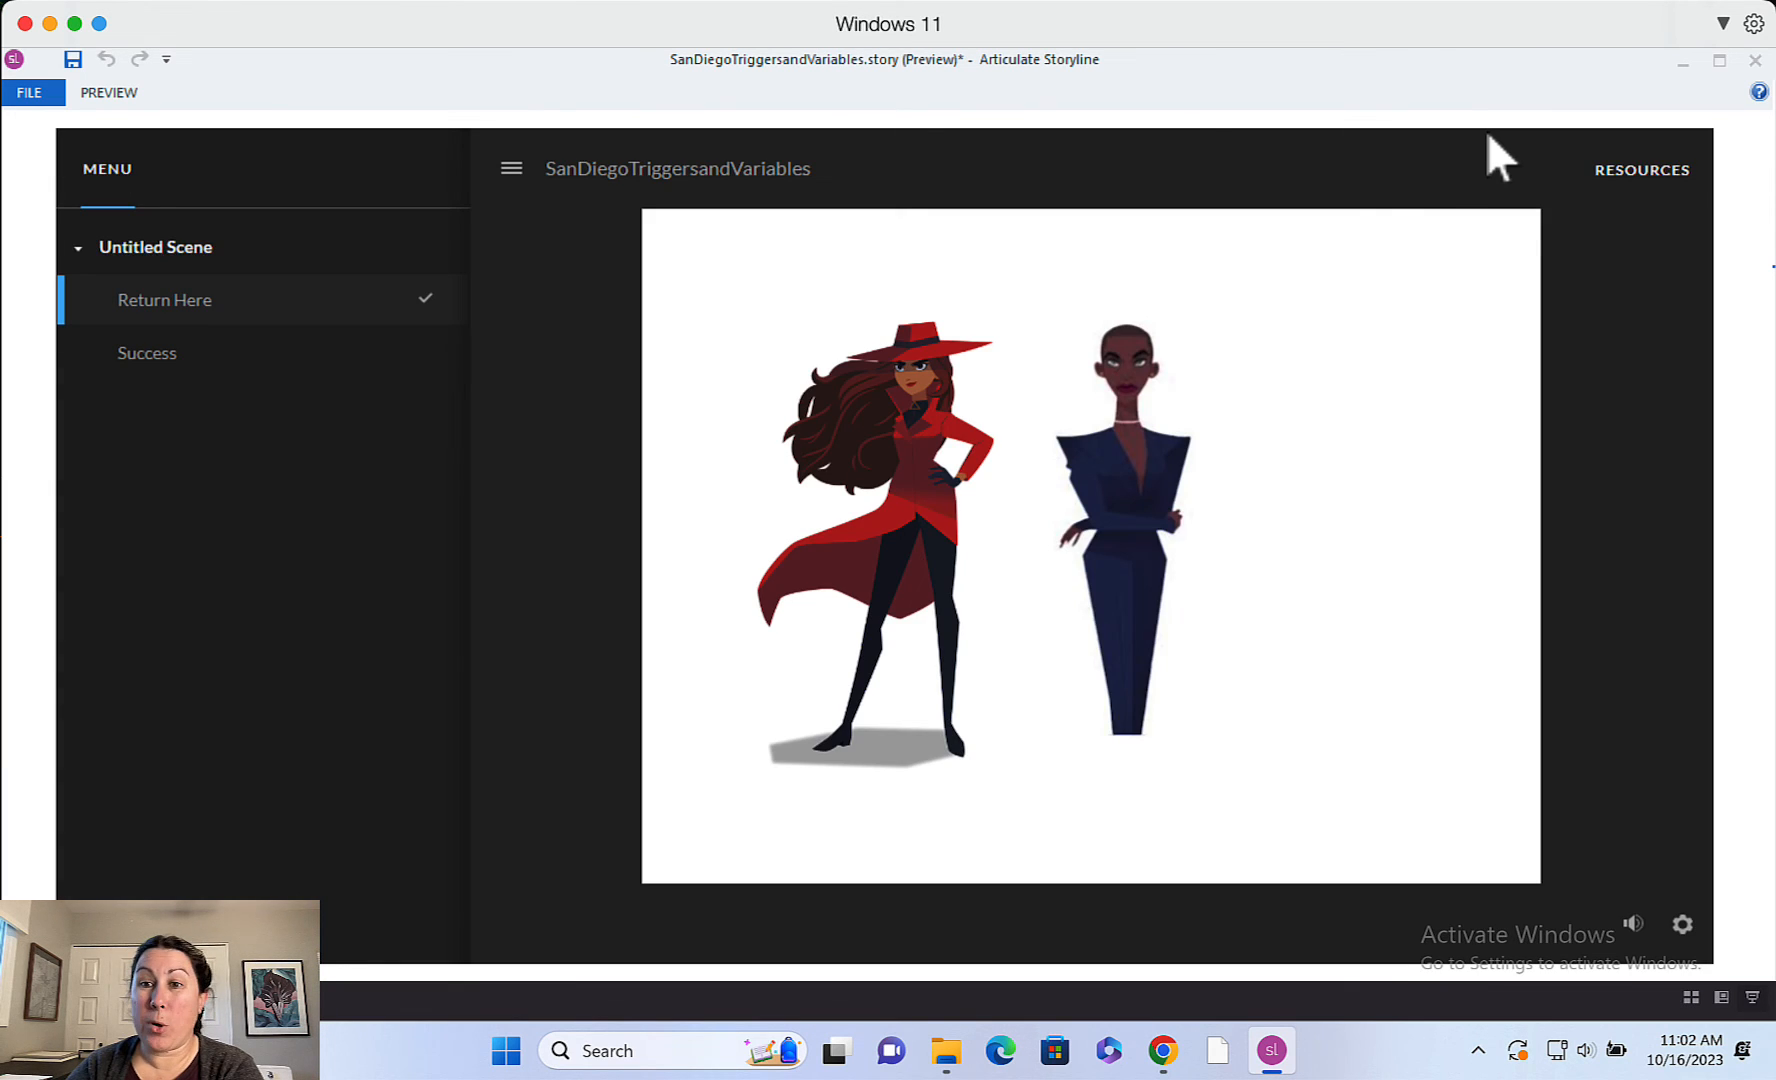
mouse_move(1404, 679)
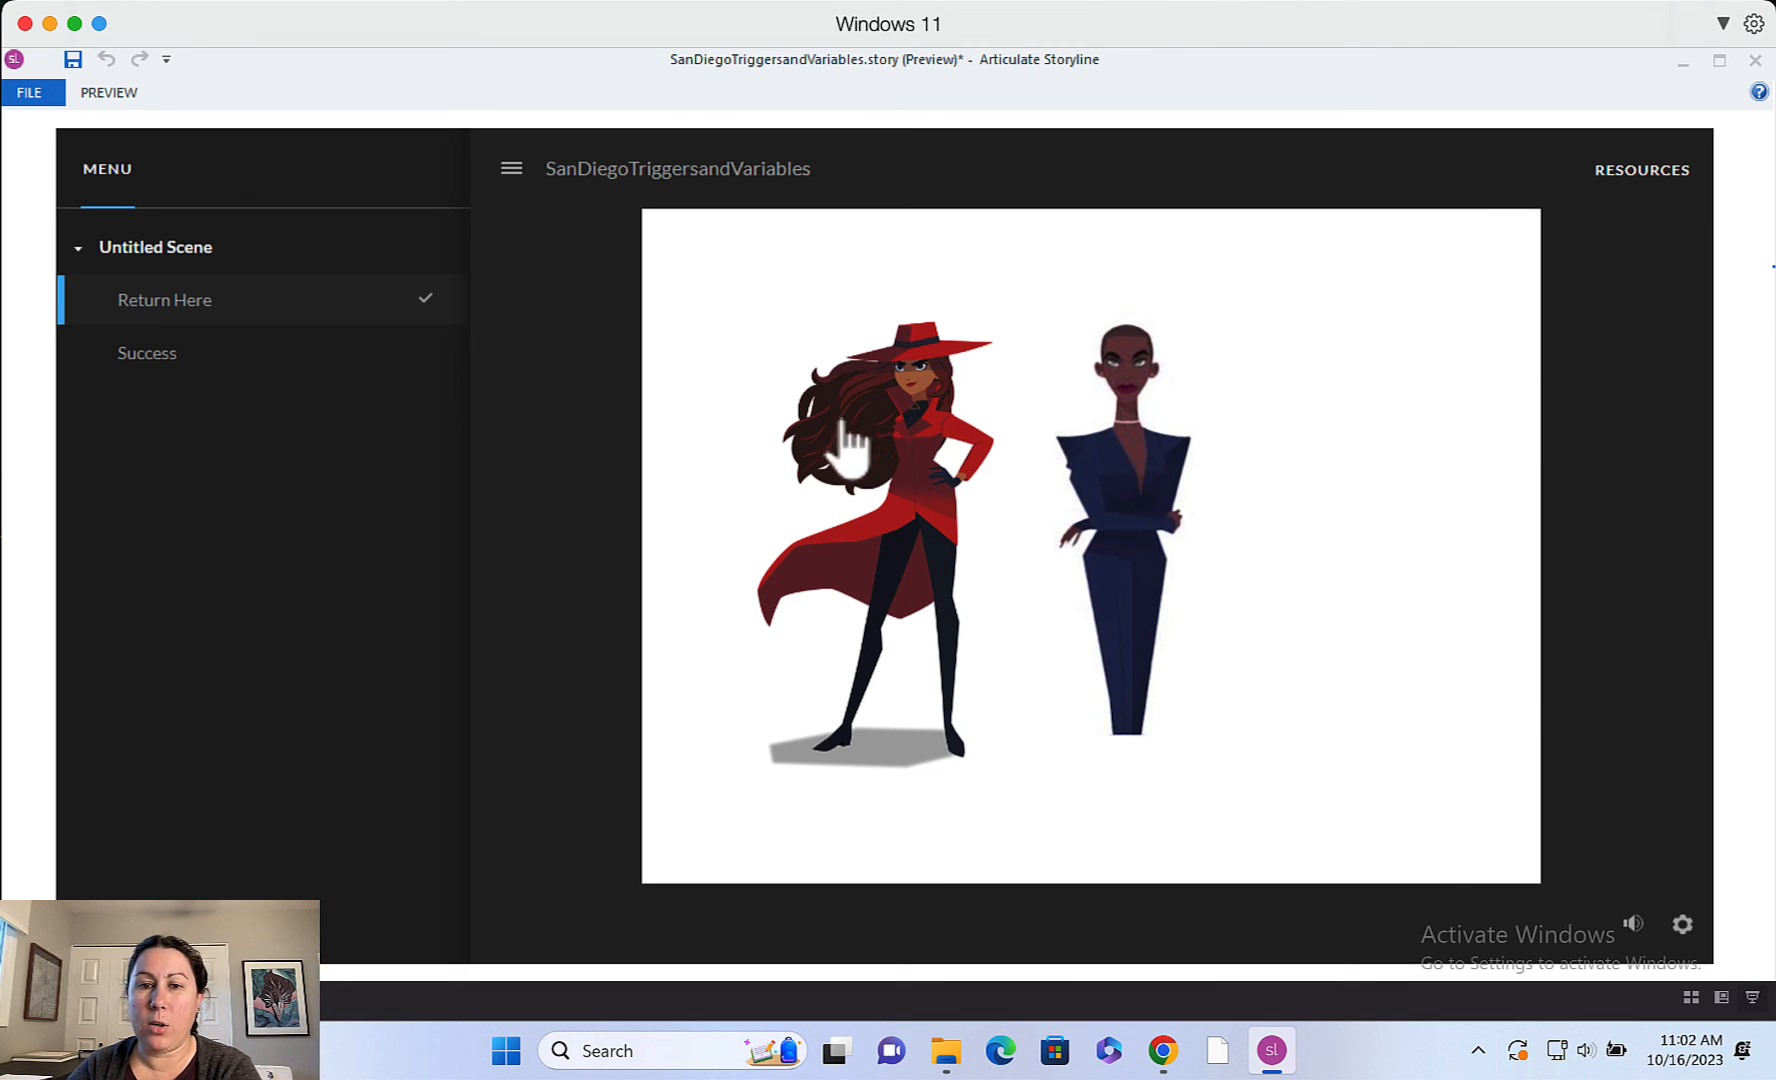
mouse_move(917, 509)
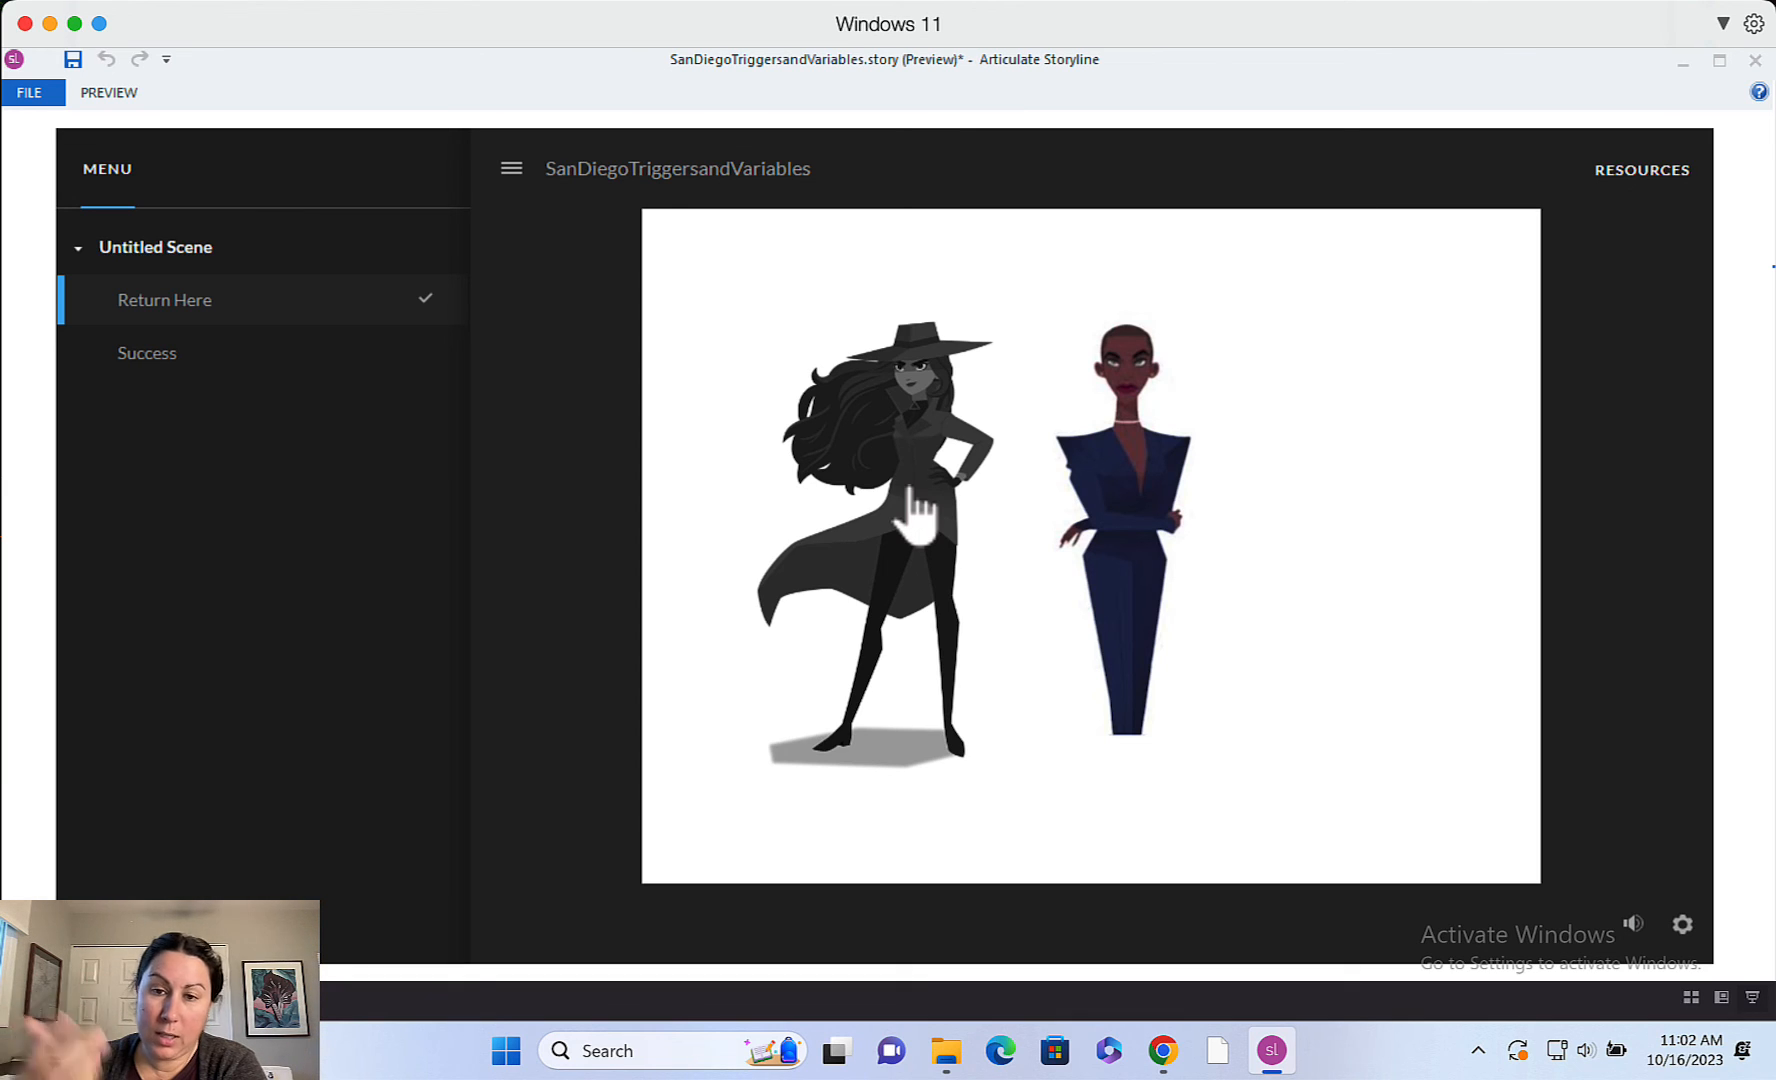
mouse_move(1144, 509)
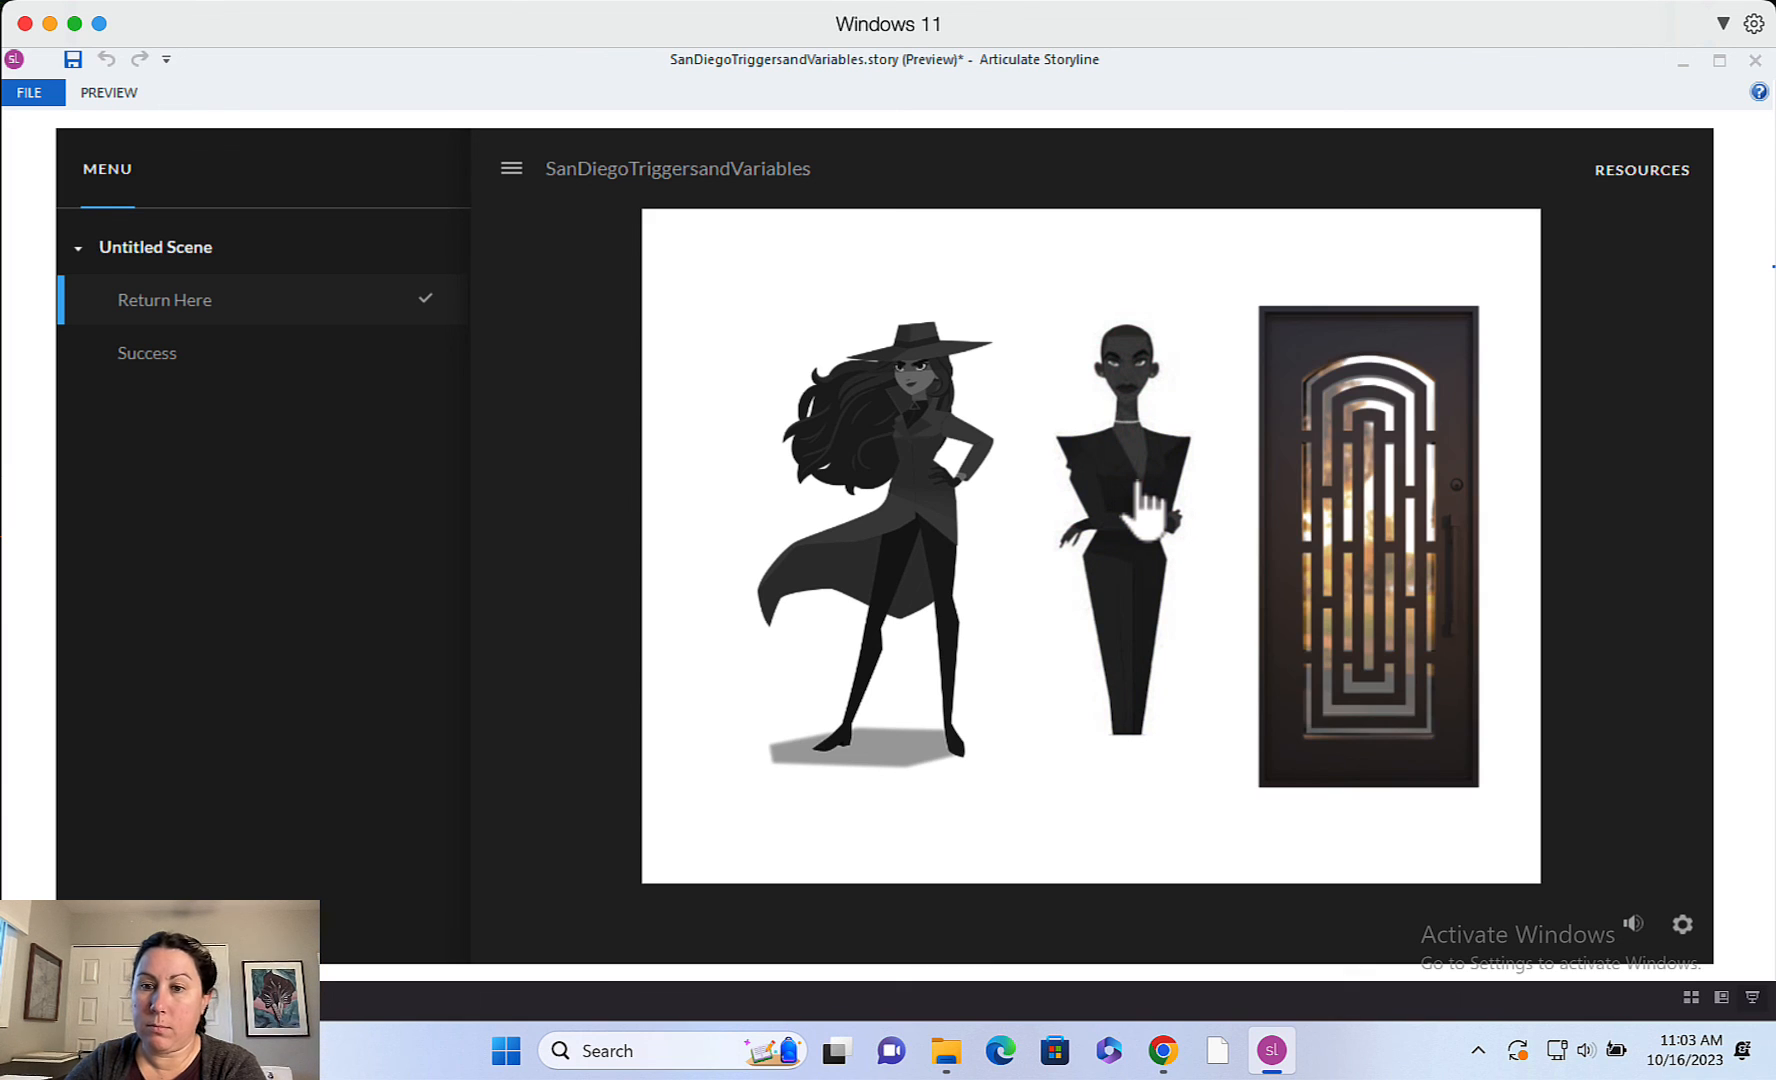
mouse_move(1404, 492)
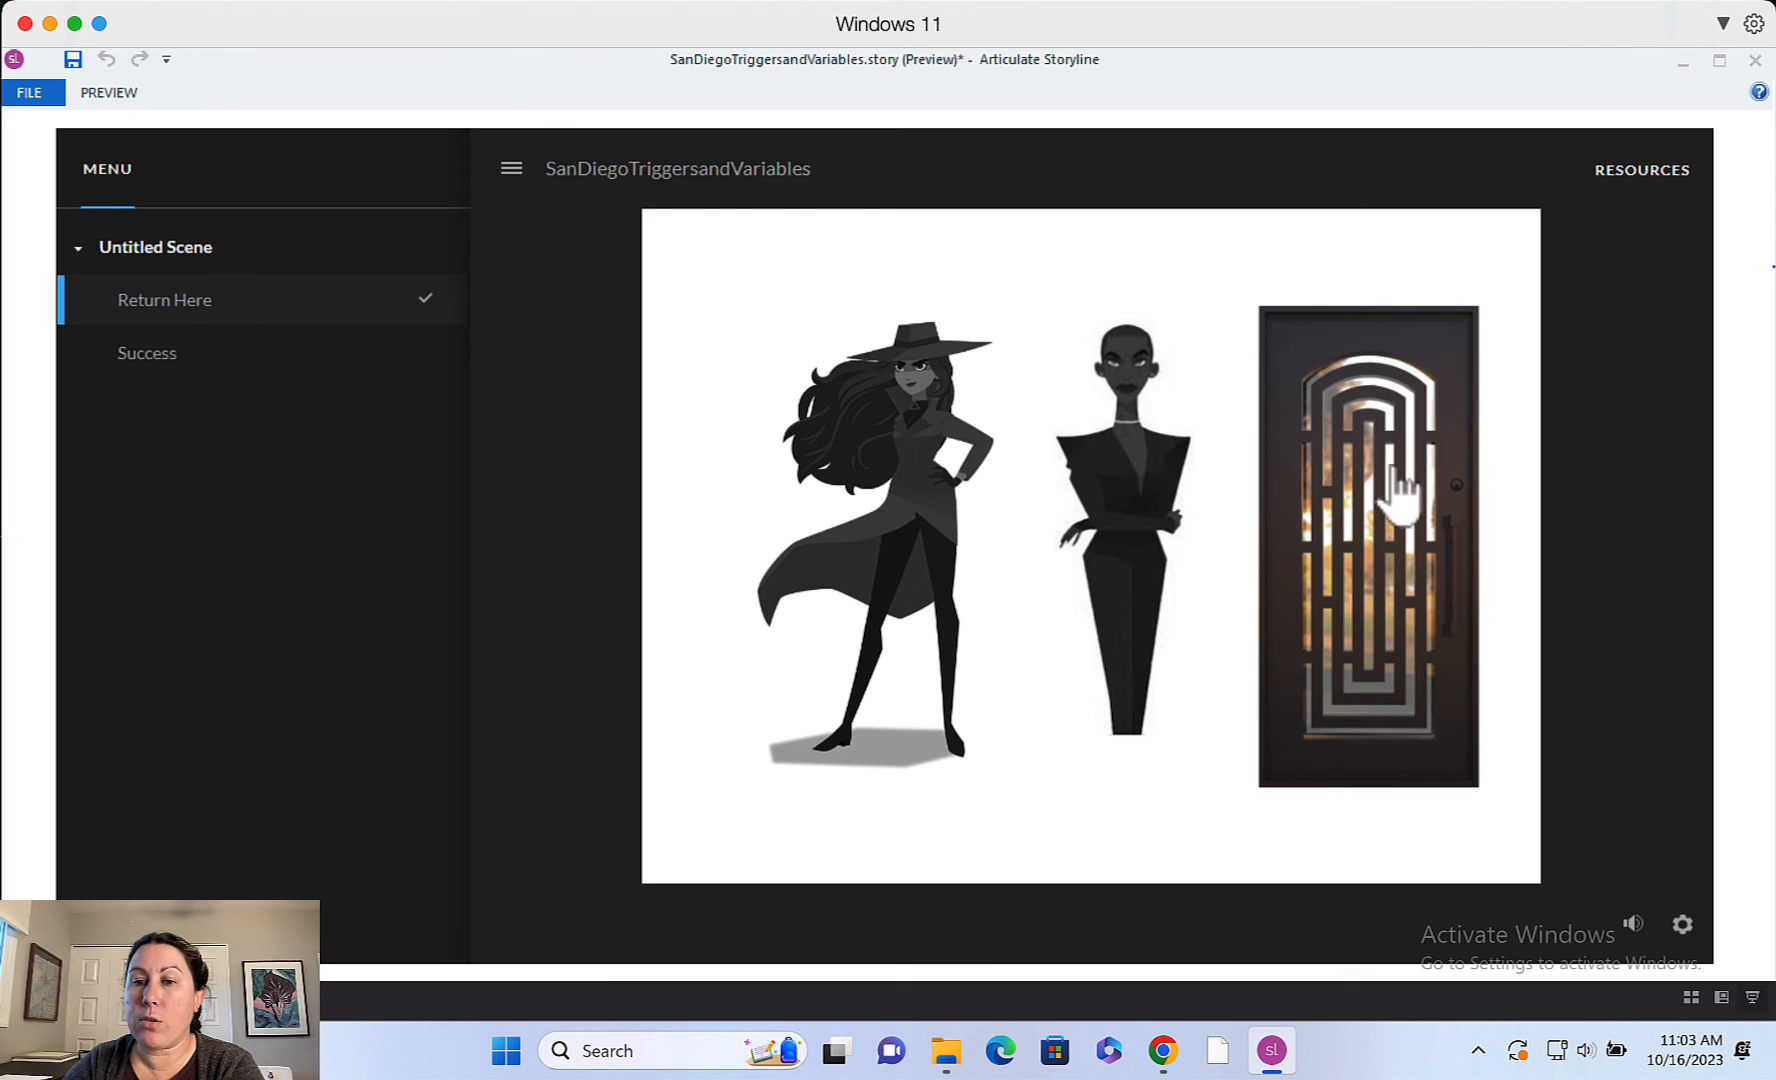
click(1367, 543)
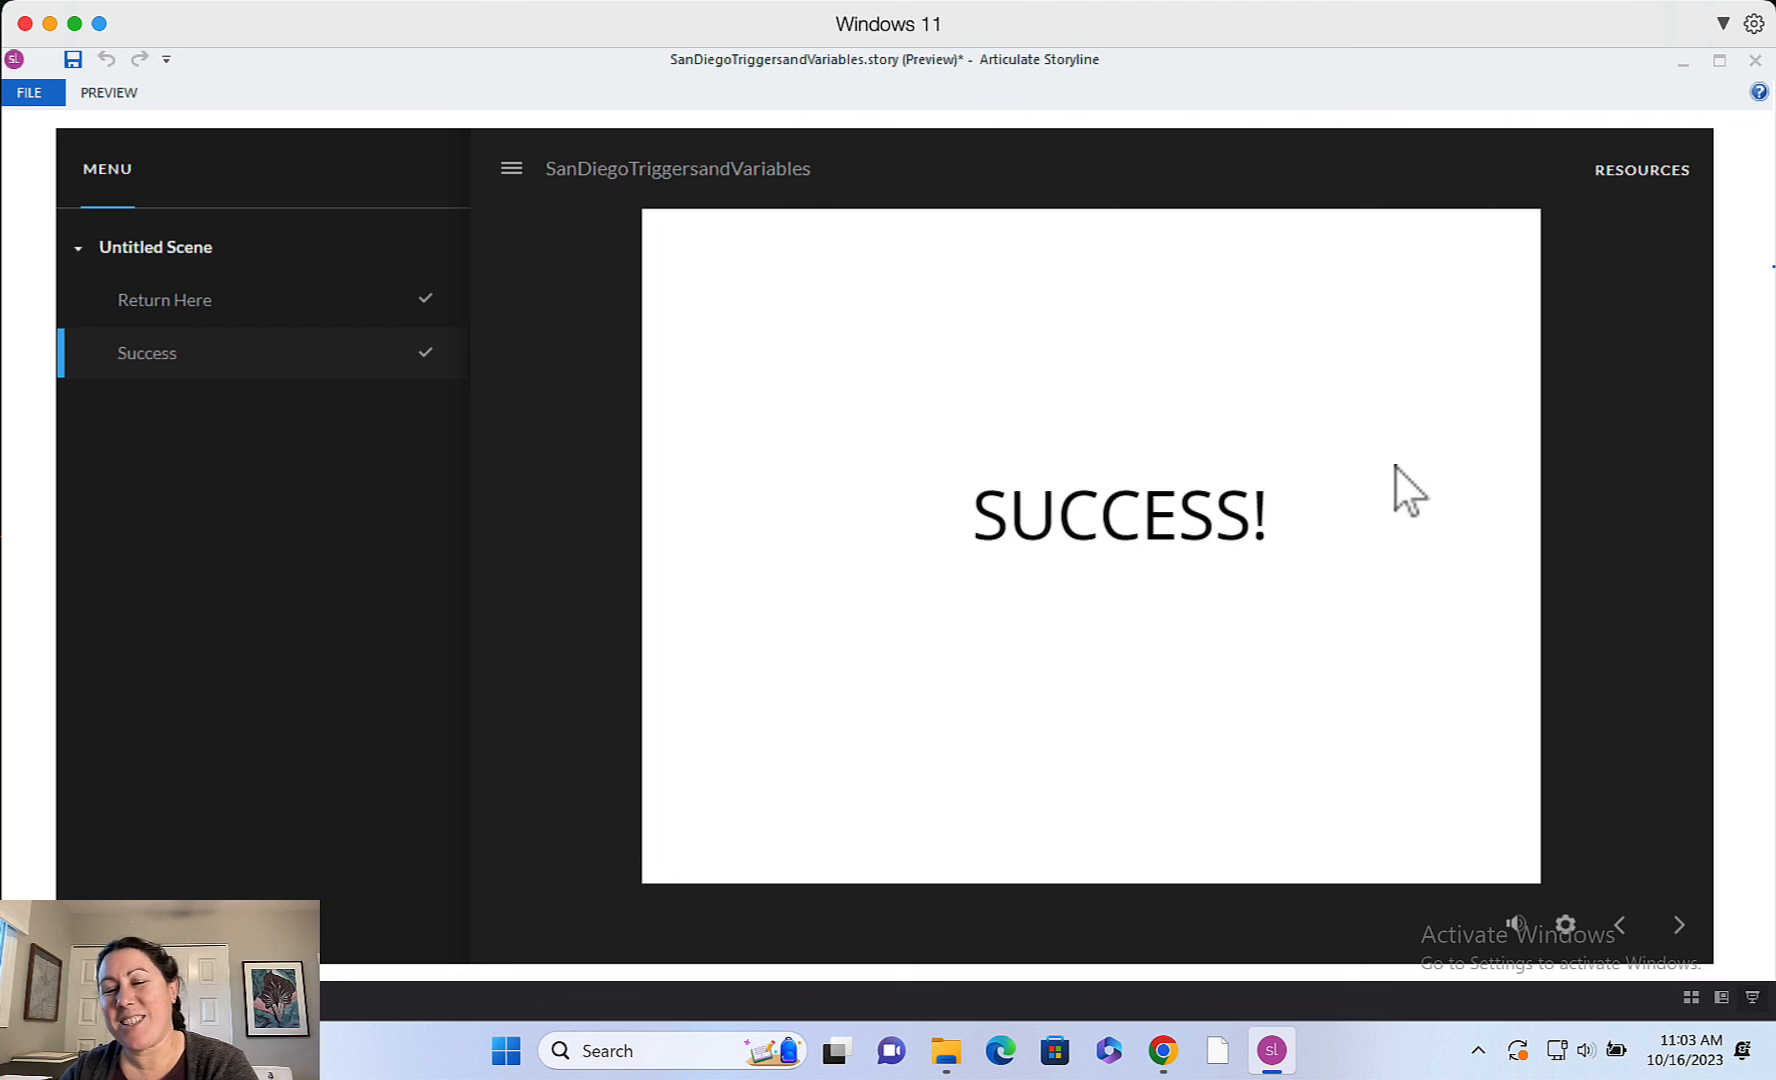
mouse_move(1591, 255)
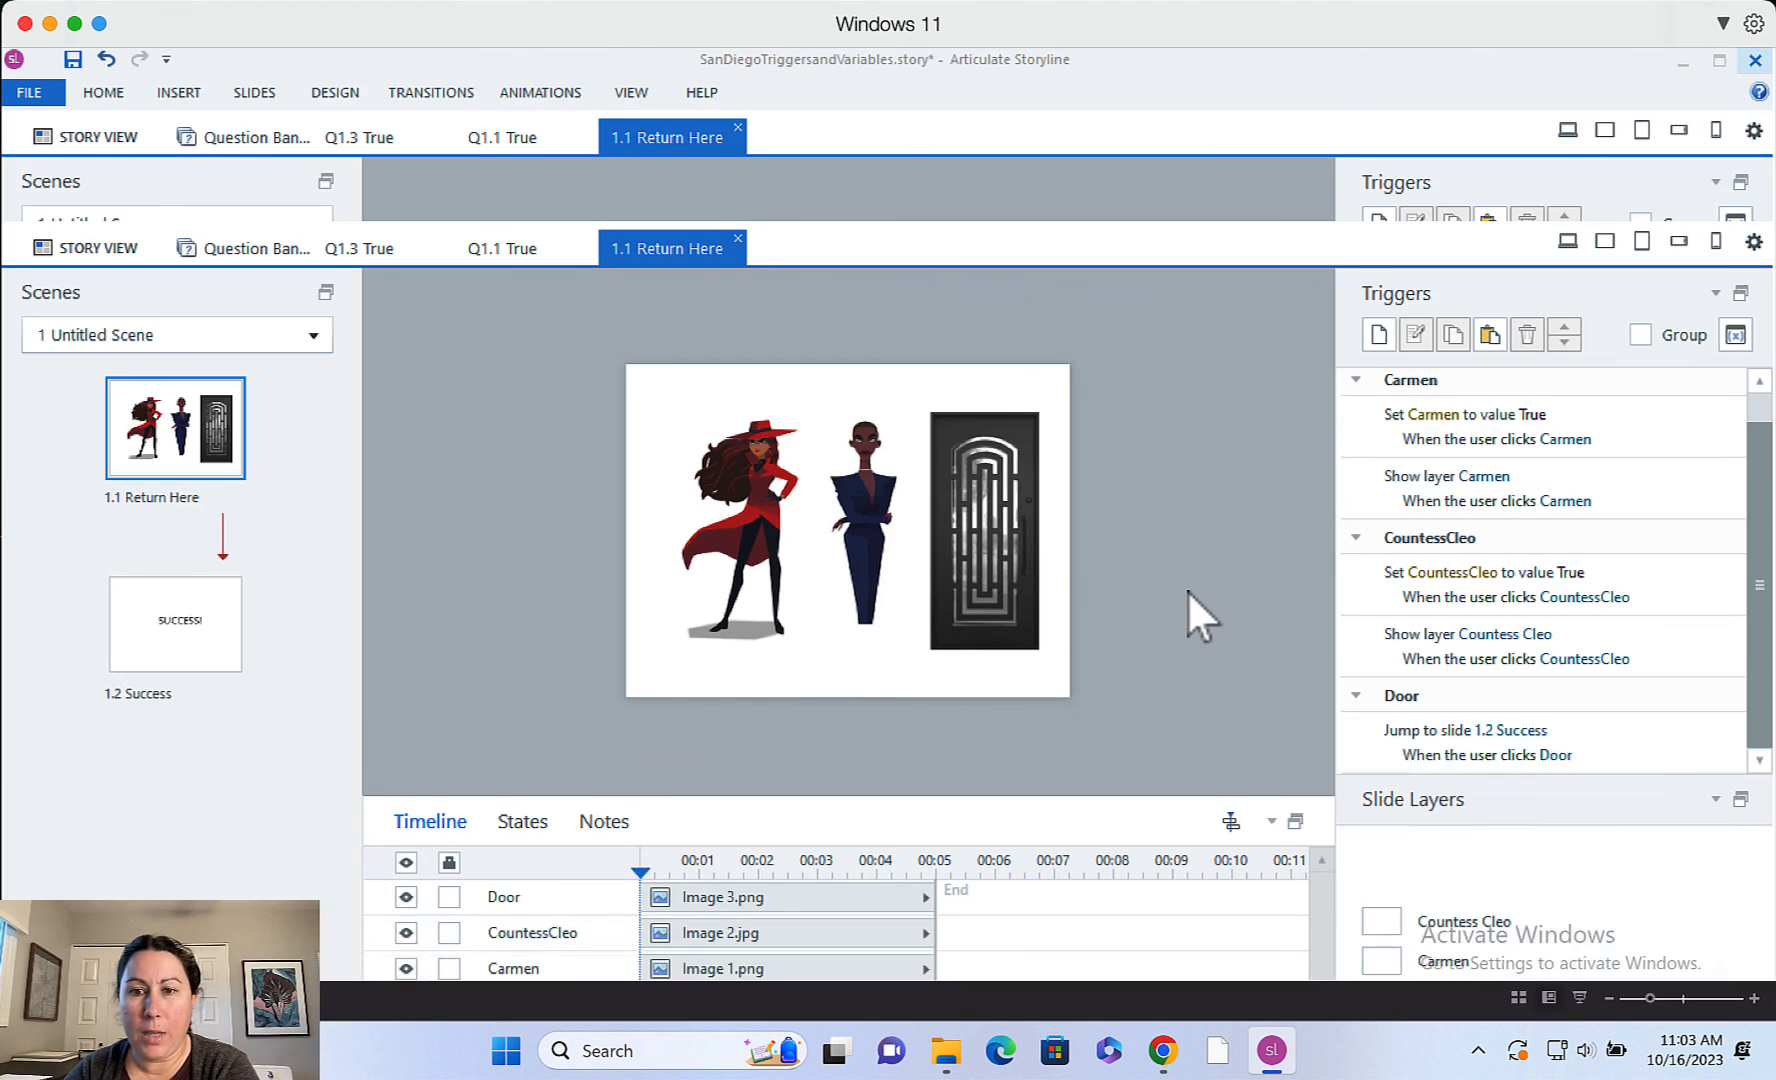
click(103, 94)
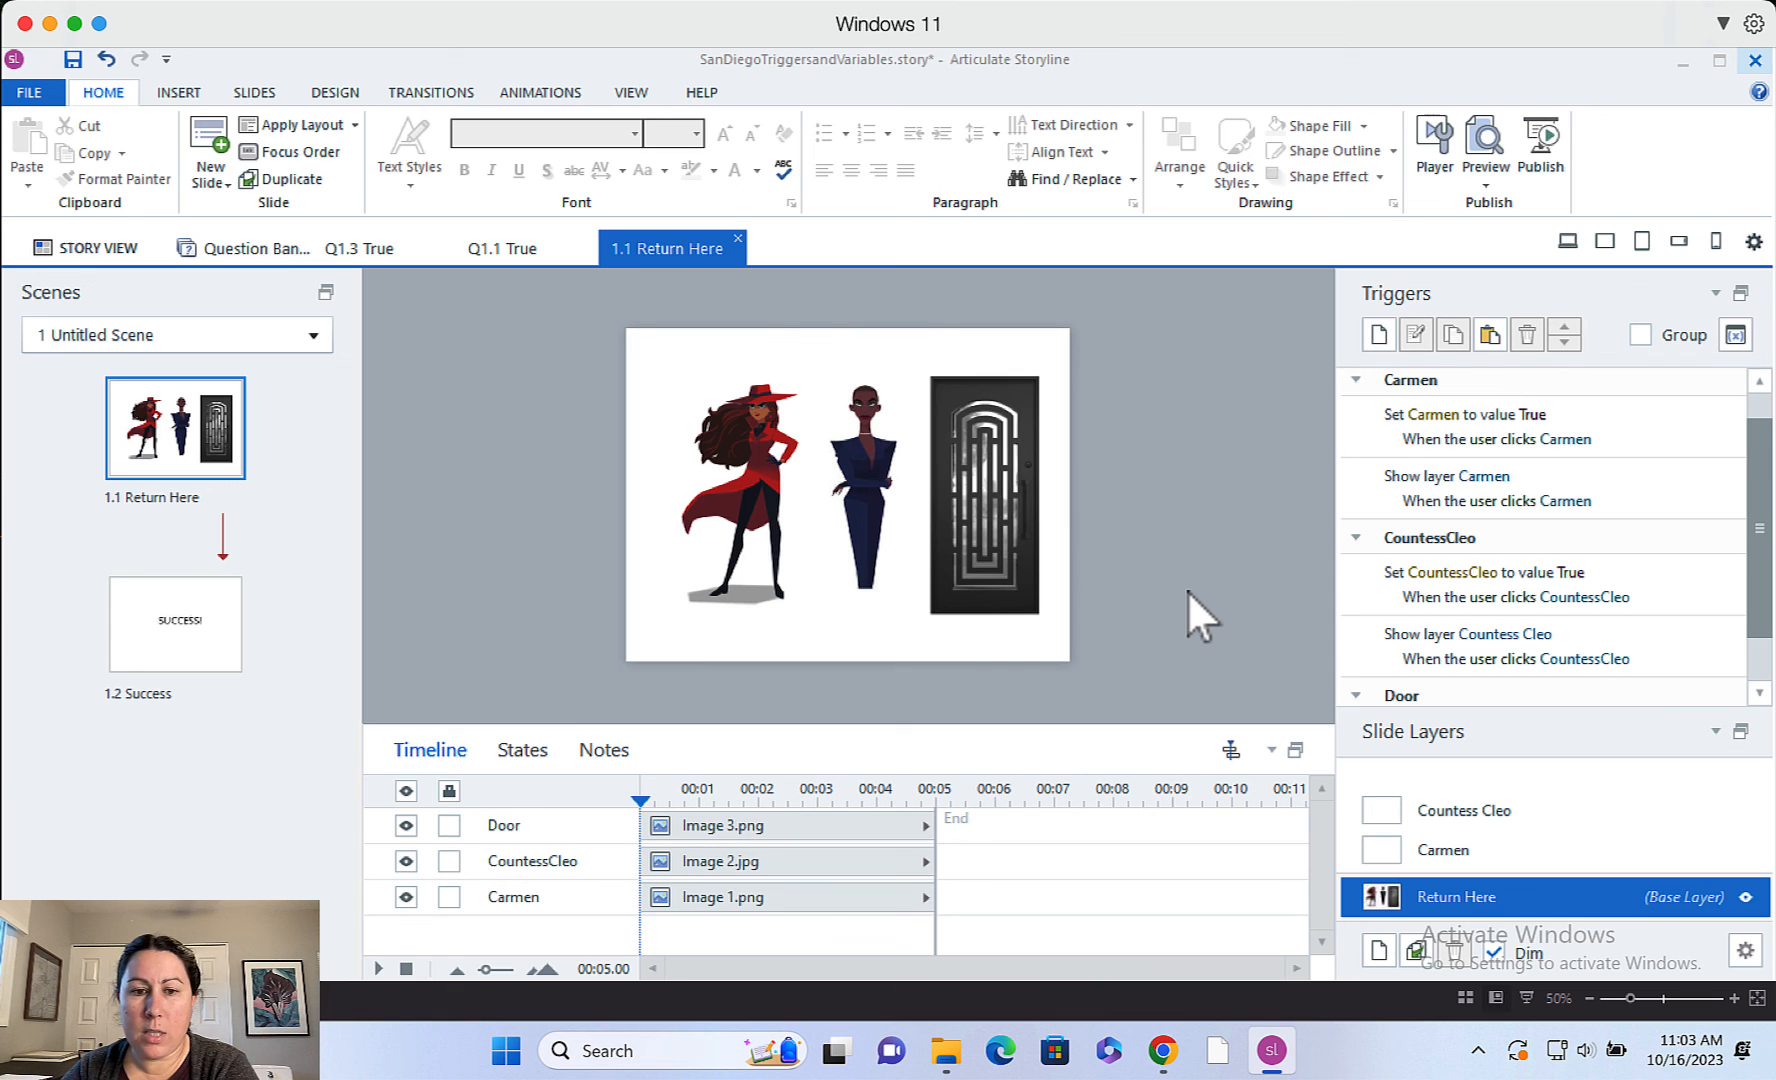